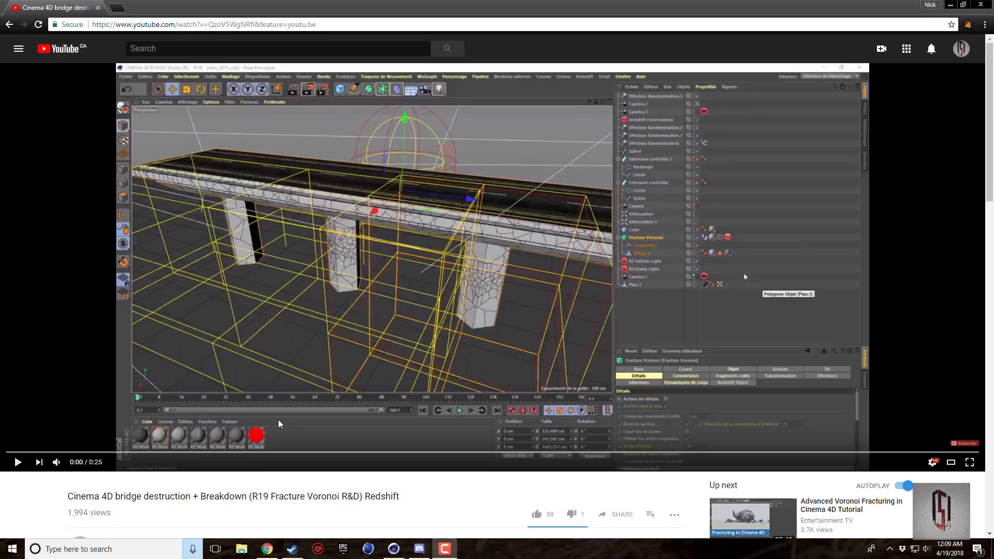
mouse_move(540, 306)
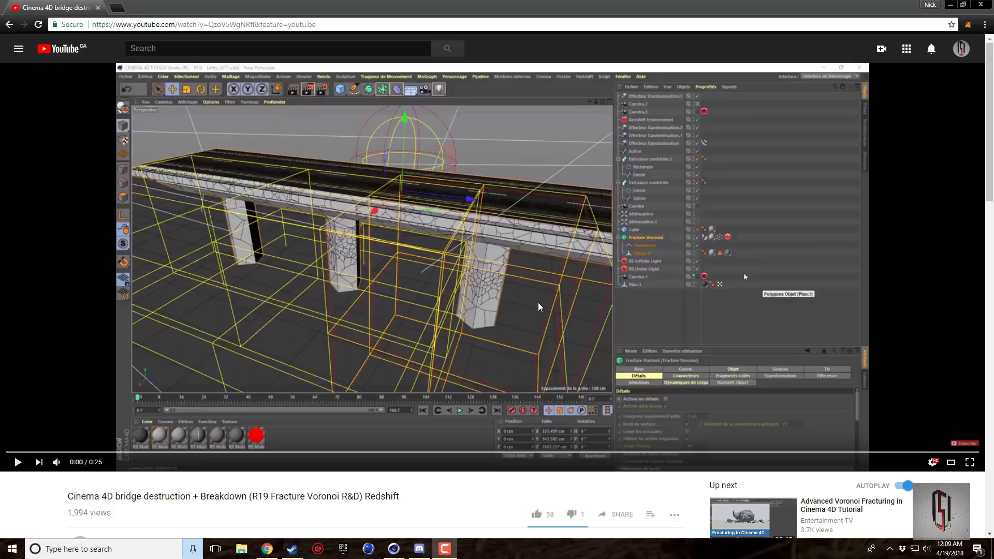
mouse_move(504, 285)
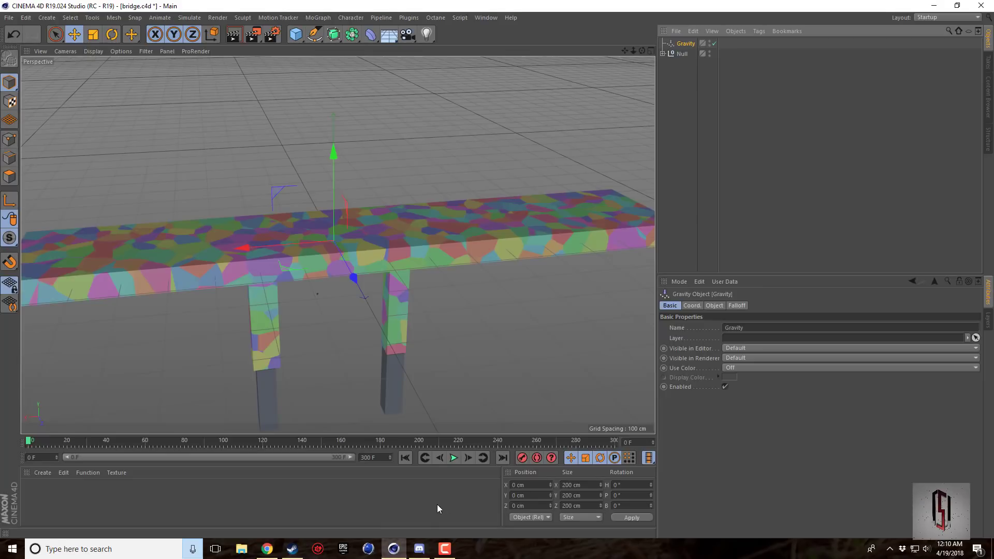
mouse_move(458, 343)
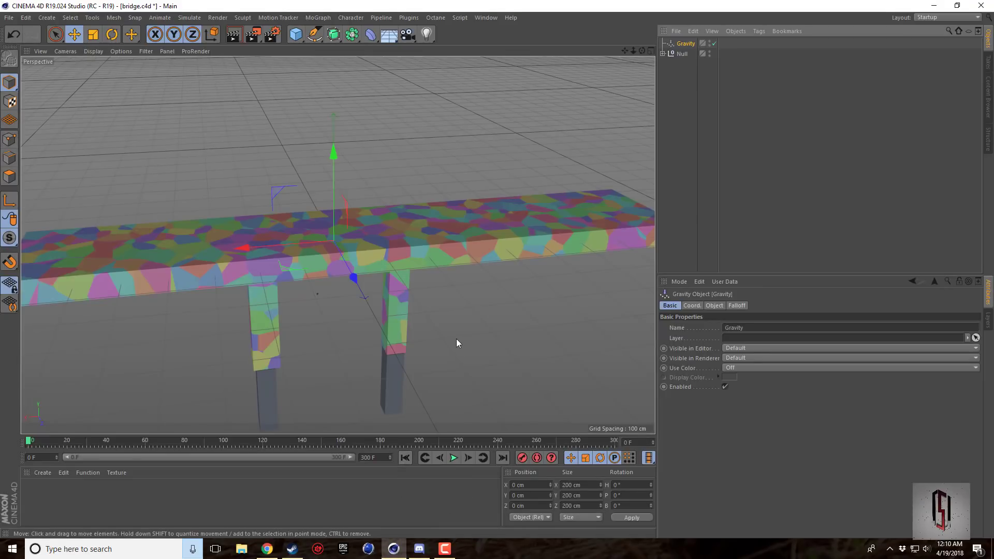
mouse_move(688, 45)
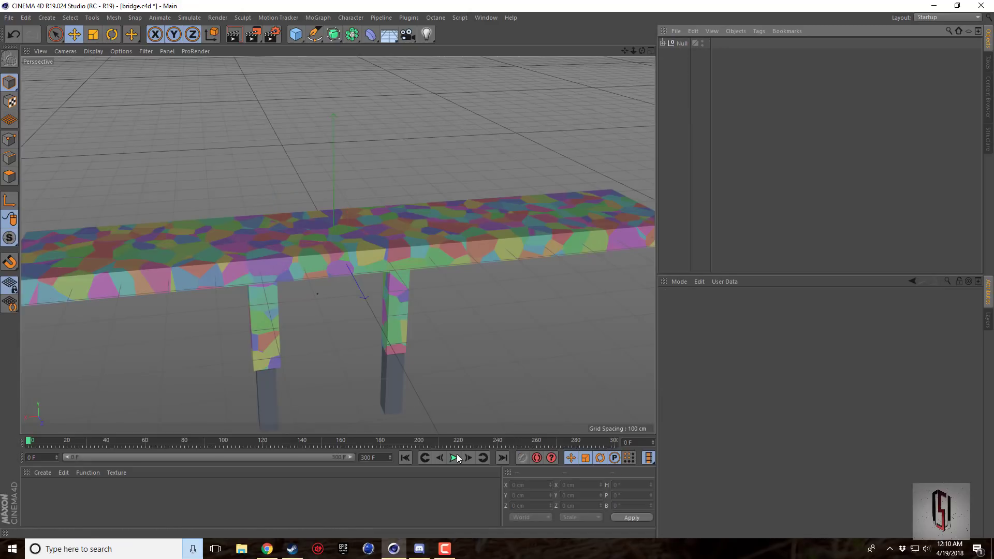
Play the finished bridge simulation until it collapses into falling fragments, then stop playback.
click(454, 458)
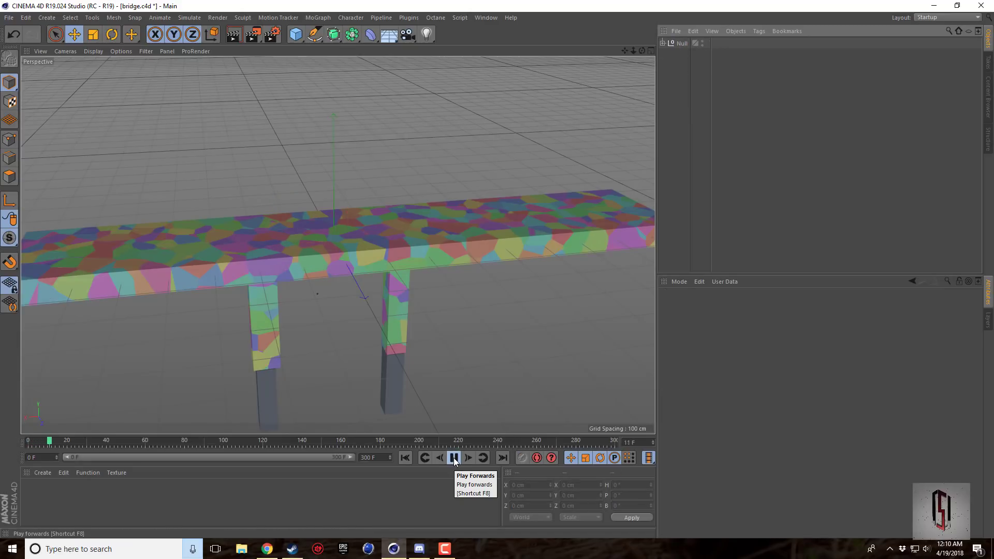
click(453, 458)
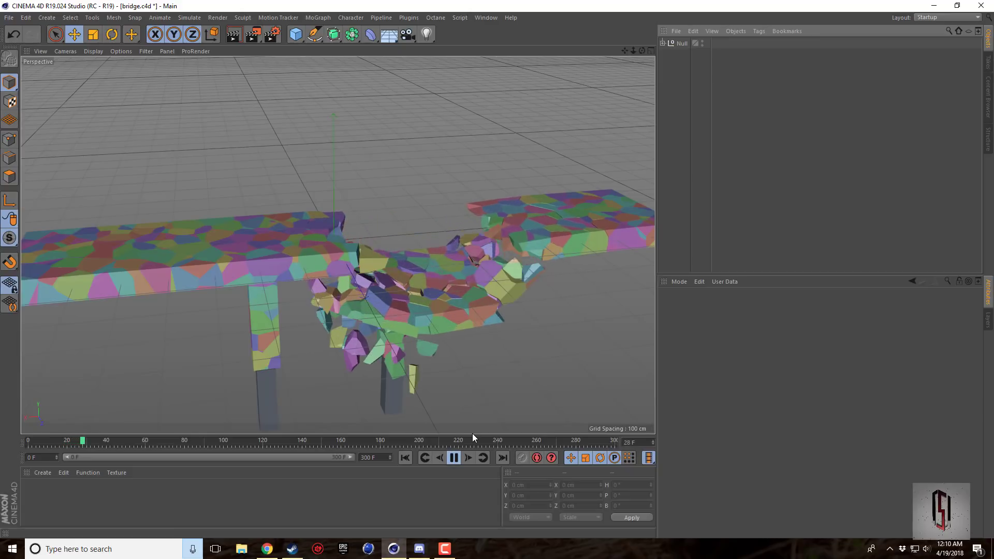
click(454, 458)
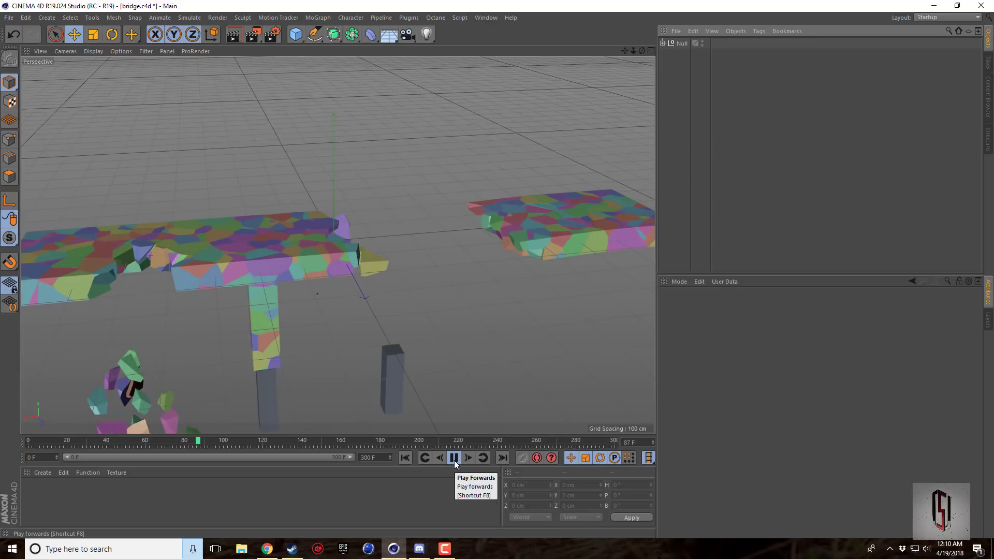
click(453, 458)
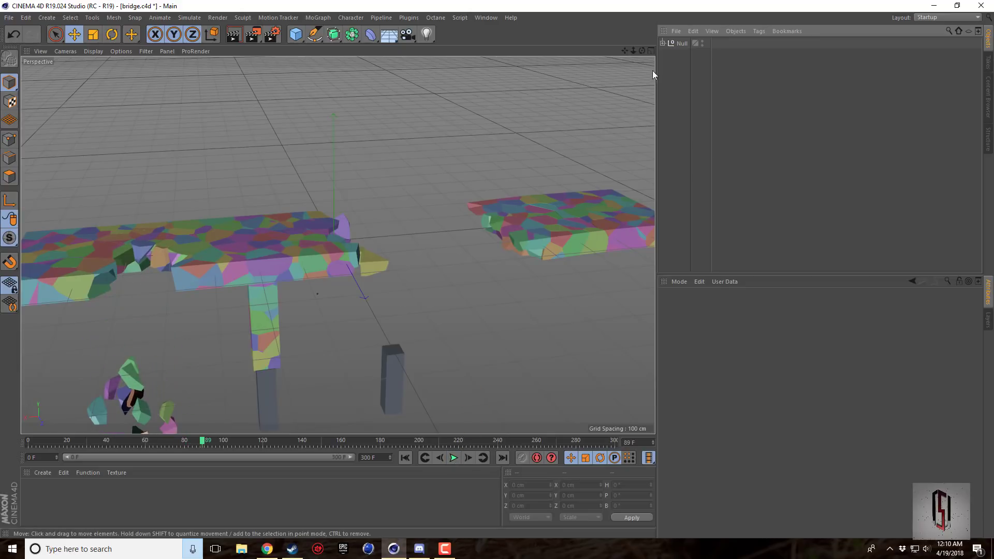
Expand the Null group in the Object Manager and start a new empty project.
click(661, 43)
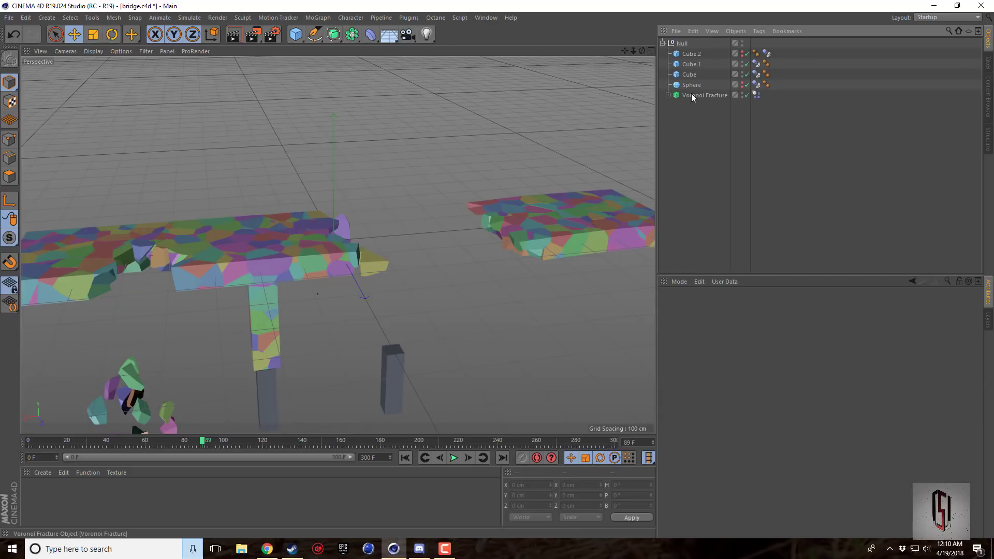
click(704, 95)
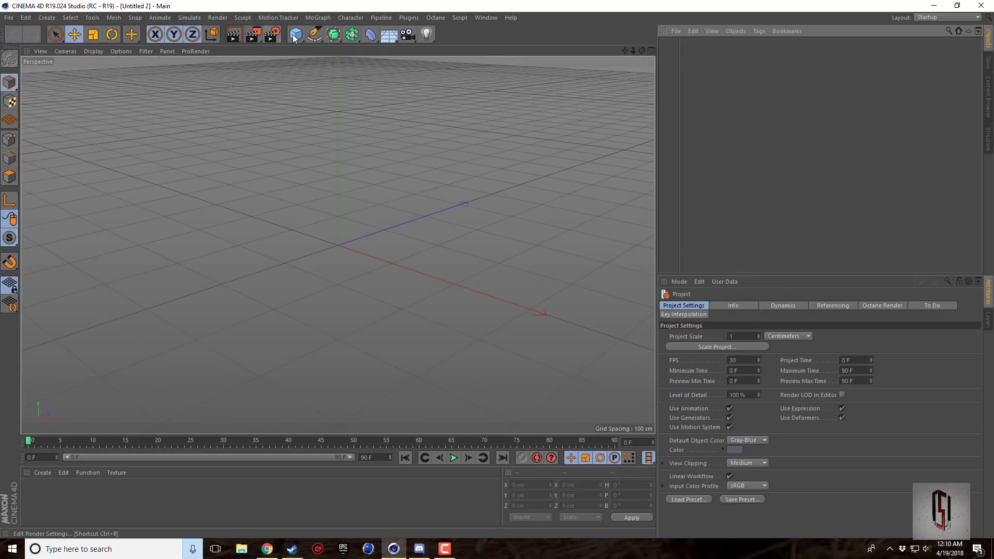
Add a cube and stretch it into a long, flat bridge deck slab.
click(292, 33)
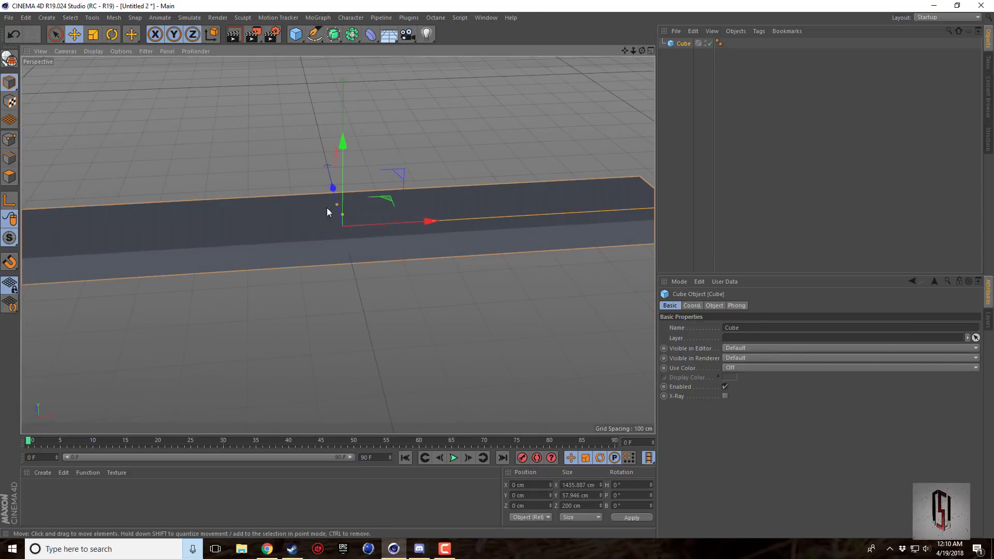
drag(429, 221, 577, 211)
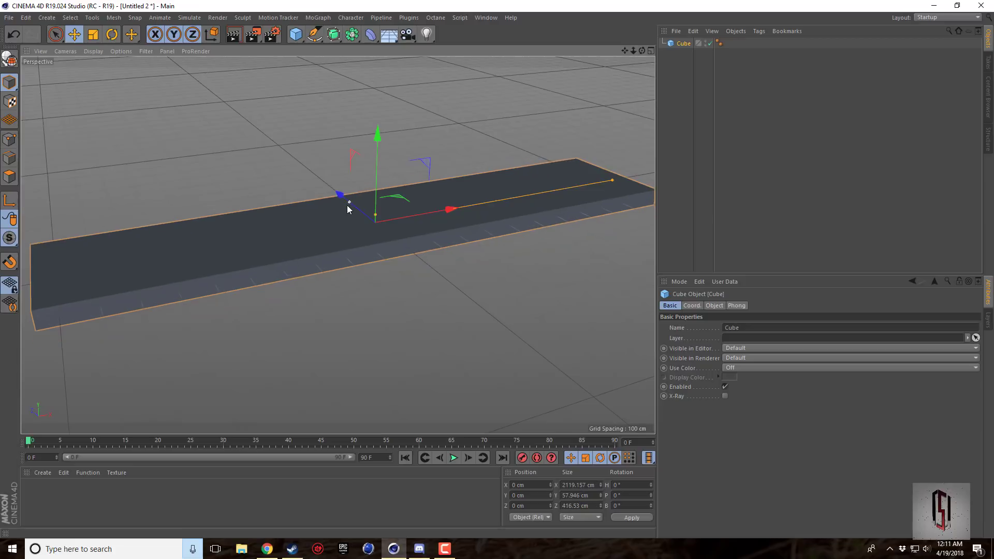
drag(451, 208, 437, 210)
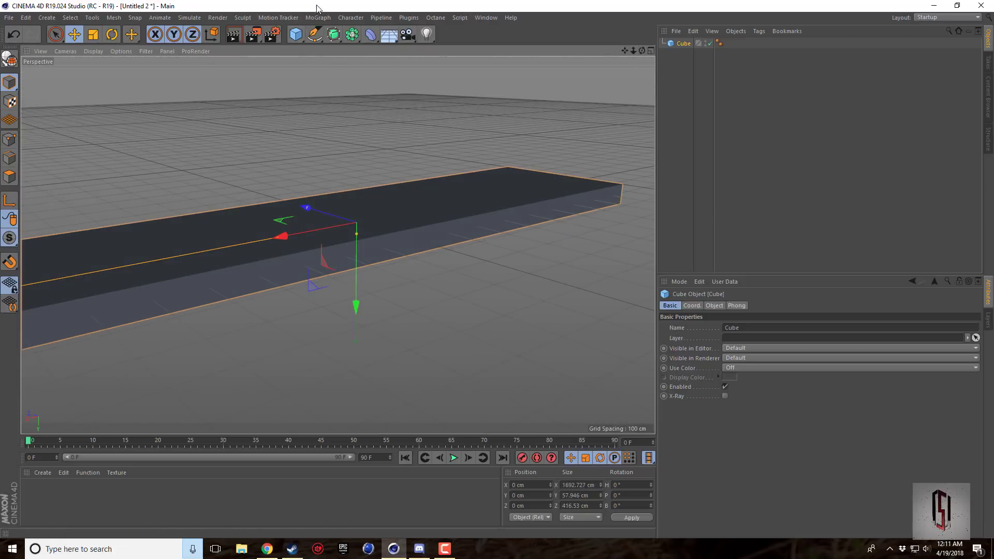
Add a MoGraph Voronoi Fracture with the slab cube as its child, breaking it into coloured chunks.
click(316, 17)
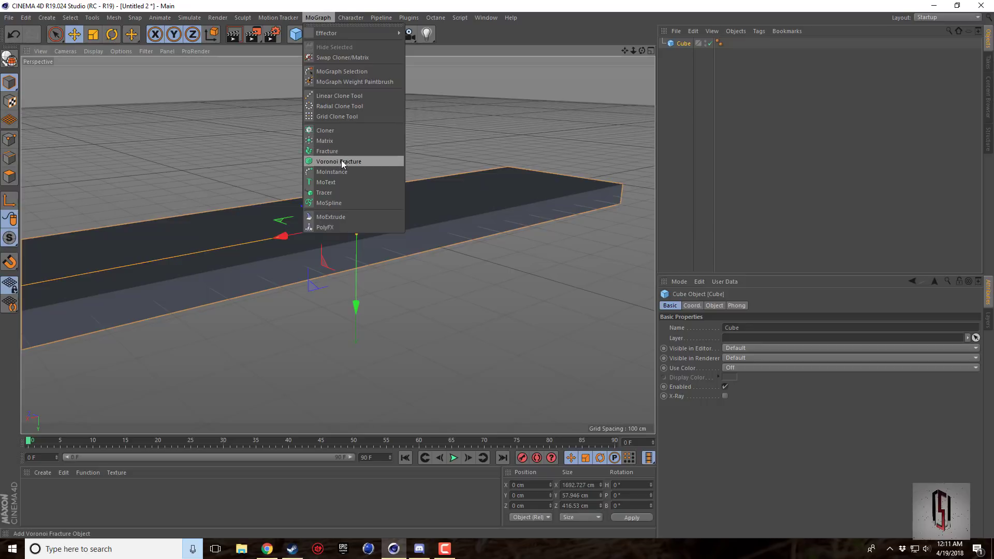
click(337, 161)
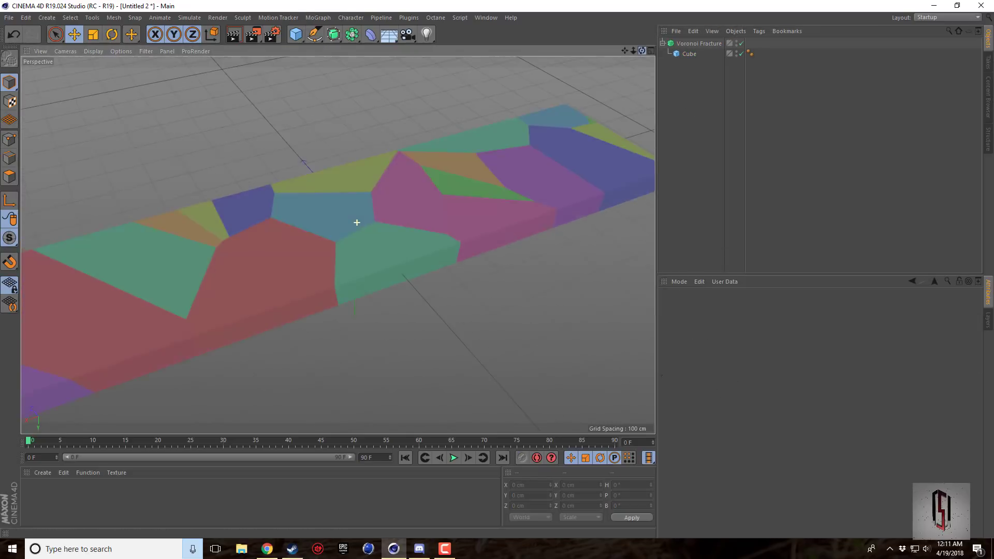
click(699, 43)
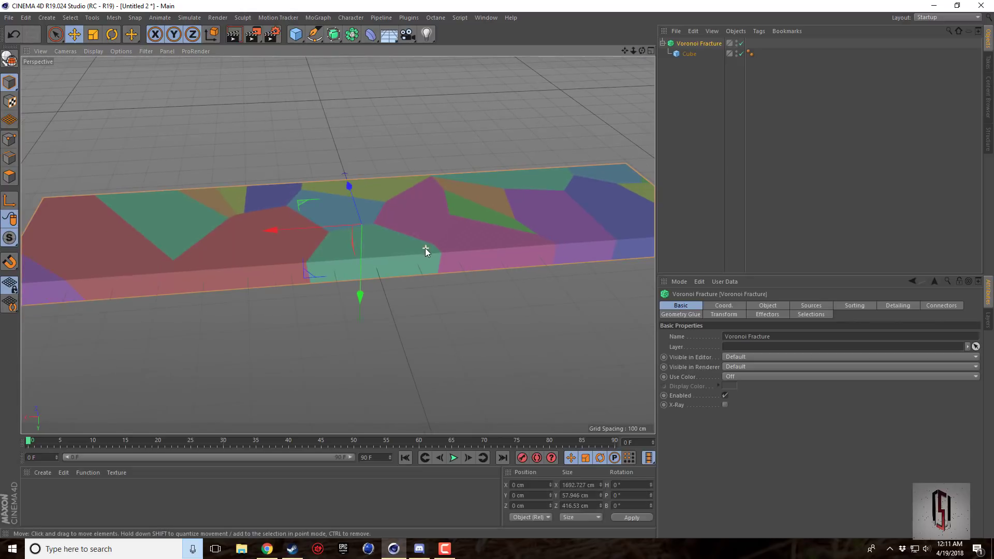
mouse_move(426, 249)
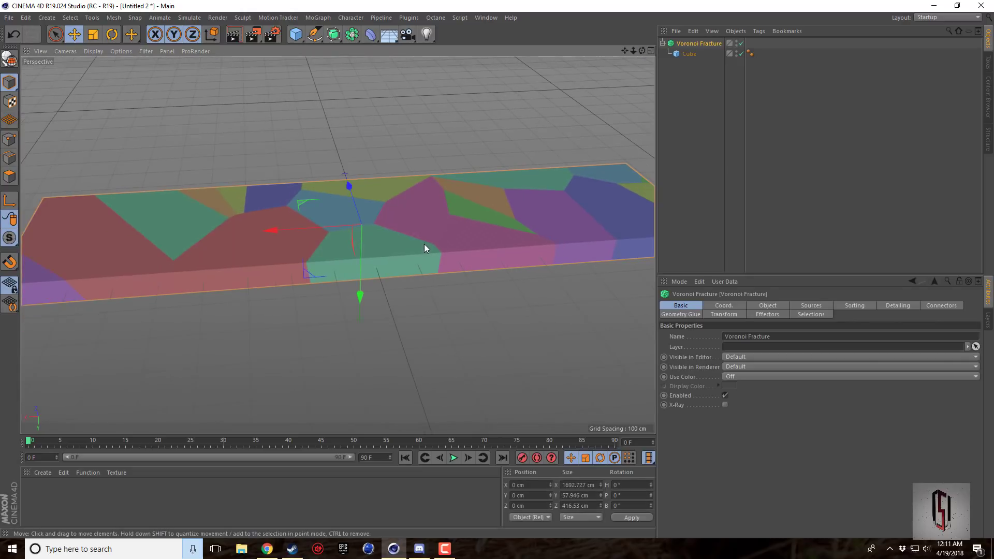
click(689, 54)
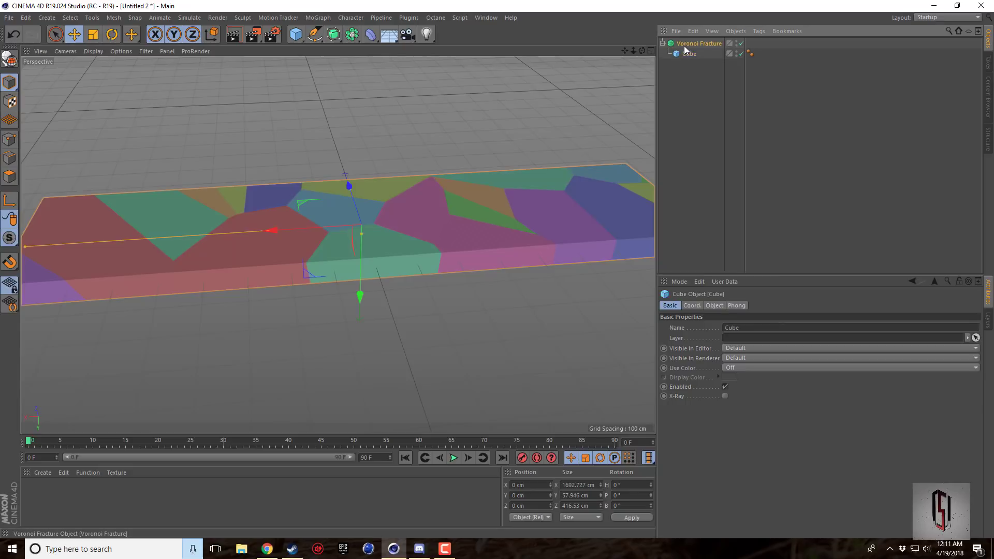
click(699, 44)
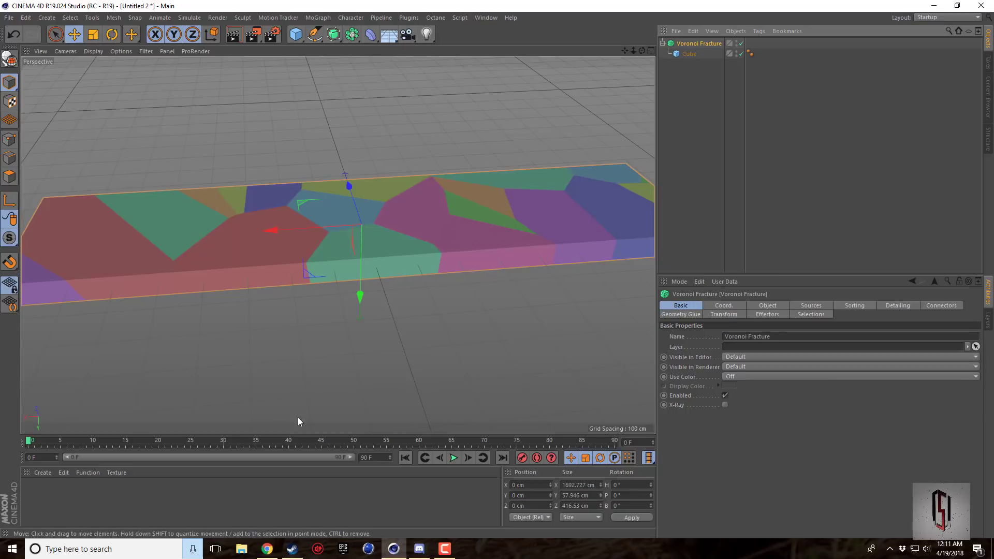
mouse_move(325, 443)
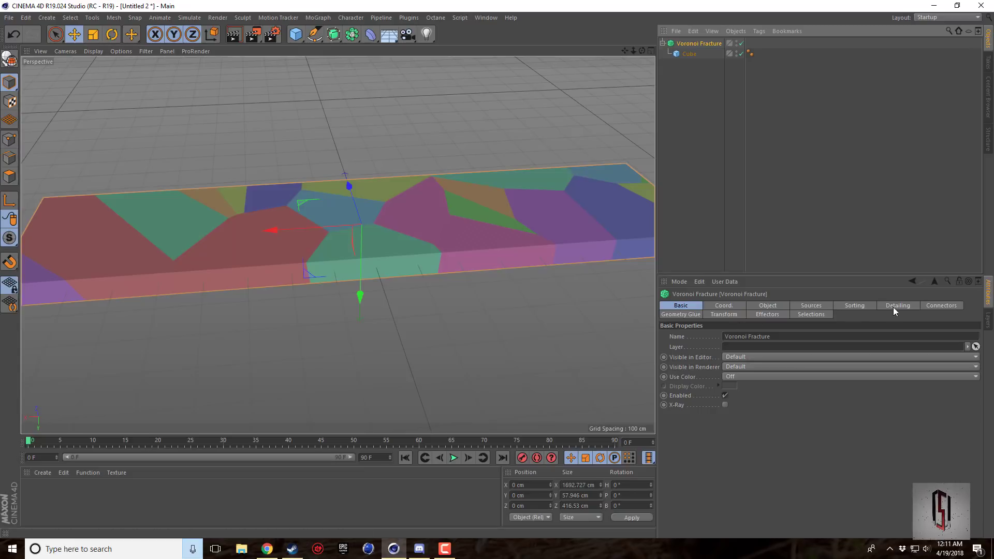
Set the fracture's Distribution point generator to 750 points and view the fragmented deck.
click(811, 305)
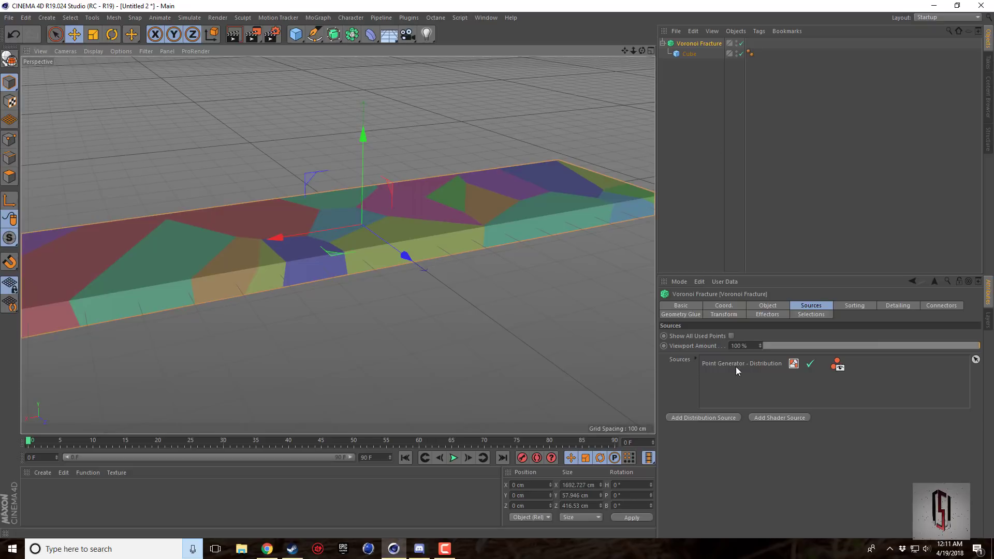
click(741, 363)
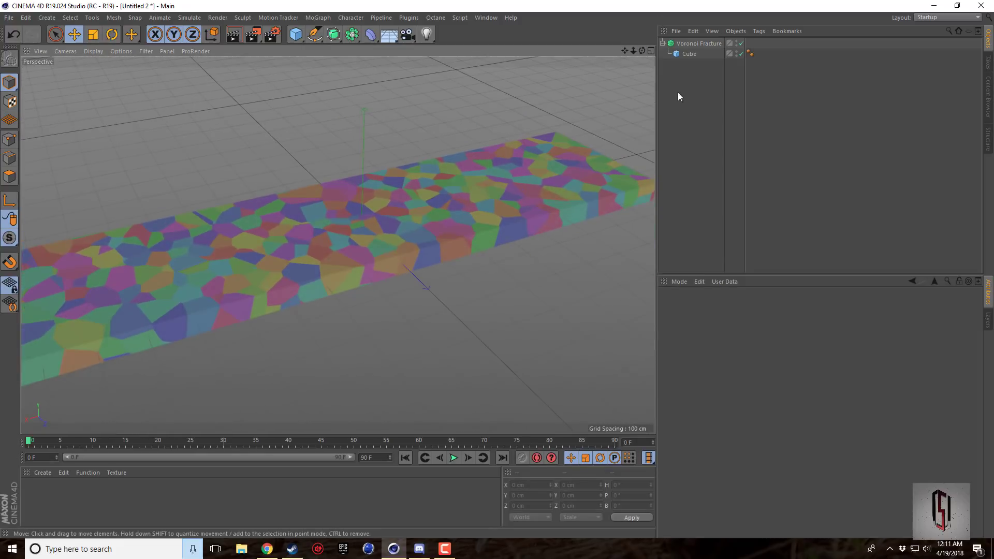
click(700, 43)
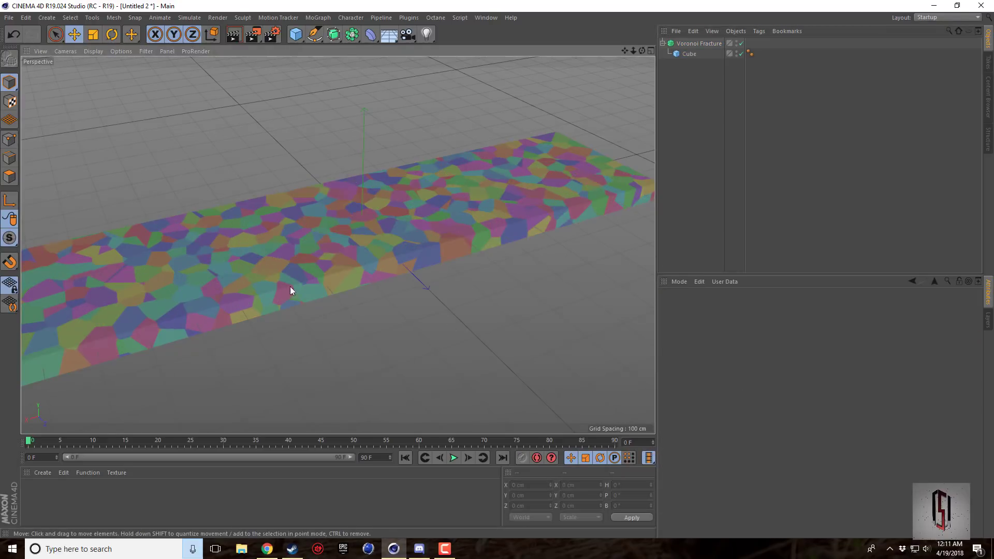
click(699, 43)
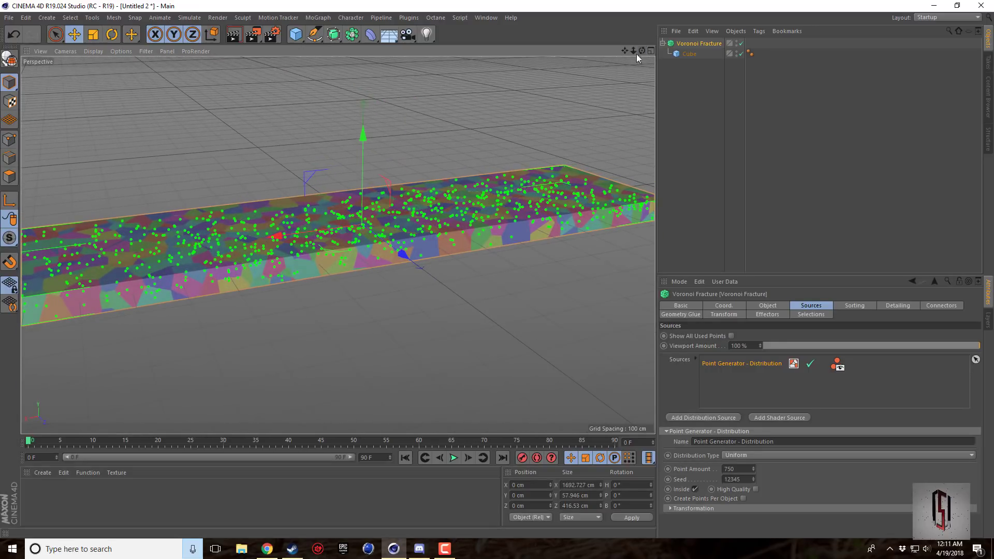
mouse_move(584, 233)
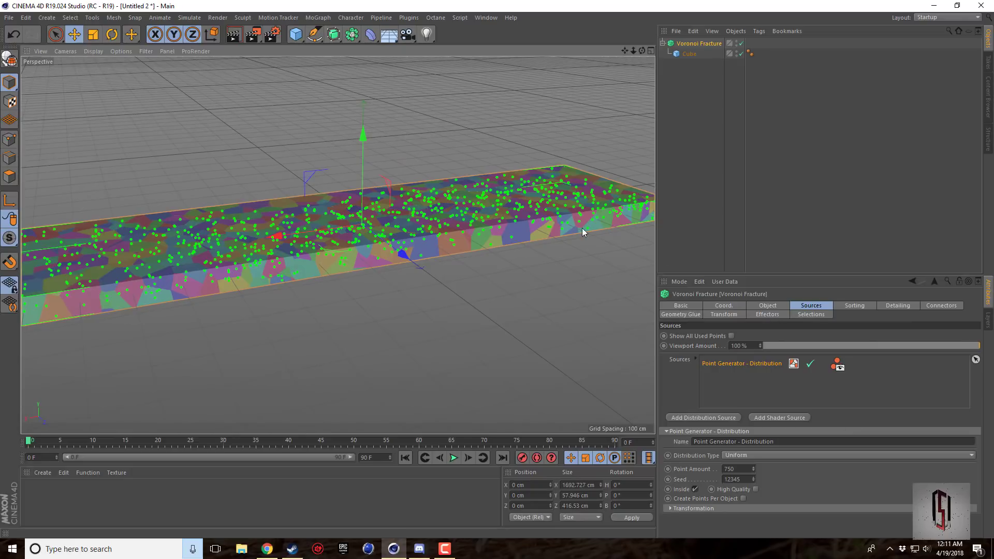
drag(571, 228, 361, 222)
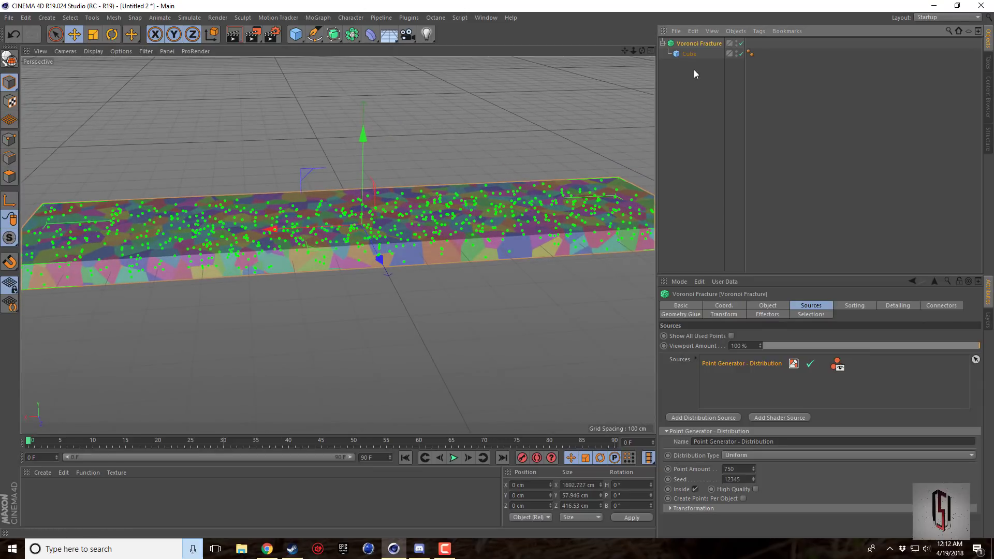
Give the Voronoi Fracture a Rigid Body simulation tag and run a quick playback test.
right_click(696, 44)
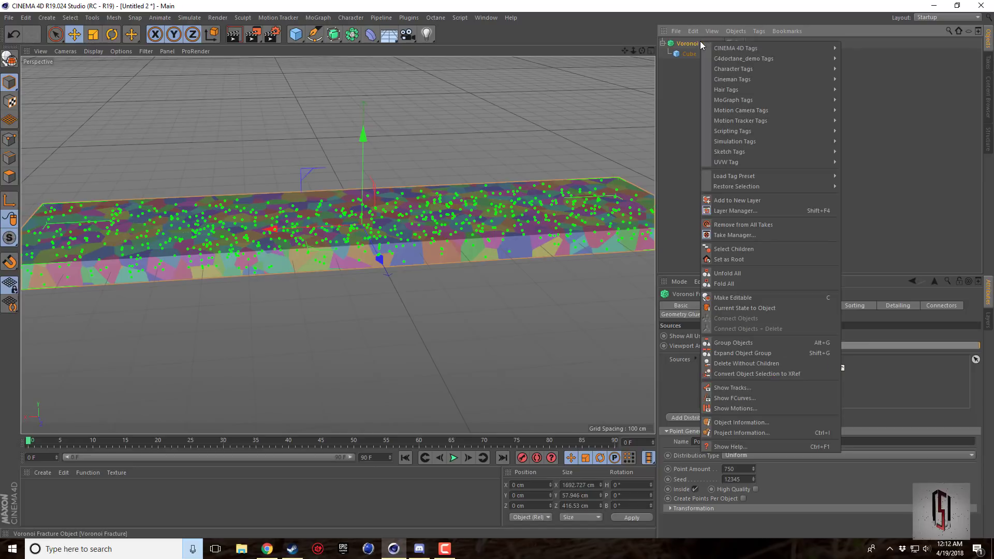
mouse_move(735, 48)
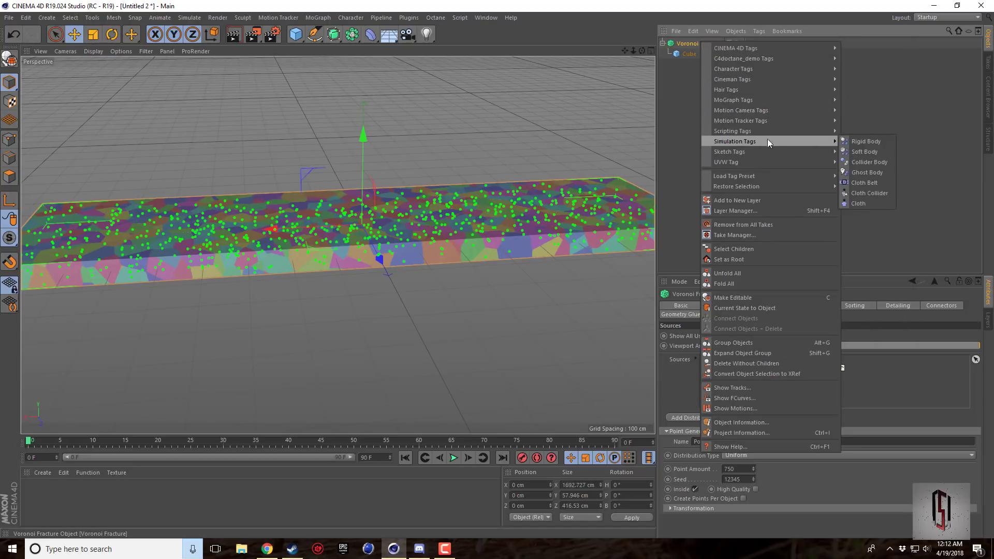
mouse_move(866, 141)
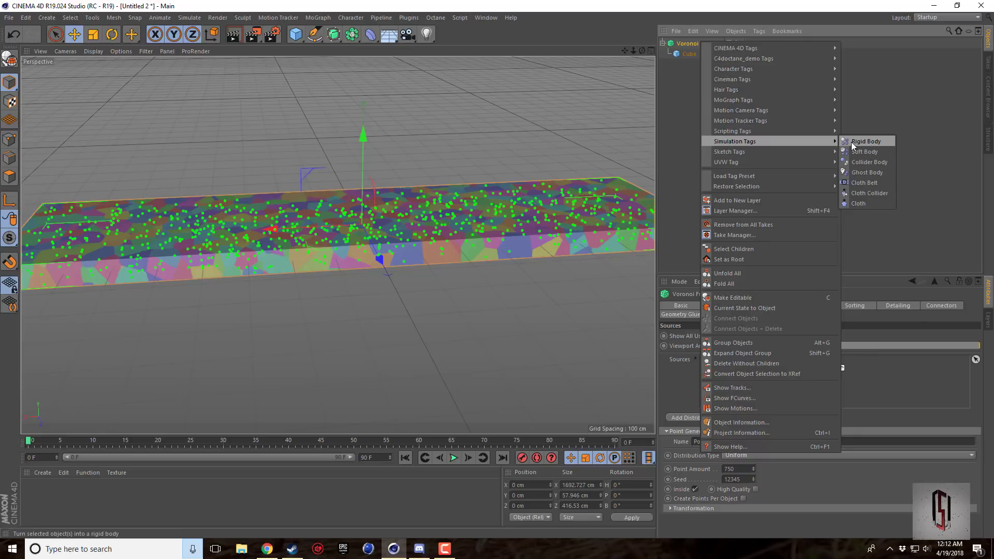
click(866, 141)
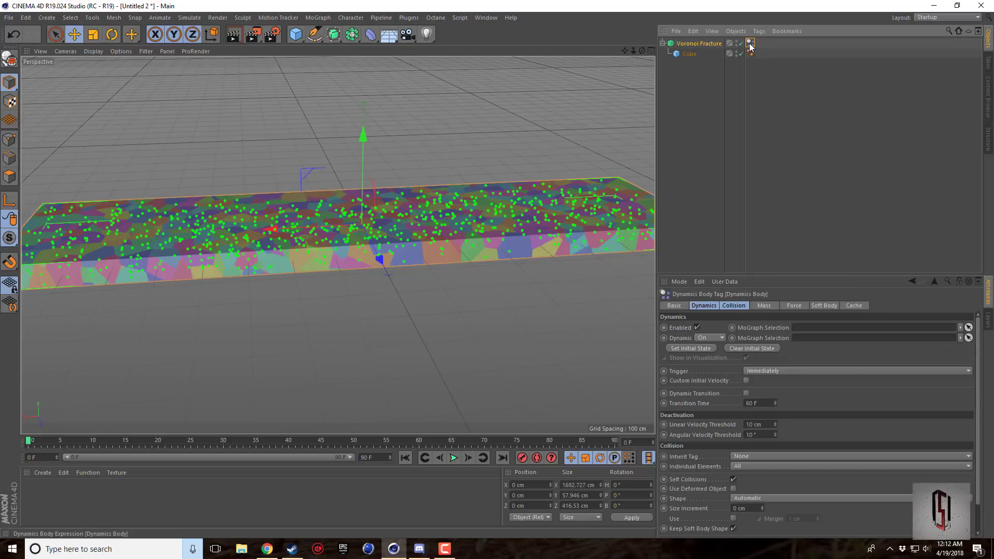
mouse_move(752, 43)
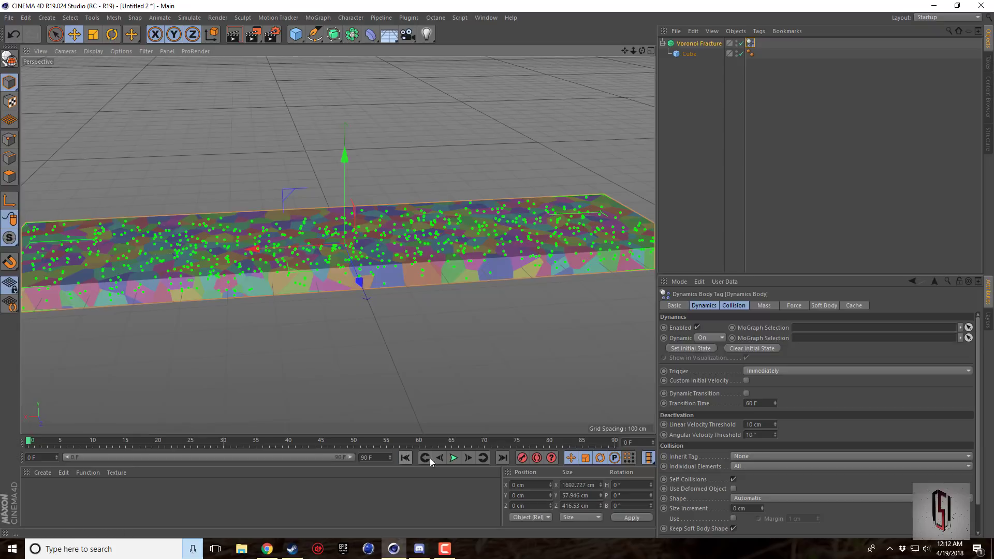
click(454, 458)
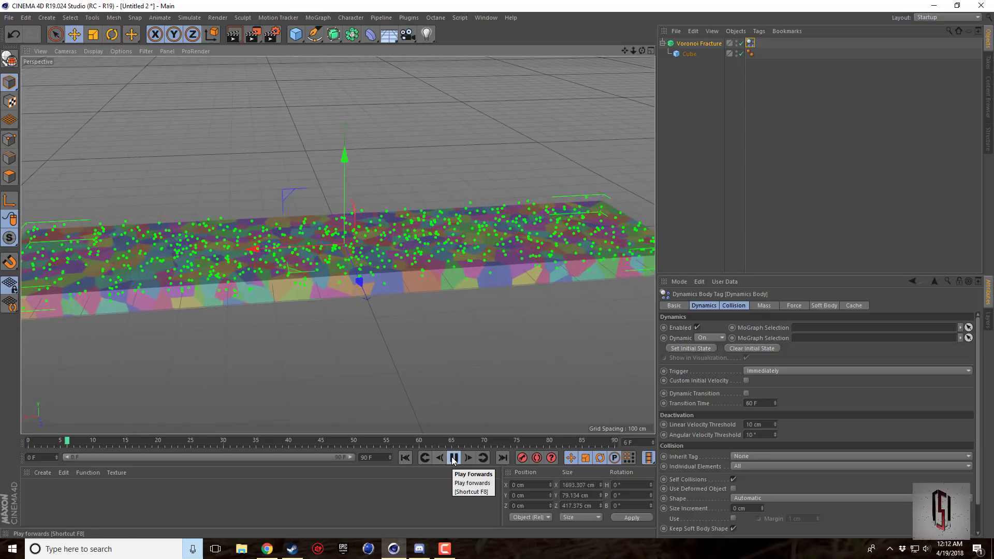
click(453, 458)
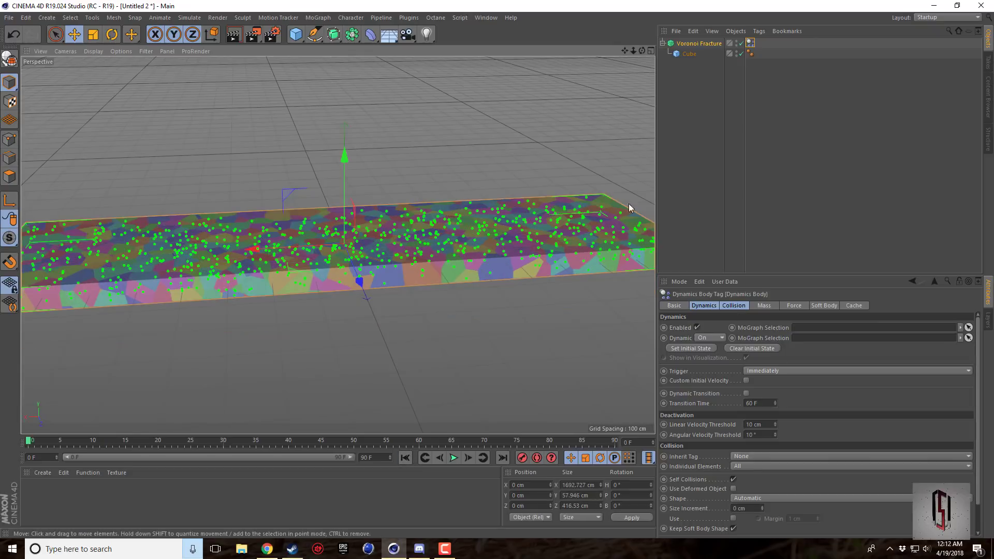
mouse_move(740, 261)
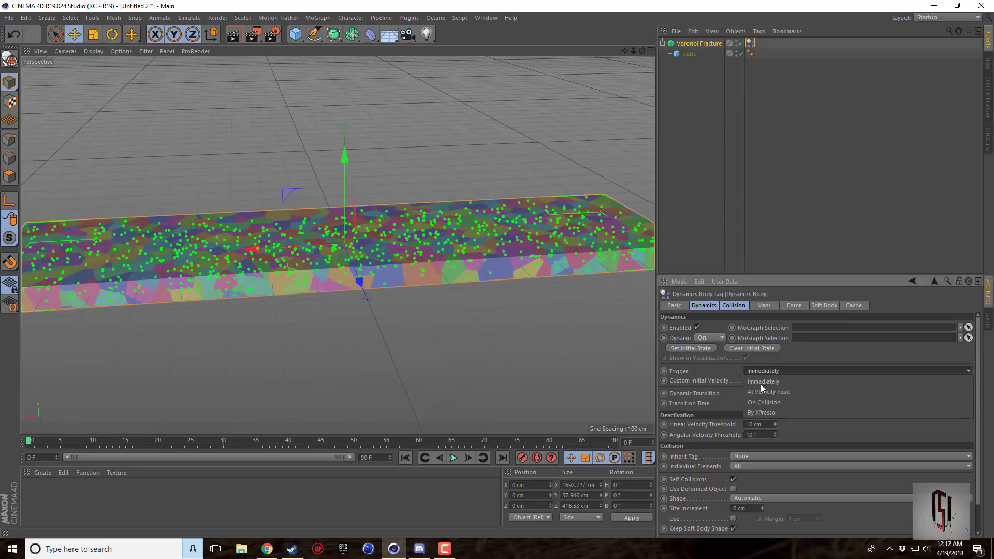
Set the rigid body's Trigger to On Collision and test it with a short playback.
click(764, 402)
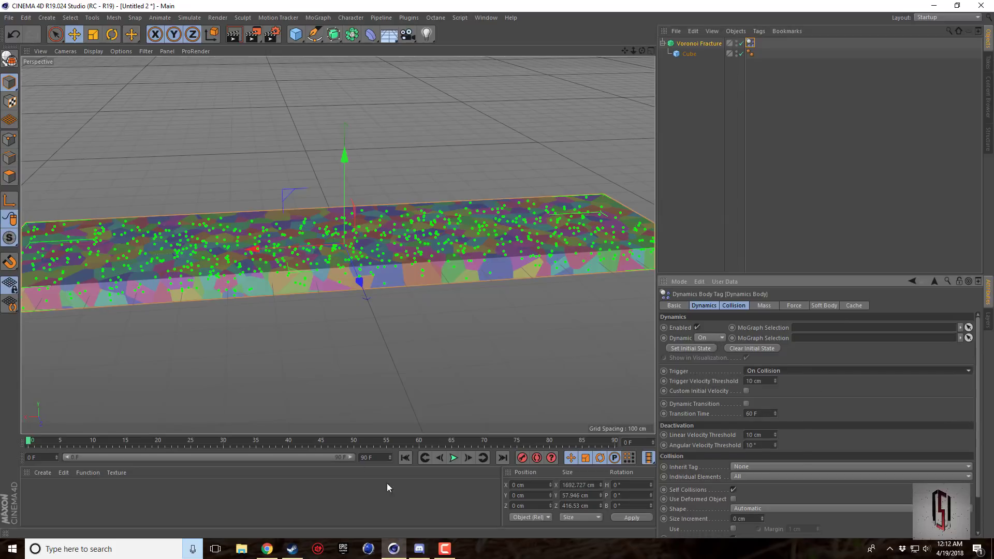
click(453, 458)
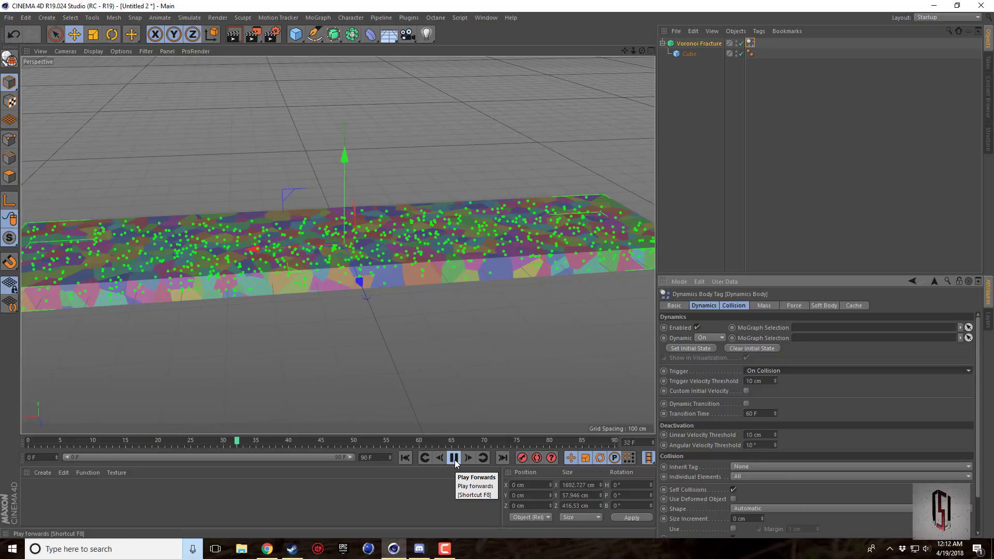
click(453, 458)
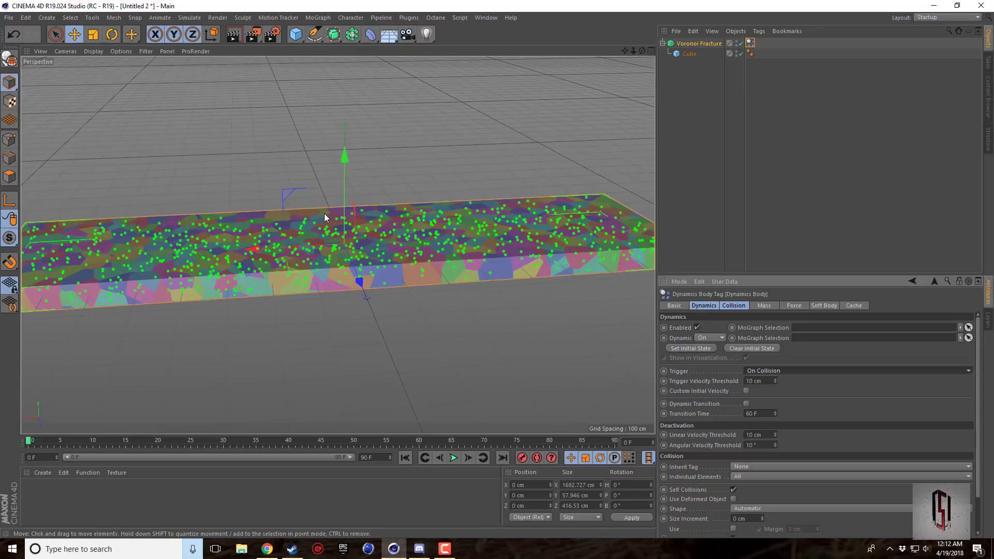
mouse_move(812, 399)
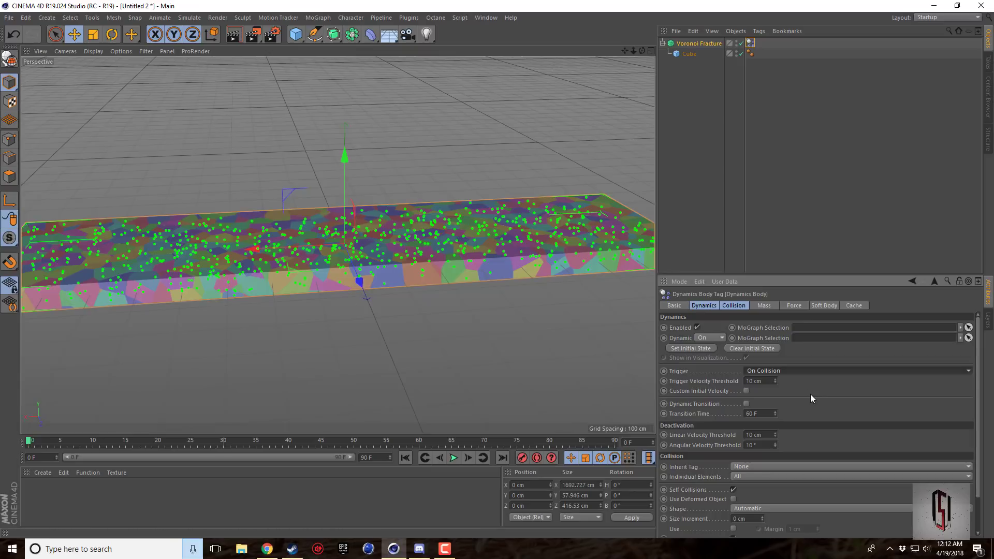
Raise the rigid body's Collision friction to 55%, checking the Mass and Force settings along the way.
click(764, 305)
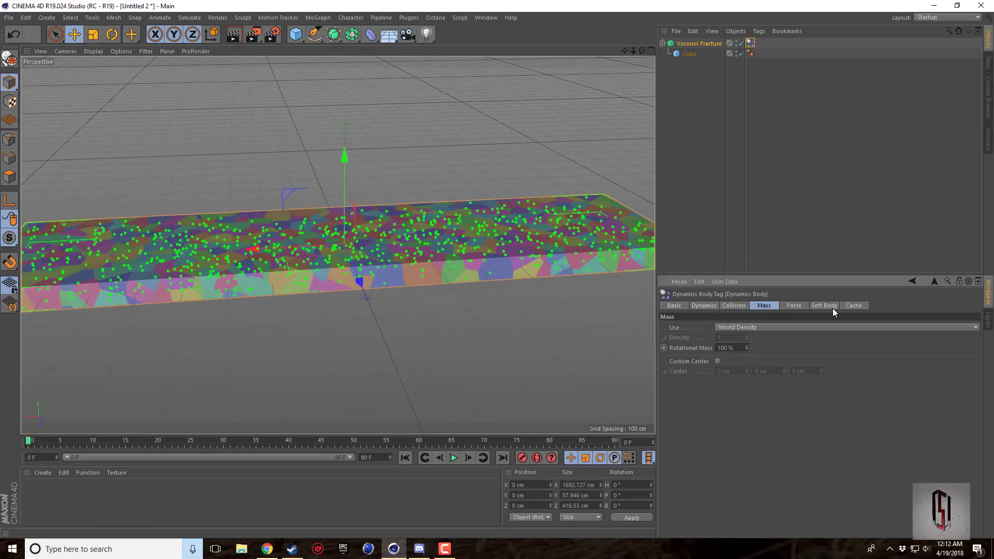
click(793, 305)
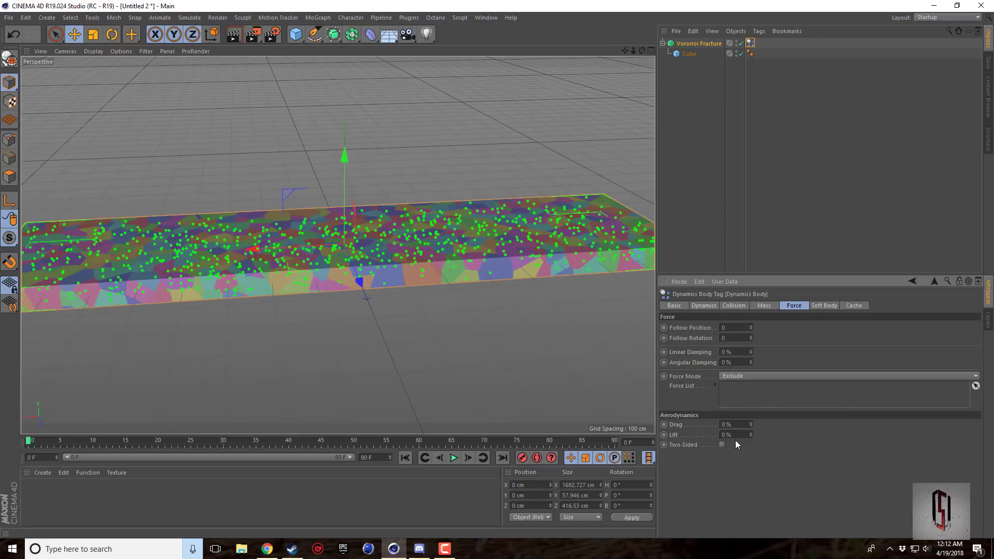
click(733, 306)
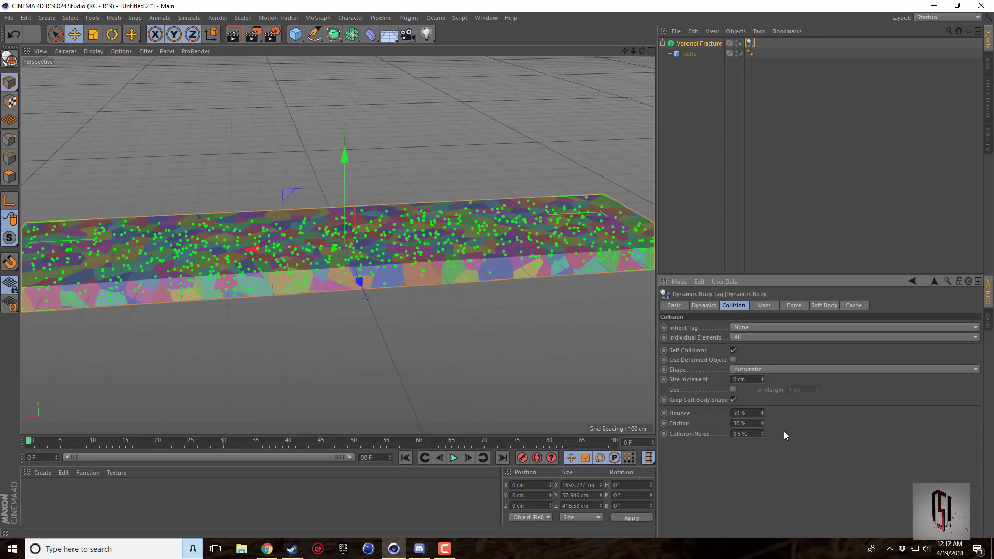
click(745, 424)
text(55)
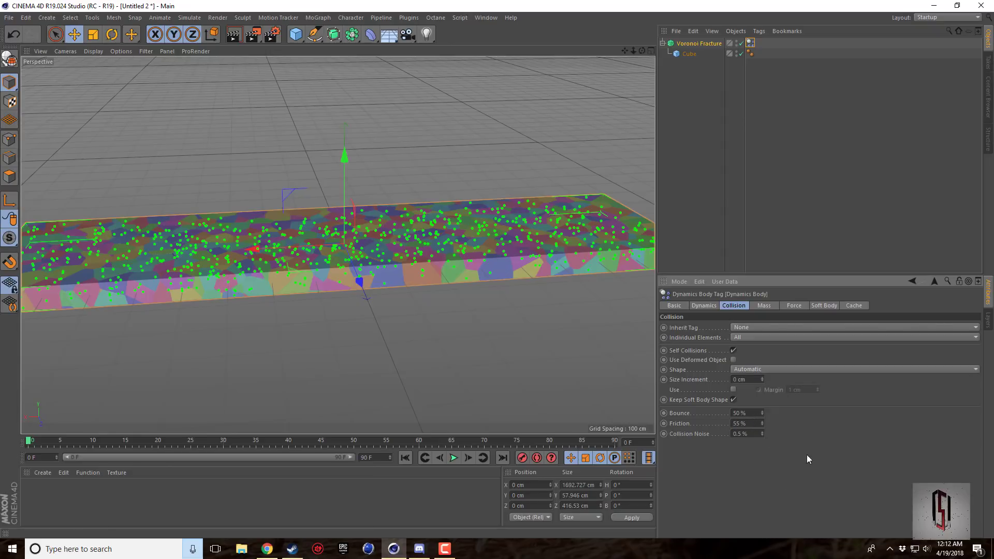
mouse_move(740, 391)
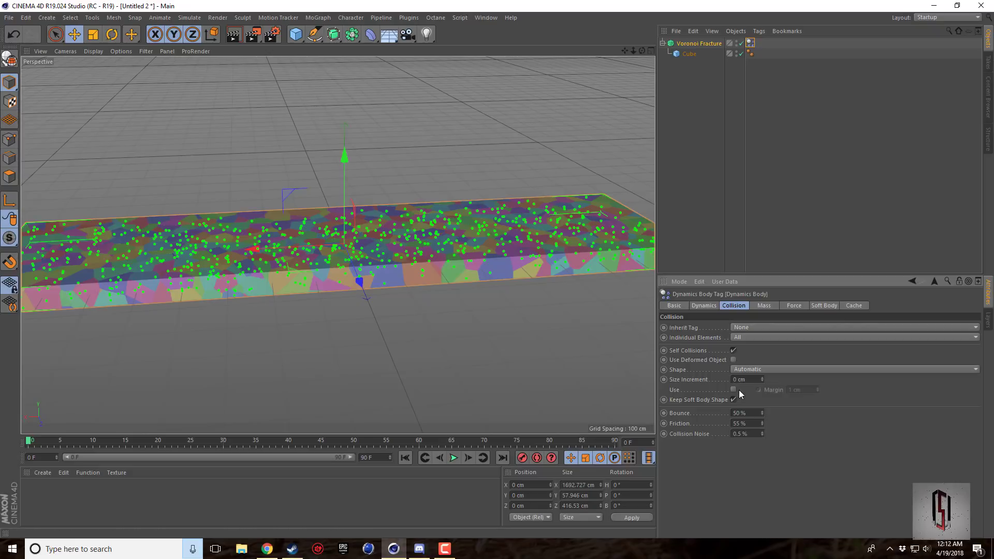
mouse_move(742, 399)
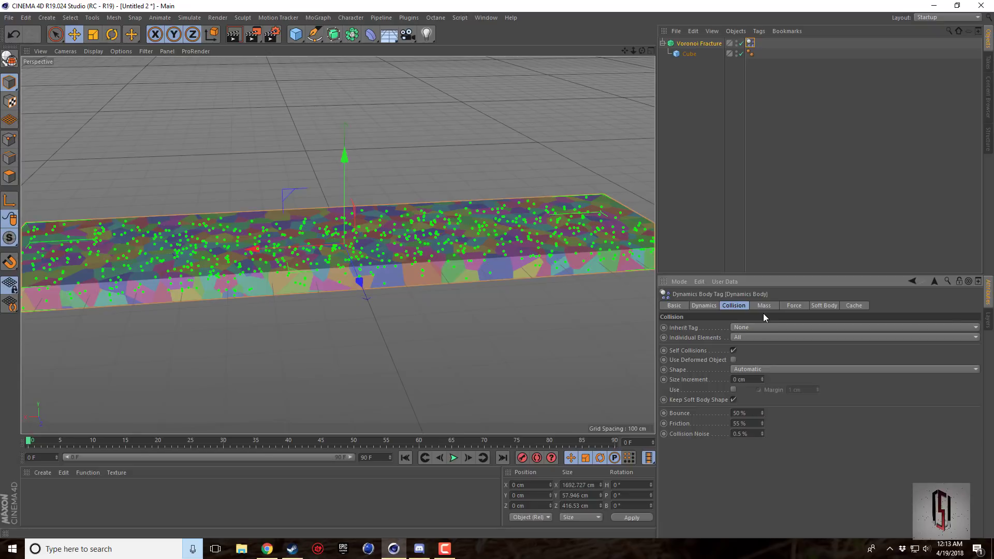
mouse_move(667, 309)
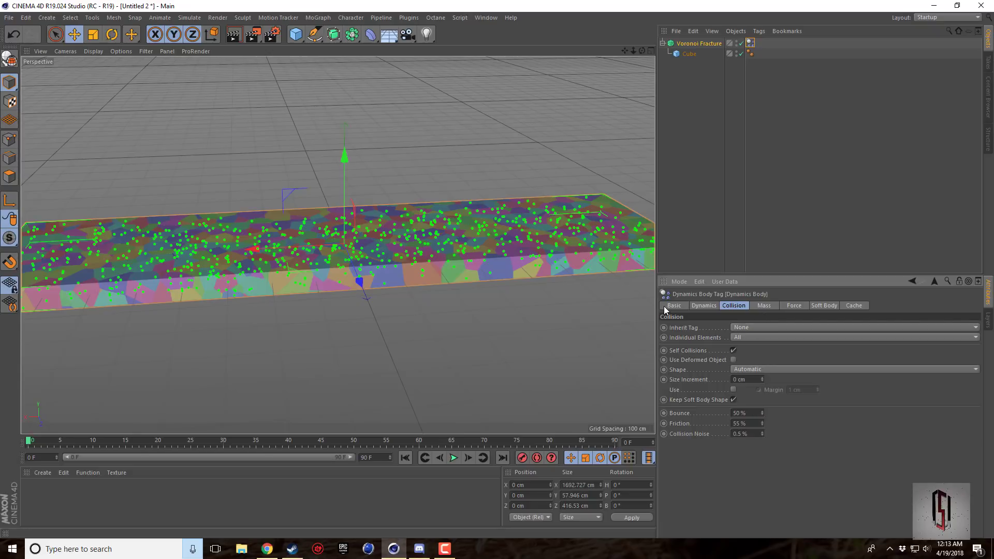
mouse_move(735, 227)
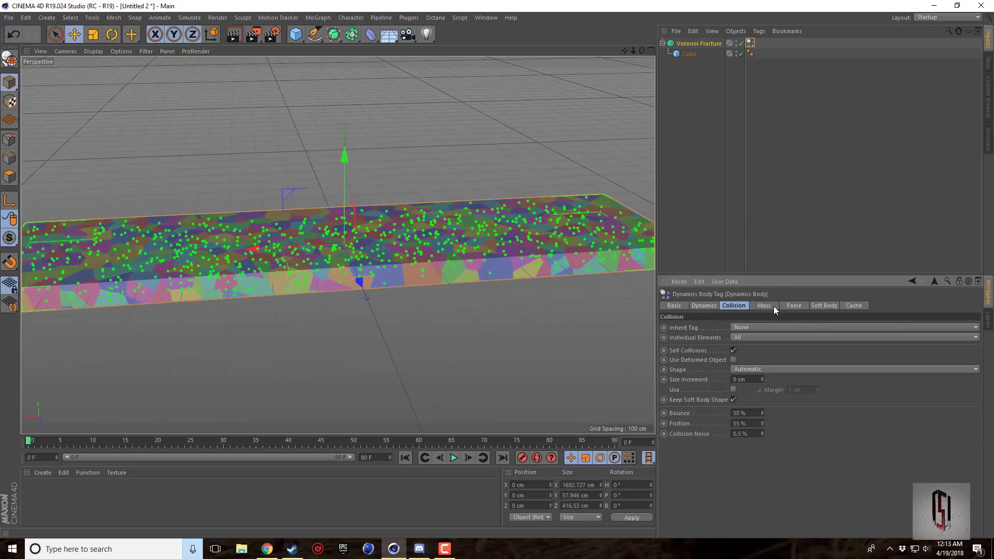
mouse_move(768, 308)
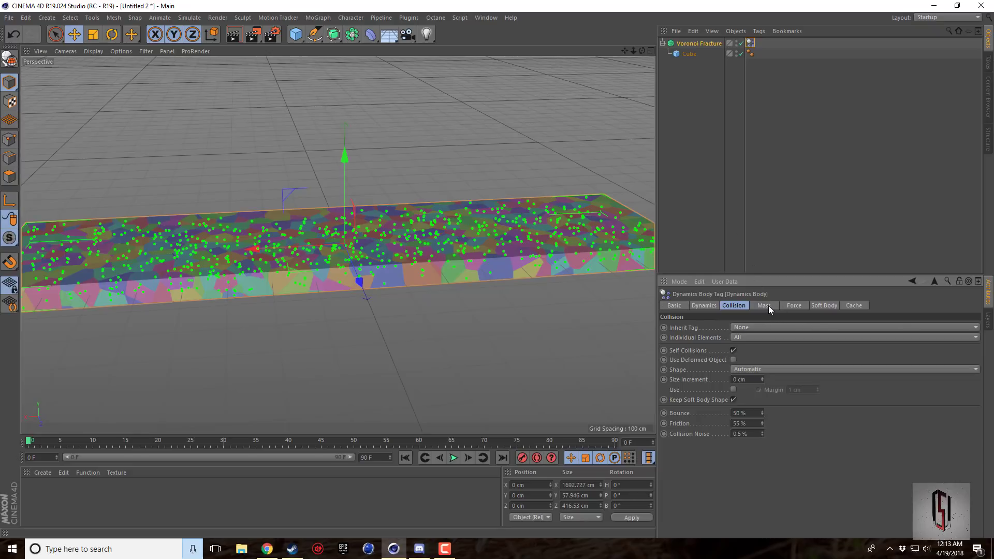
click(764, 305)
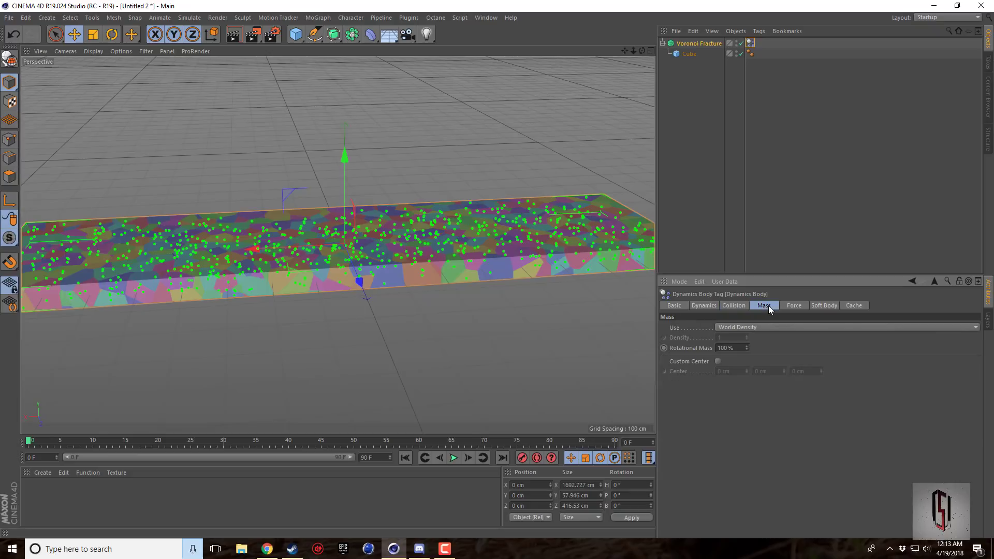
click(733, 305)
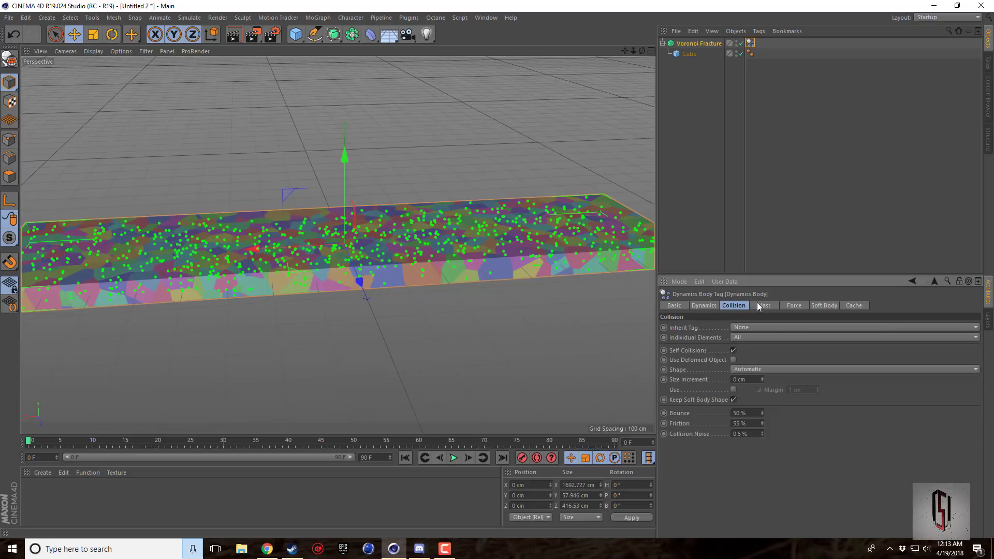
Play the simulation again, pause it and rewind to the first frame.
click(700, 43)
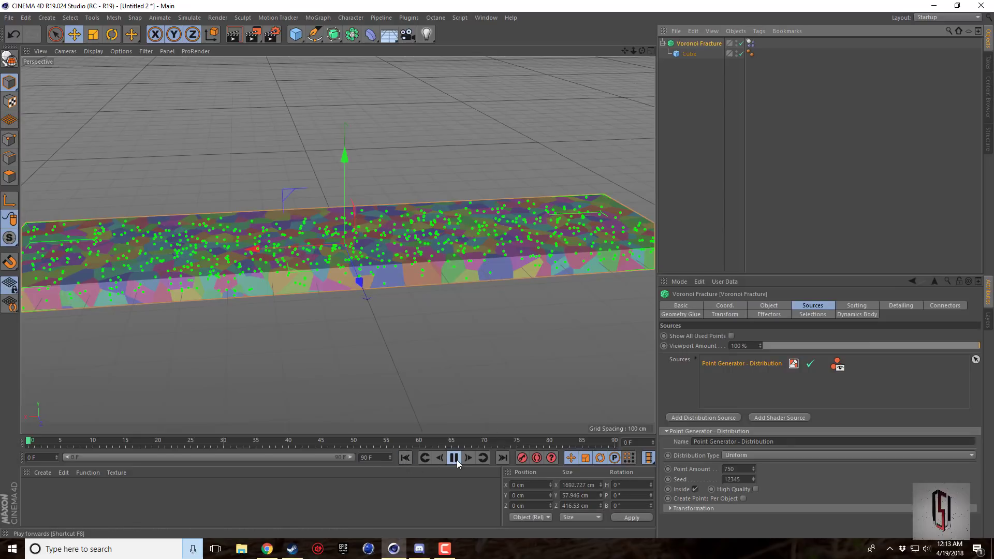
click(453, 458)
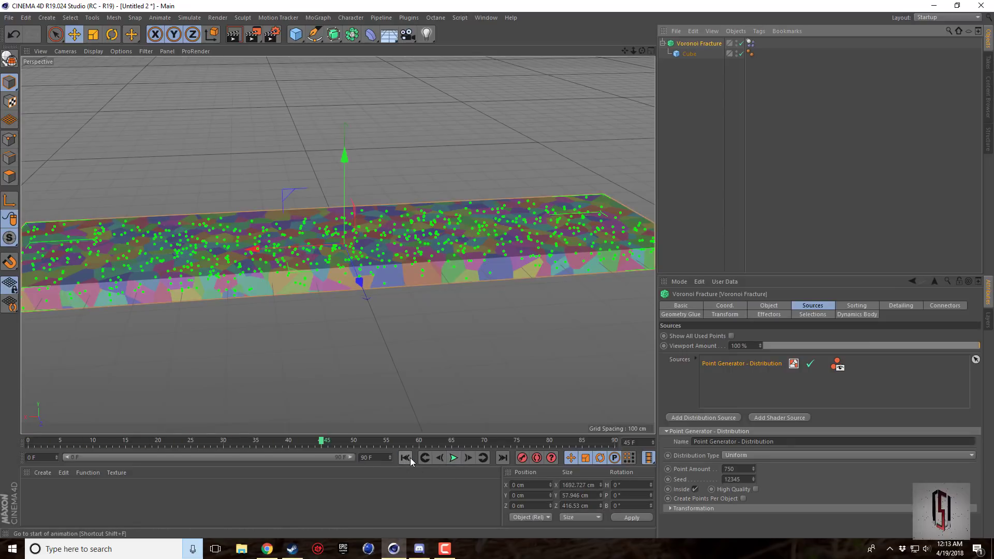
click(405, 458)
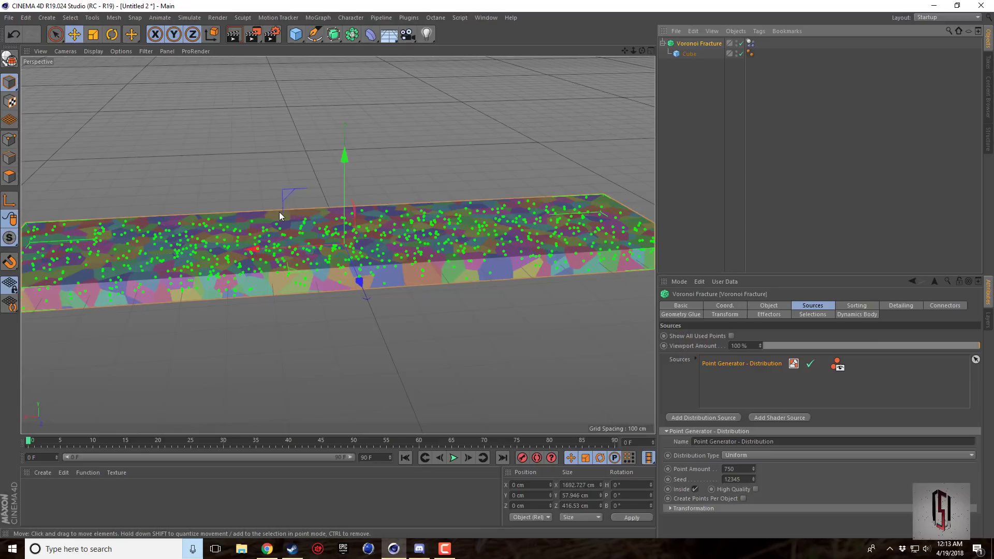
mouse_move(297, 48)
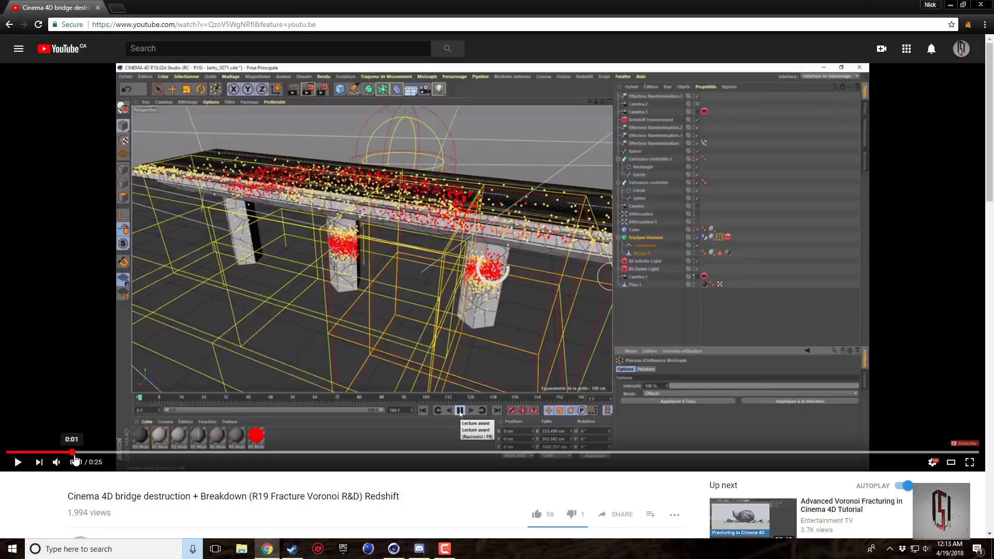
Play and pause the YouTube bridge destruction reference video.
click(18, 462)
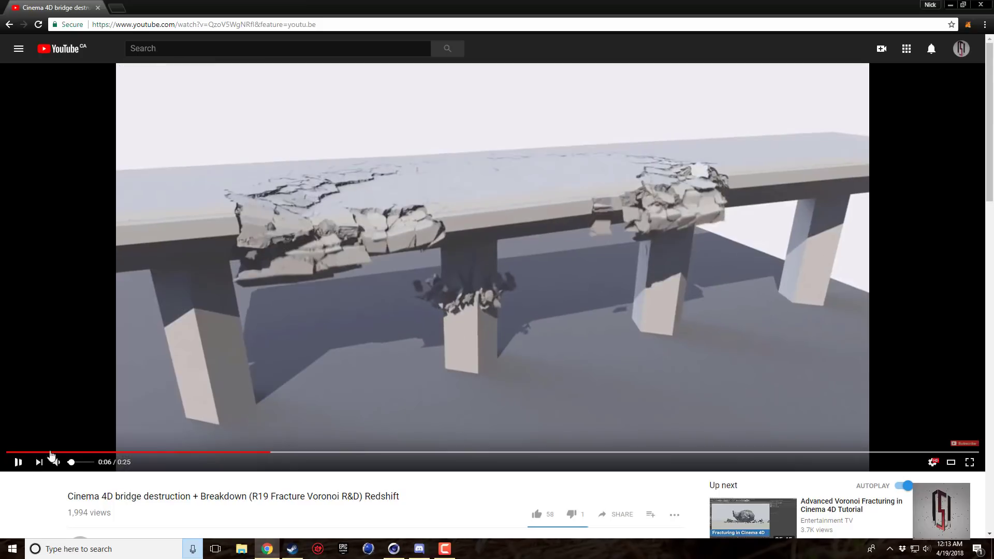
click(17, 461)
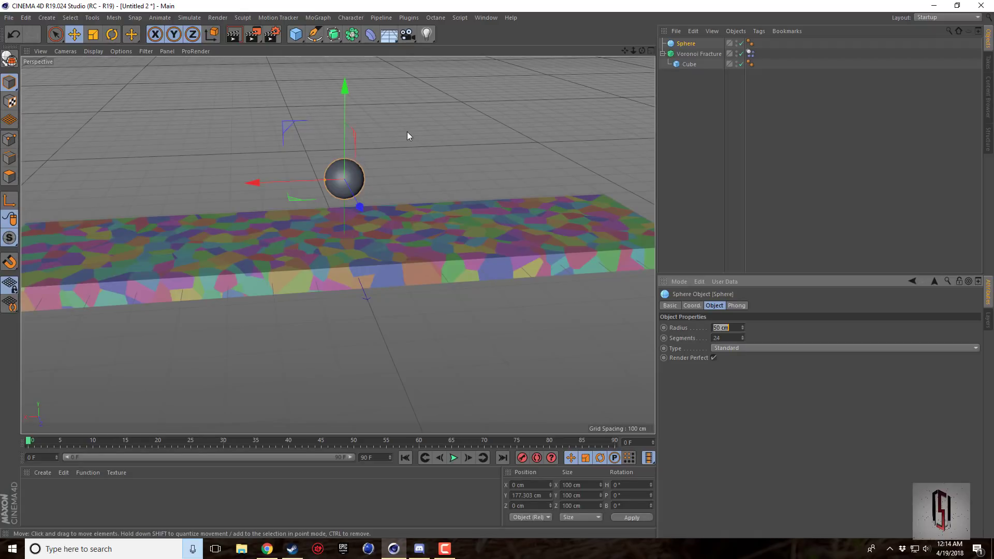
Give the sphere a Collider Body simulation tag.
right_click(686, 44)
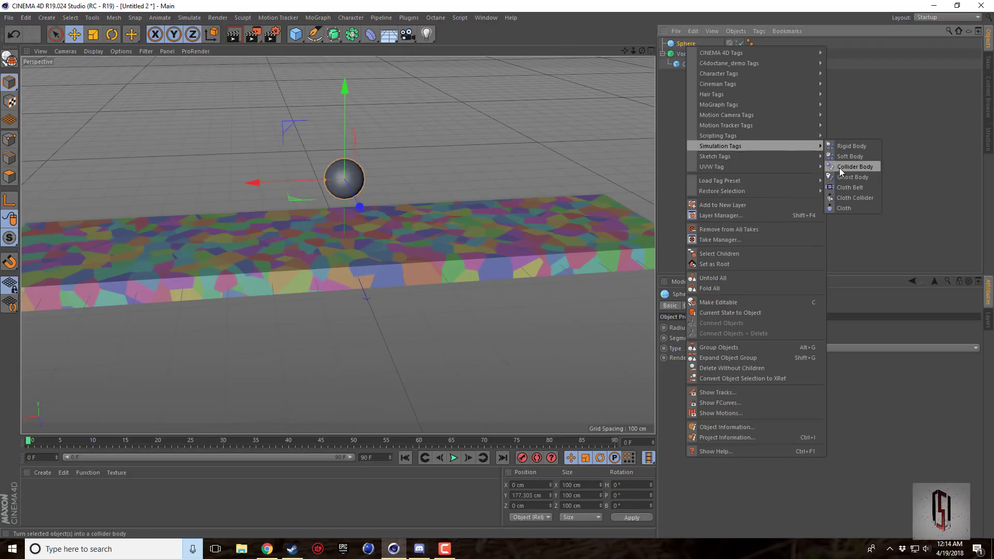
click(849, 155)
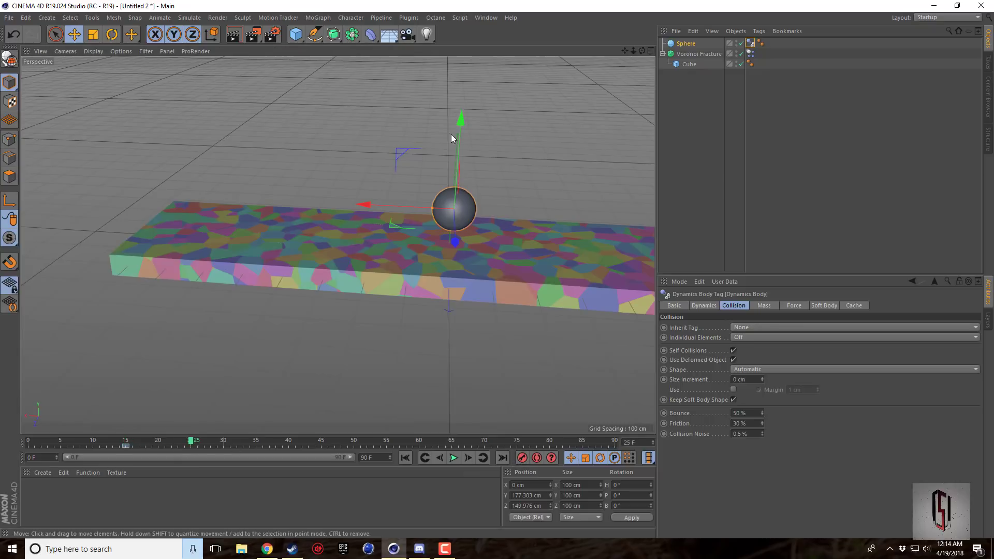
Lower the sphere into the deck at a later frame and keyframe its position.
click(522, 458)
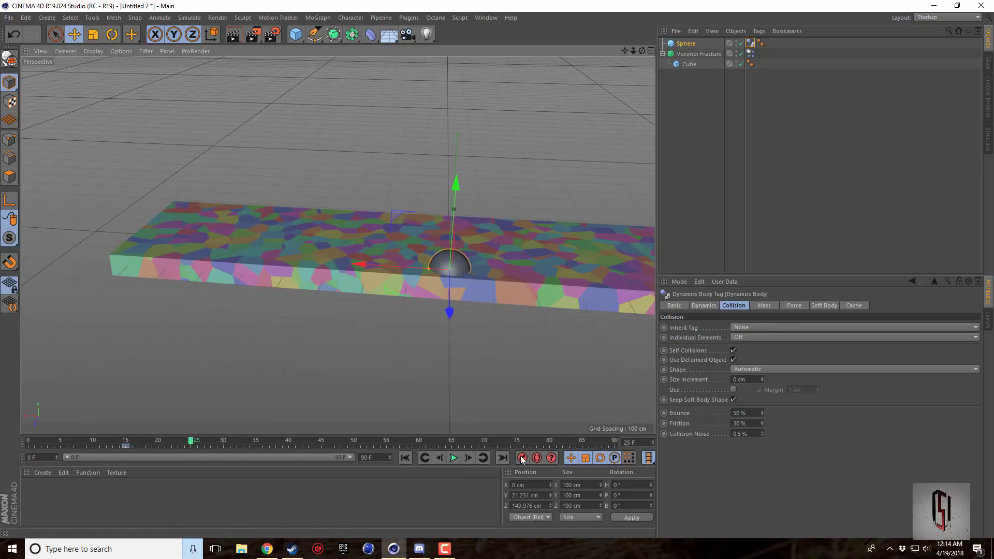
click(405, 458)
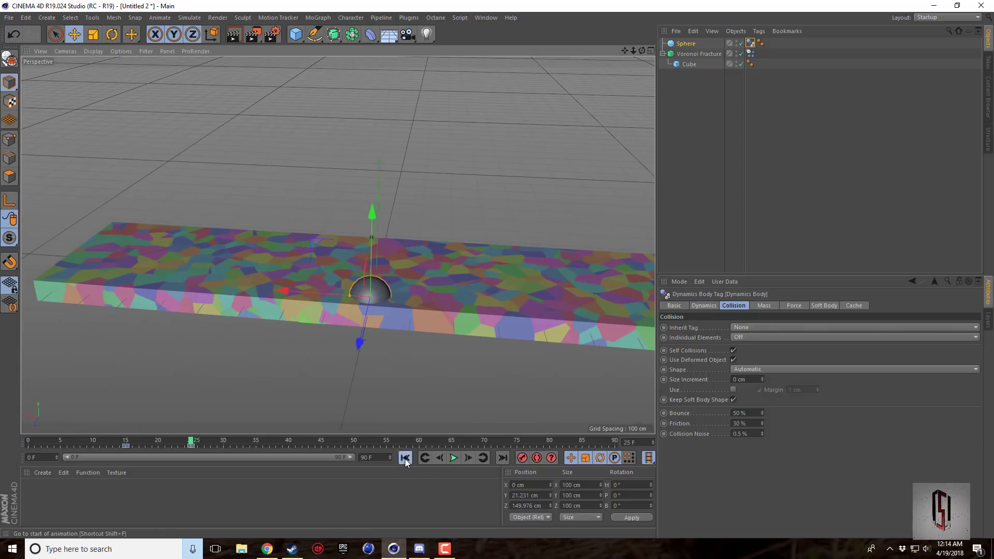
Play the simulation twice to watch the sphere shatter the deck, then select the Voronoi Fracture.
click(453, 457)
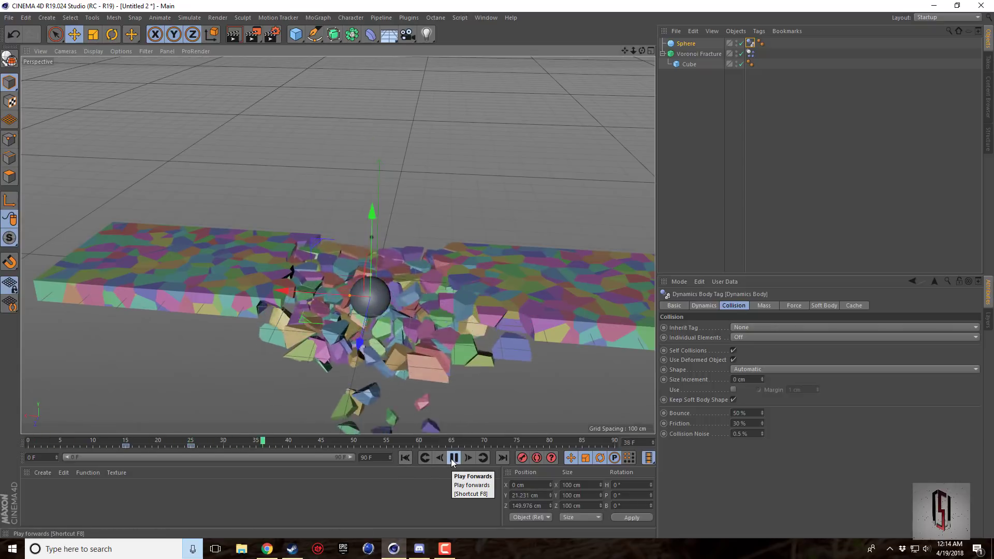
click(454, 458)
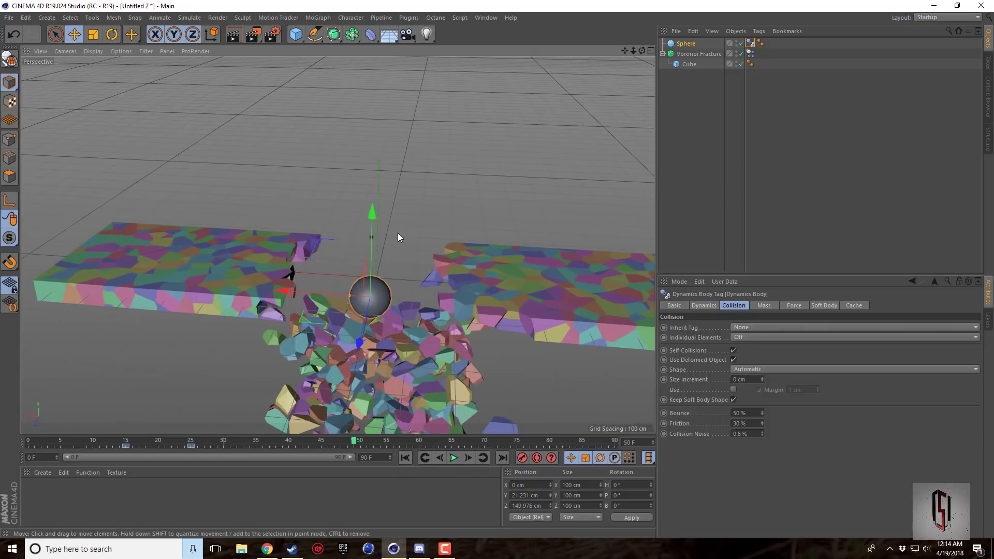
mouse_move(642, 50)
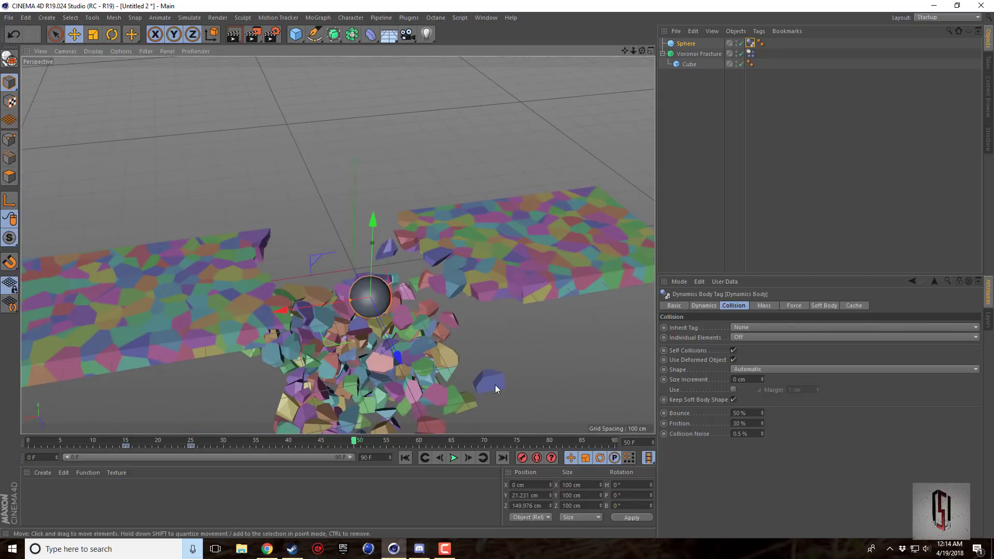
click(453, 457)
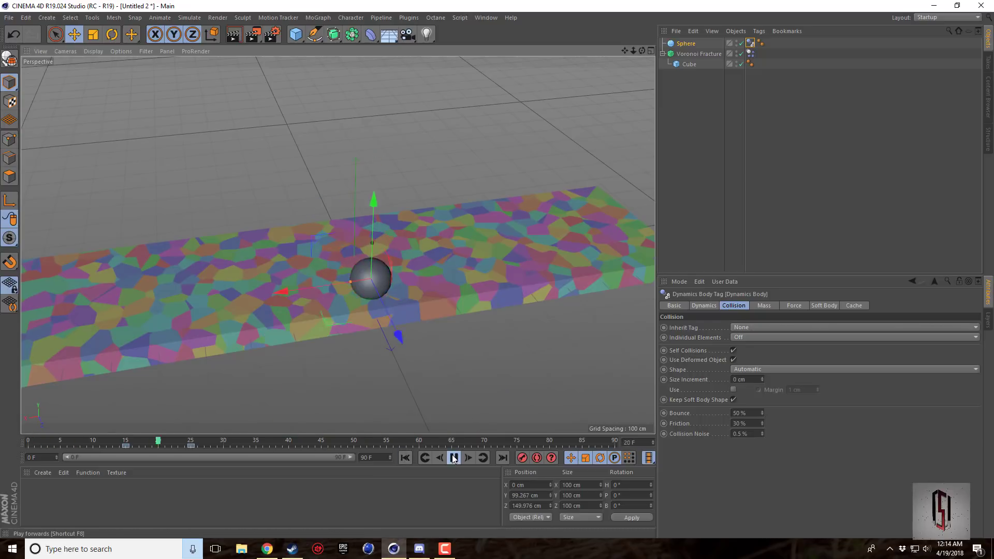
click(454, 457)
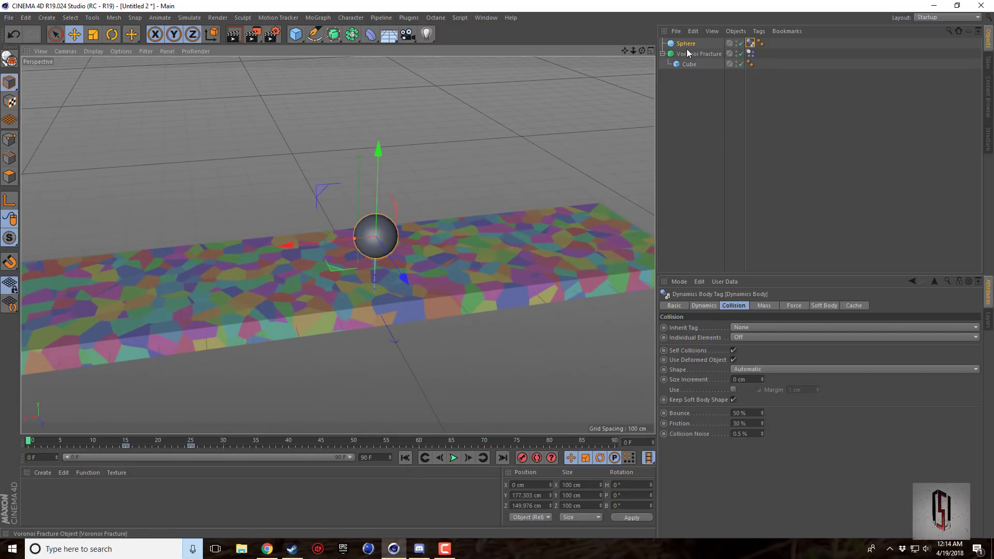
click(702, 54)
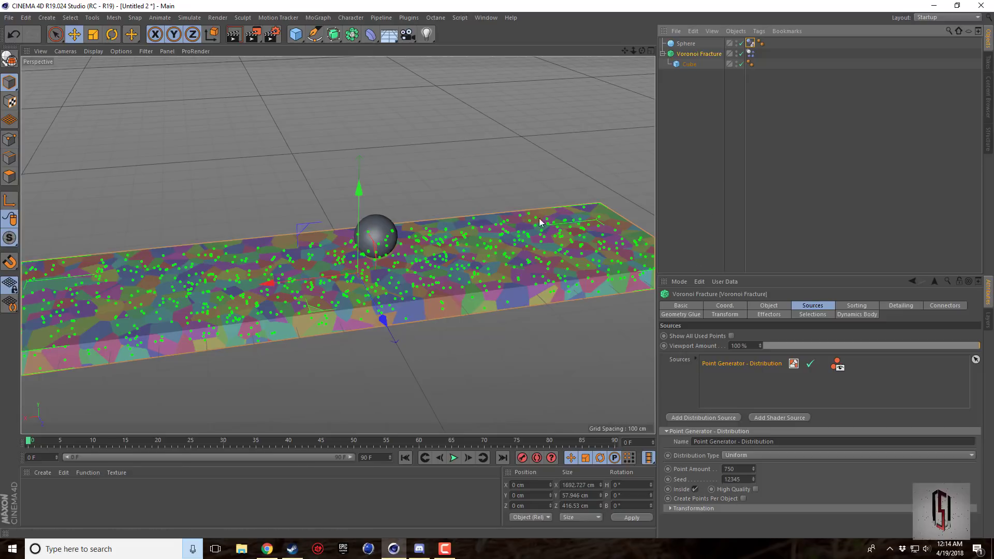
Create a Fixed Connector in the Voronoi Fracture and enable breaking force and torque at 40000.
click(944, 304)
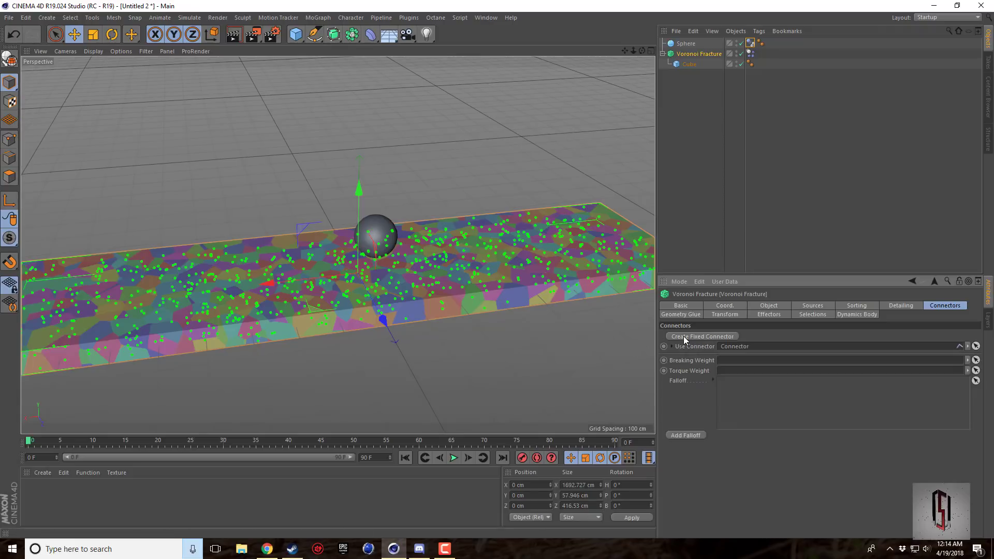
click(702, 335)
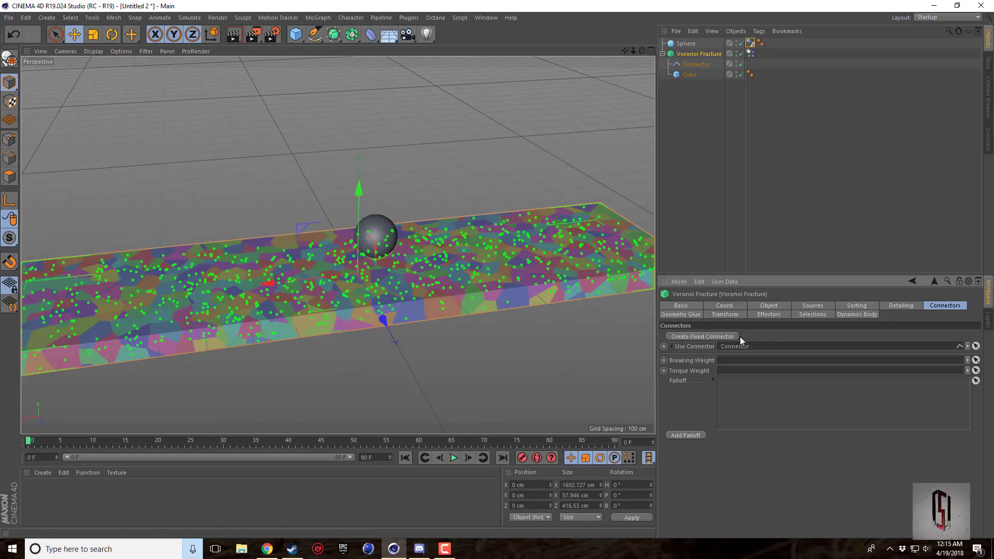
click(697, 64)
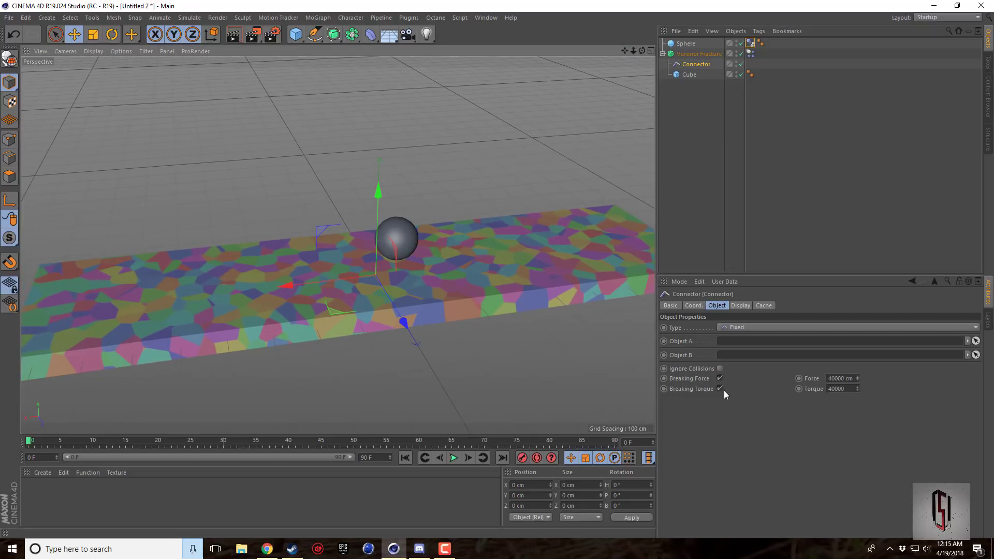
mouse_move(825, 411)
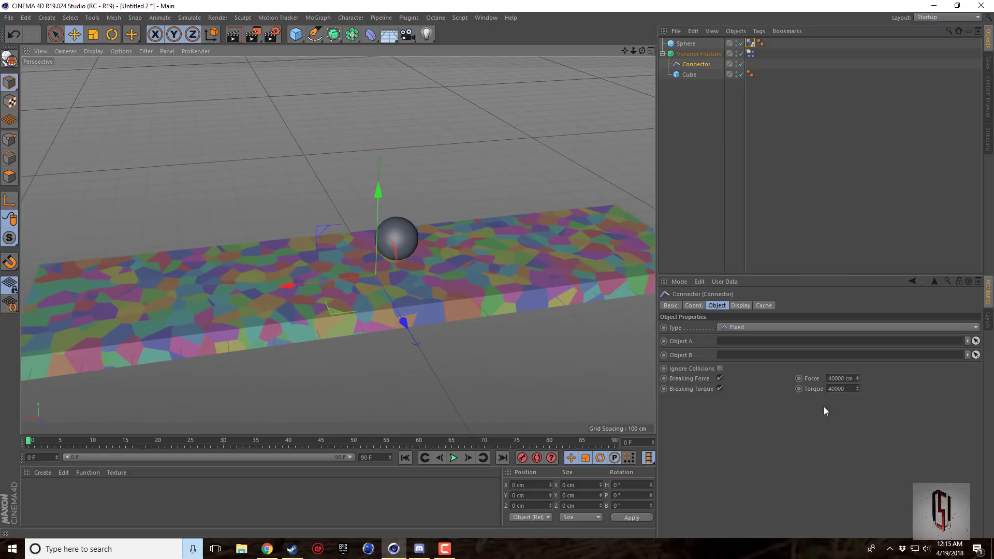
mouse_move(833, 363)
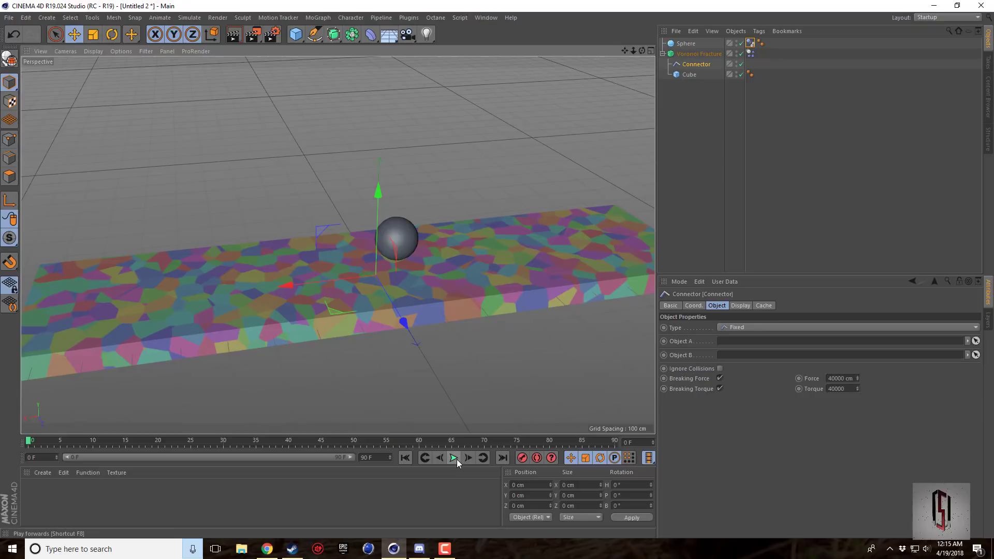
Play the simulation with the connector in place and pause to inspect the damage.
click(453, 457)
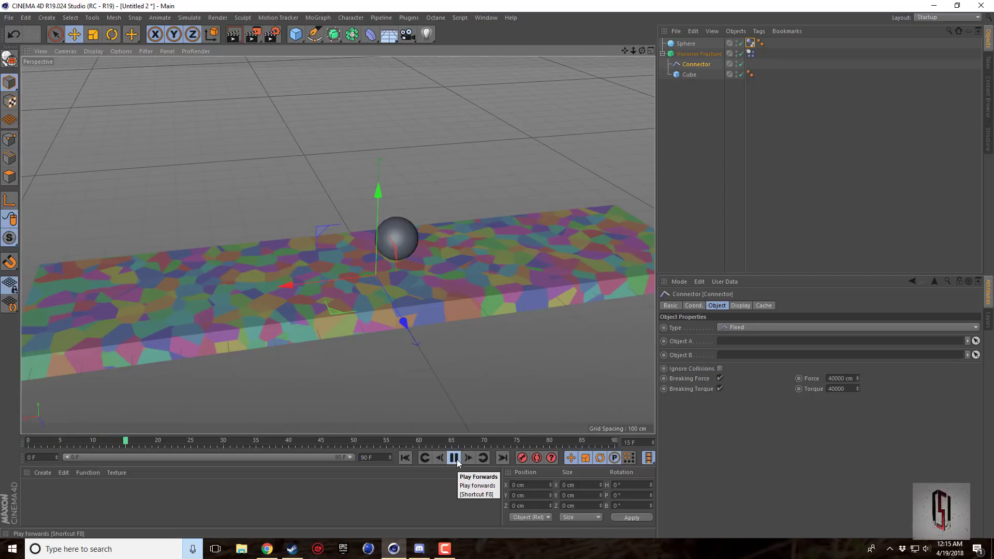
click(454, 458)
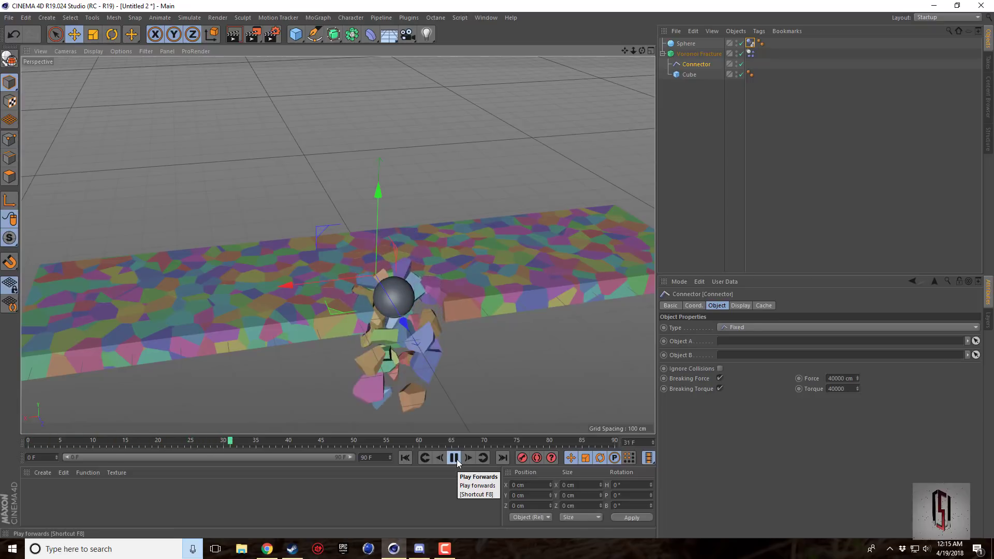
click(453, 457)
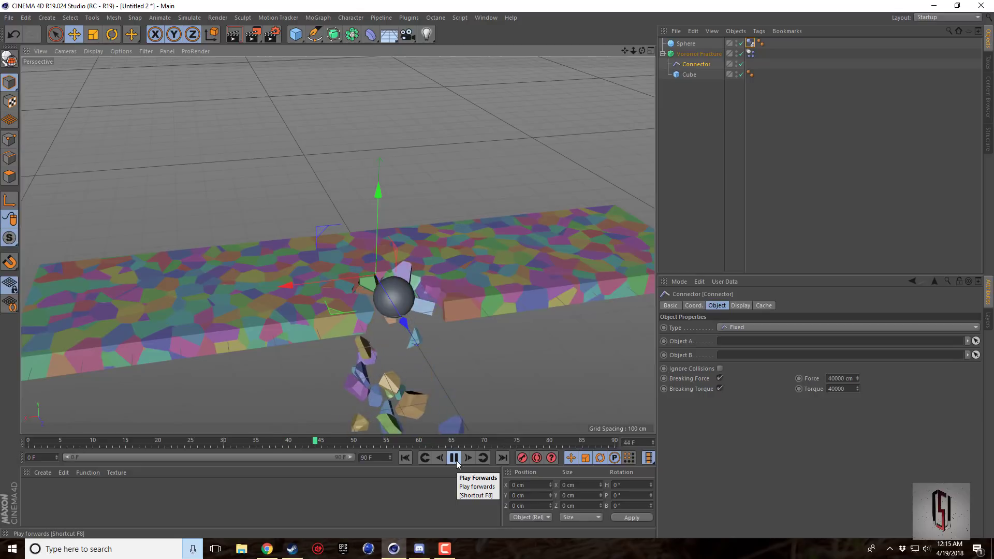
click(453, 458)
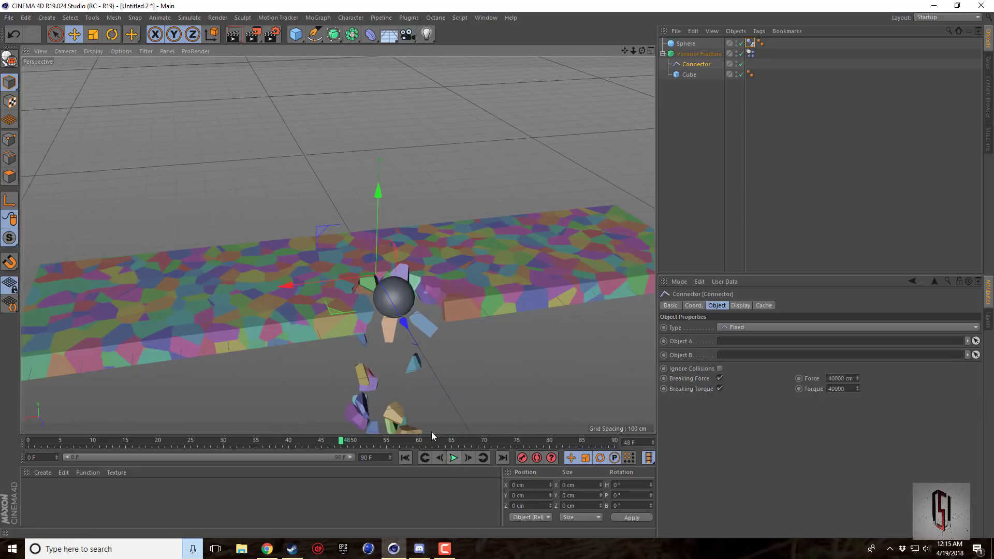
click(405, 457)
text(20000)
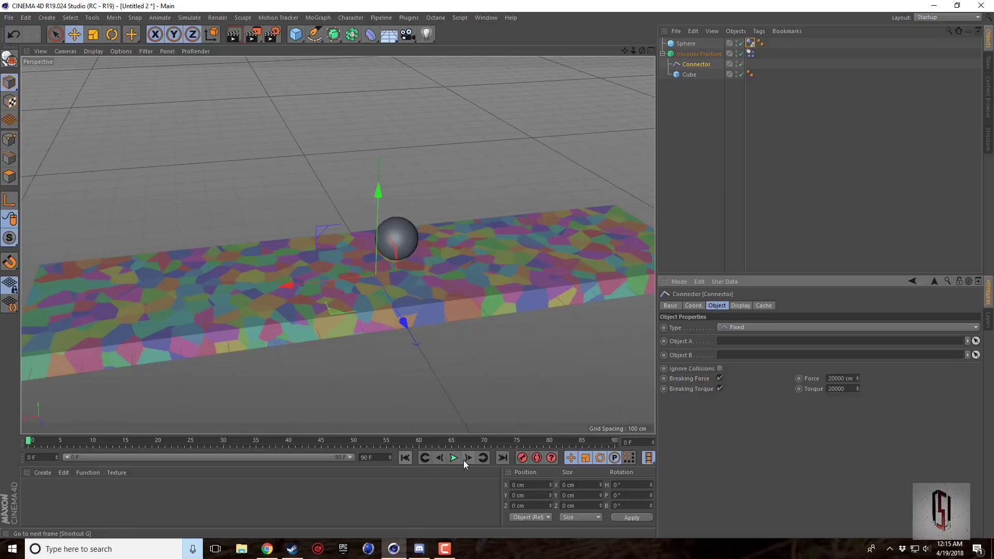
Replay with the weakened 20000 thresholds and pause to inspect the hole.
click(453, 458)
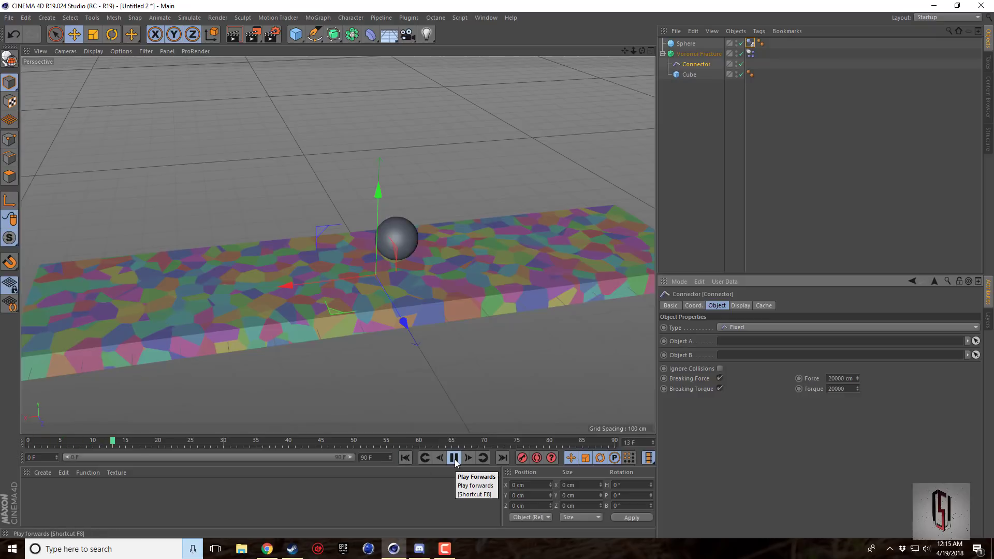
click(454, 458)
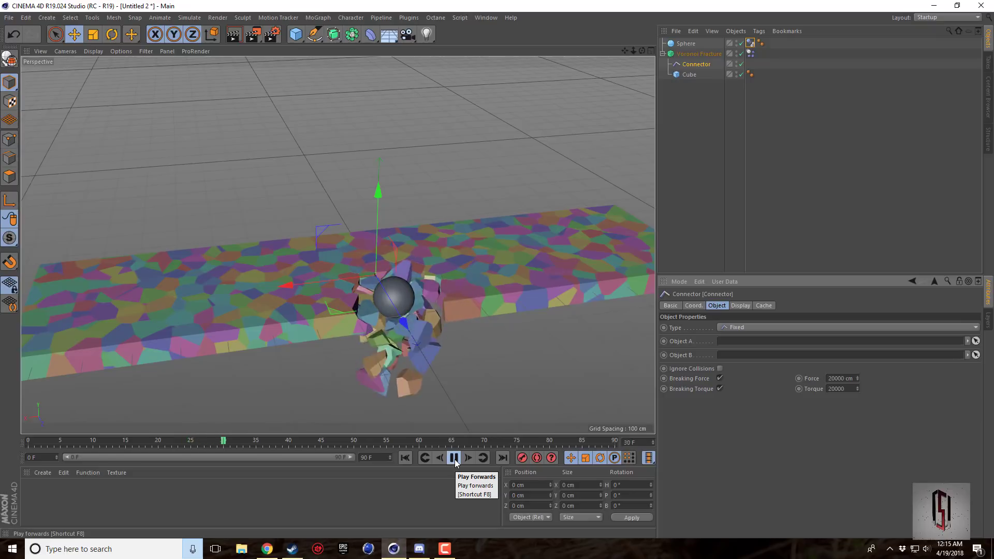
click(454, 458)
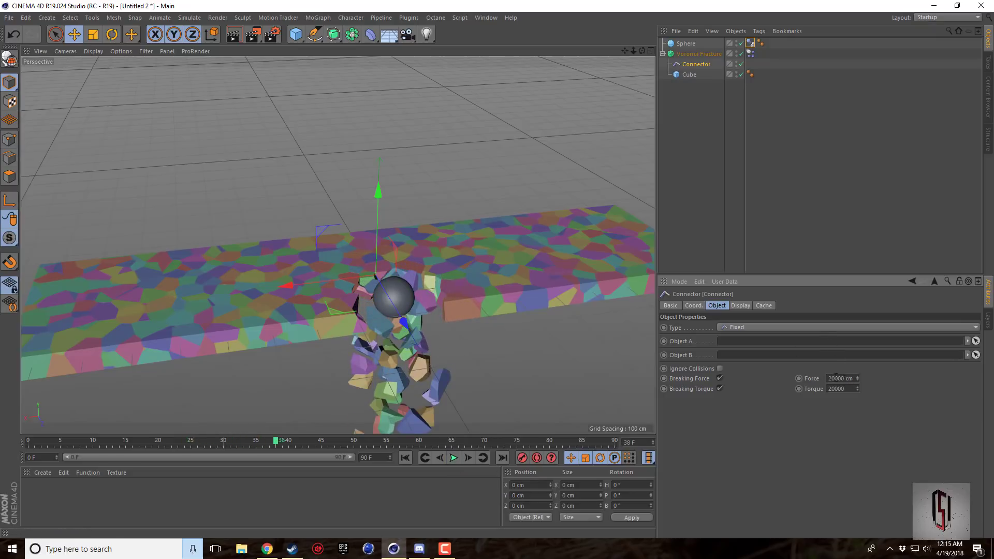
Set the connector's breaking force and torque to 10000 and replay the simulation.
text(10000)
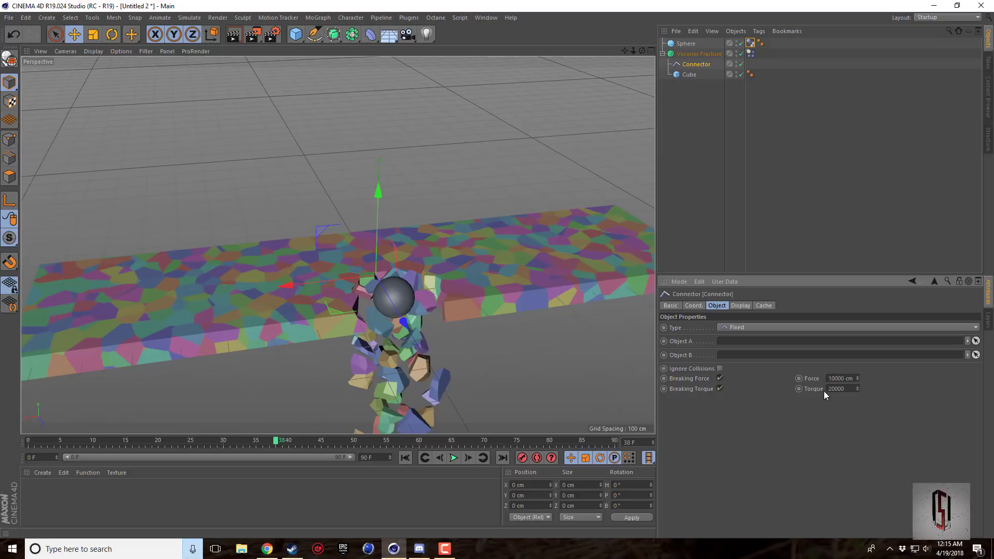
click(840, 389)
text(10000)
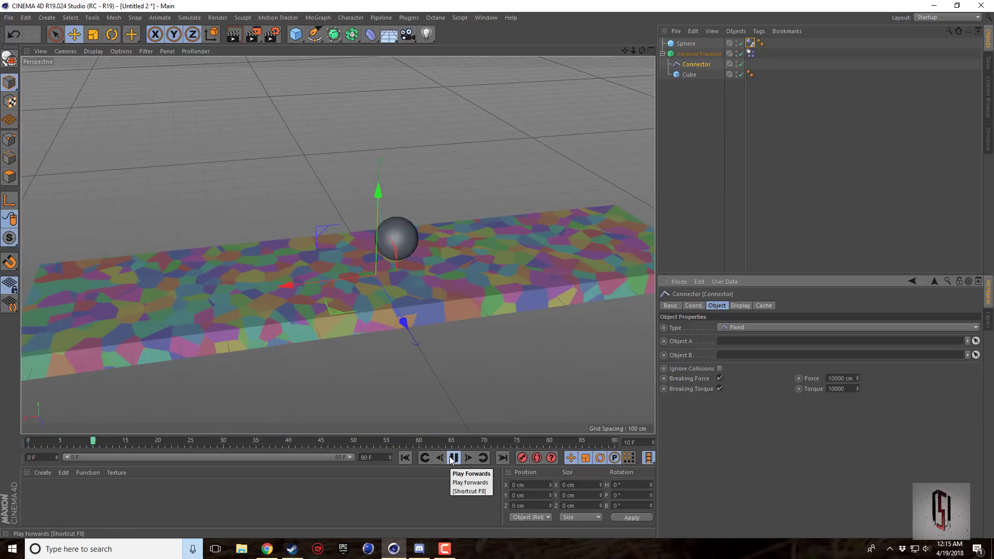
click(454, 457)
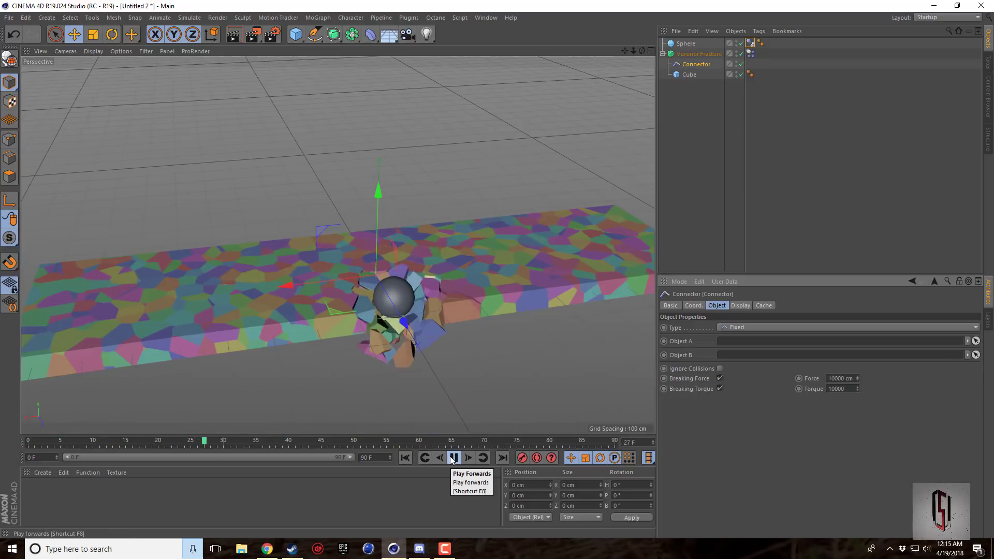
click(453, 458)
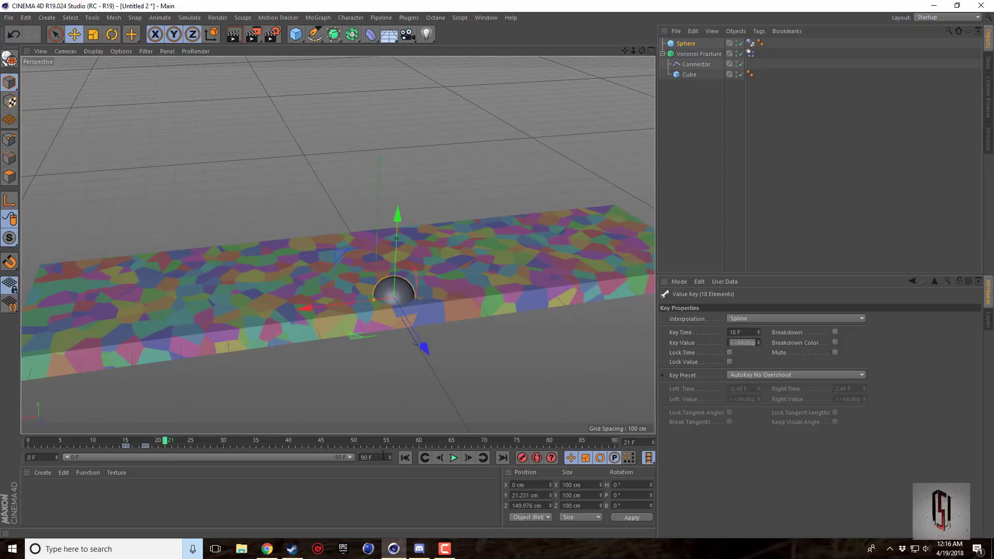
click(454, 458)
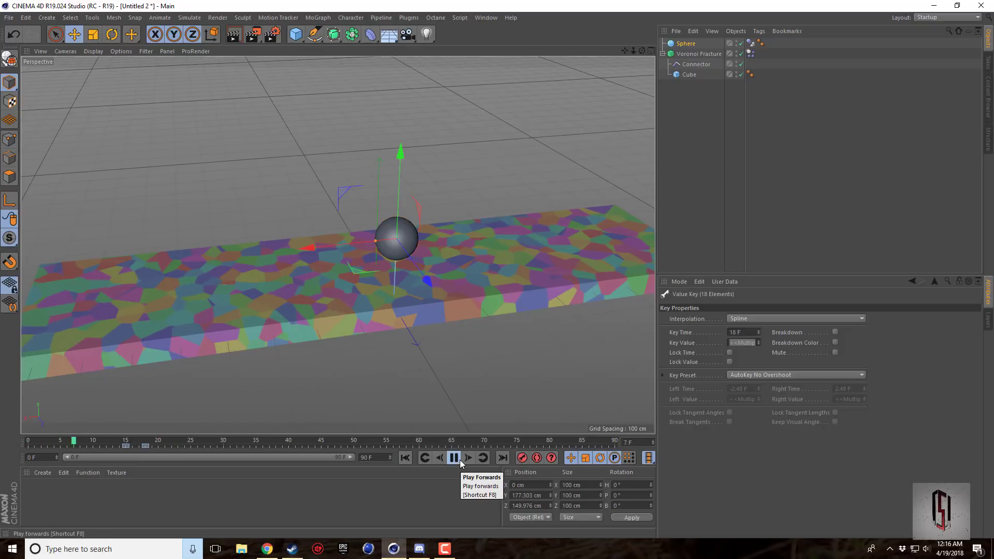
click(453, 458)
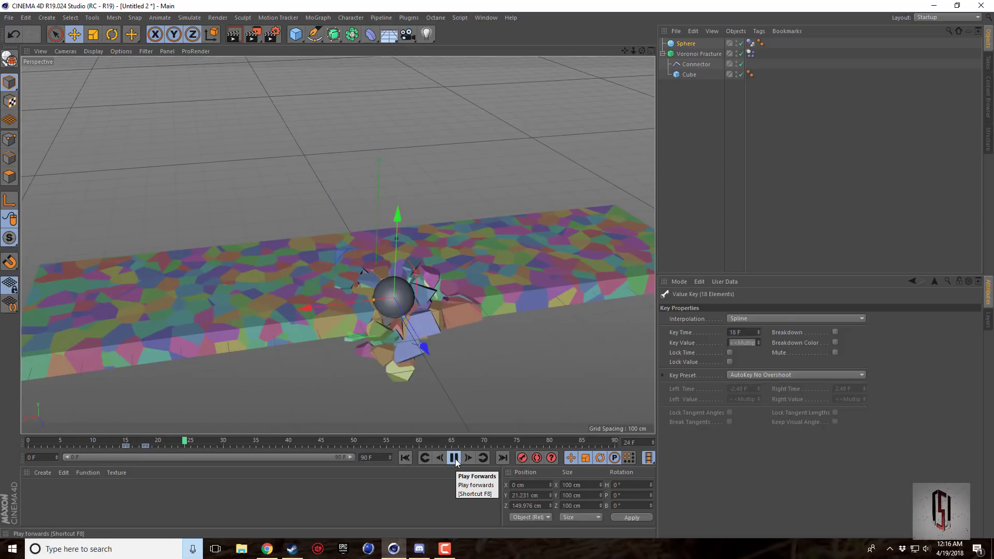
click(453, 458)
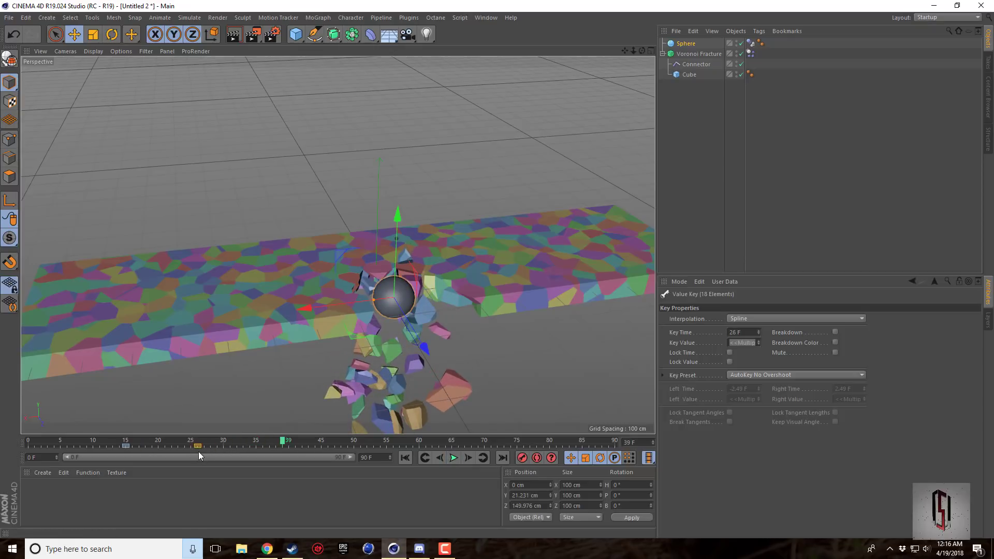
click(453, 458)
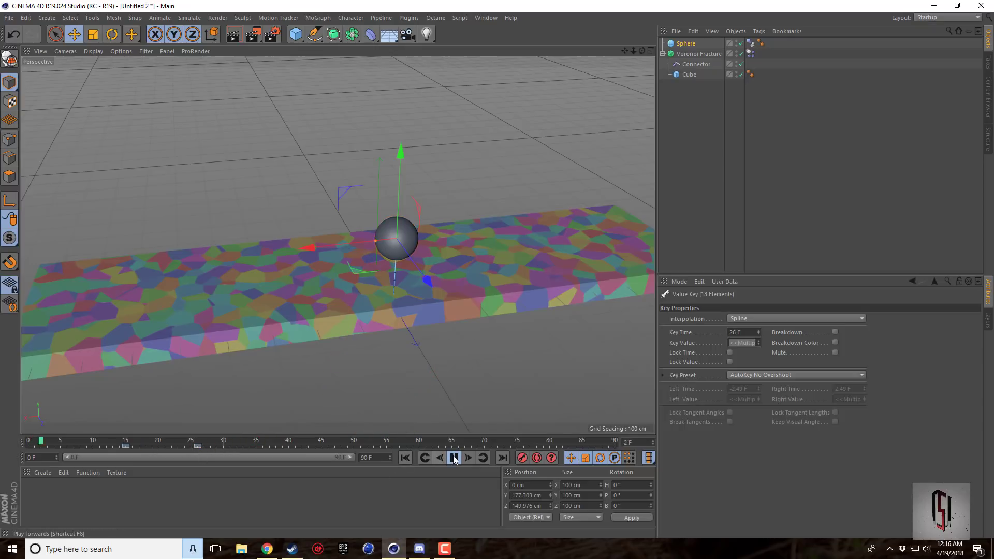
click(453, 457)
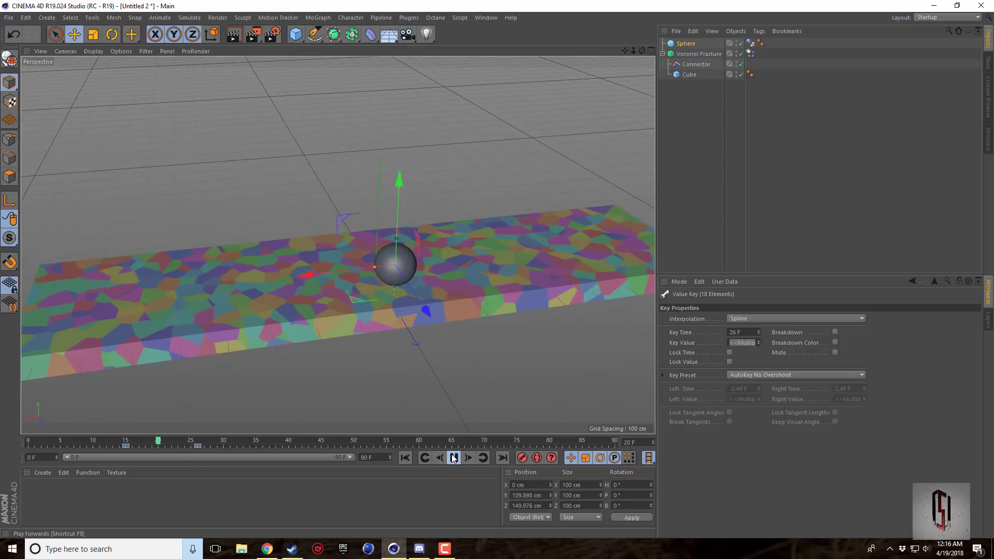
click(454, 458)
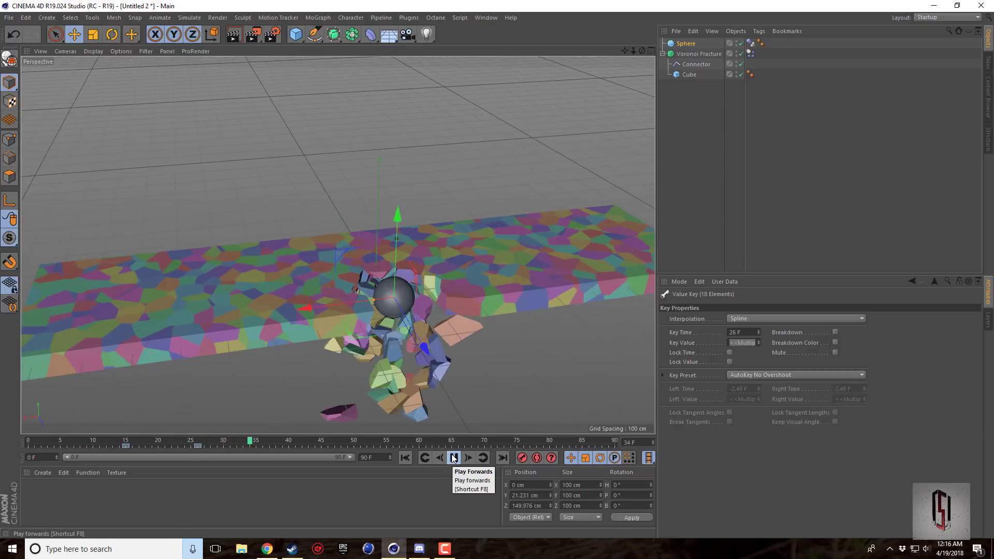
click(453, 458)
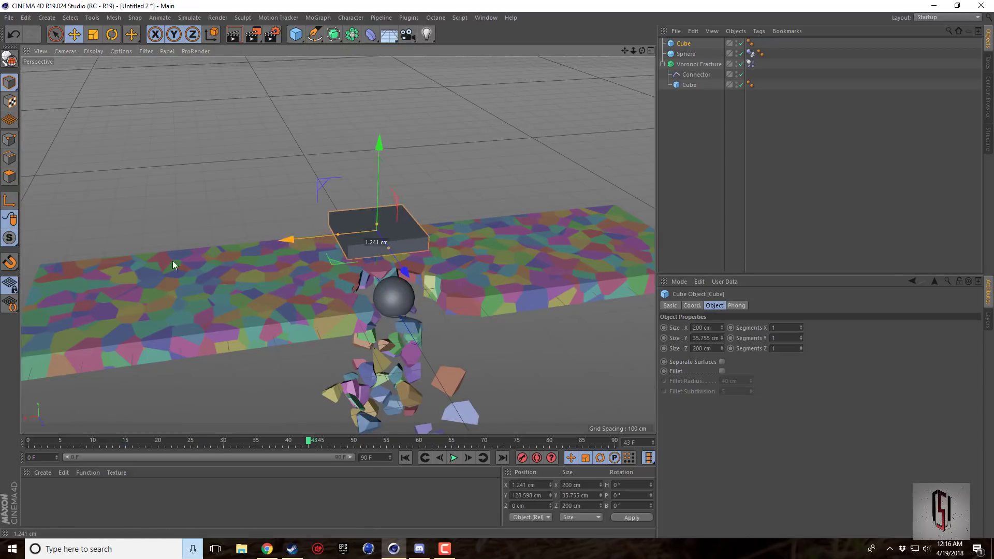
Move the flat cube over the deck's left end and give it the sphere's Dynamics Body tag.
drag(289, 239, 89, 260)
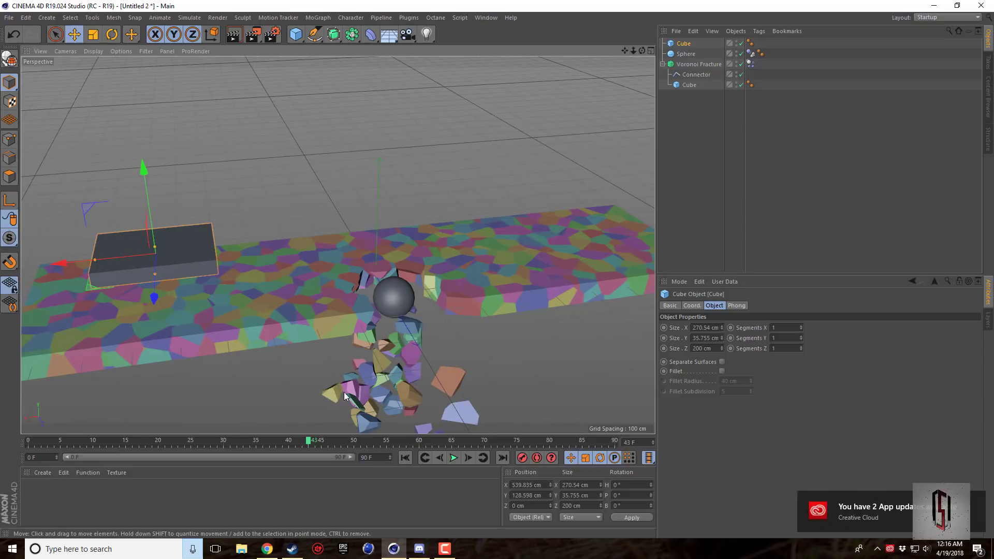
mouse_move(380, 369)
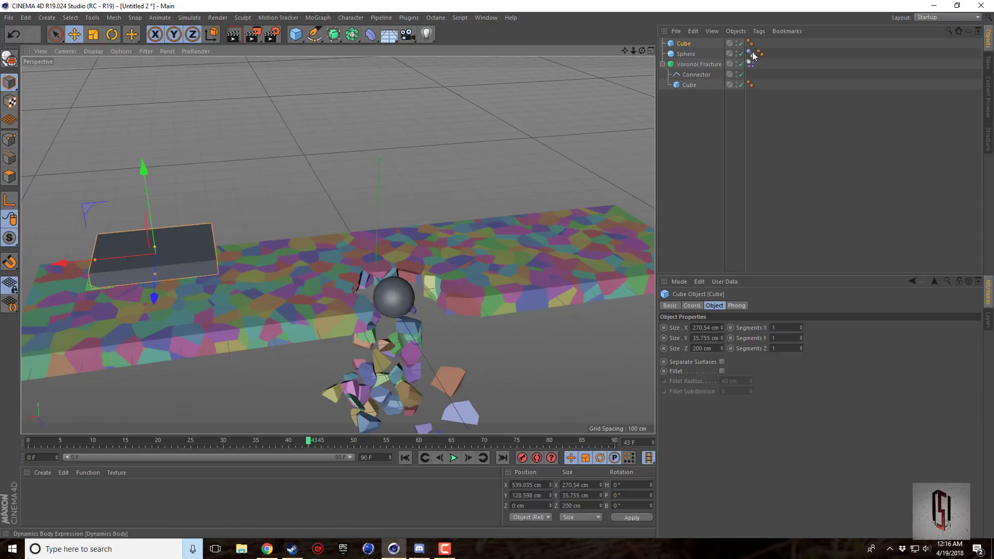
click(757, 43)
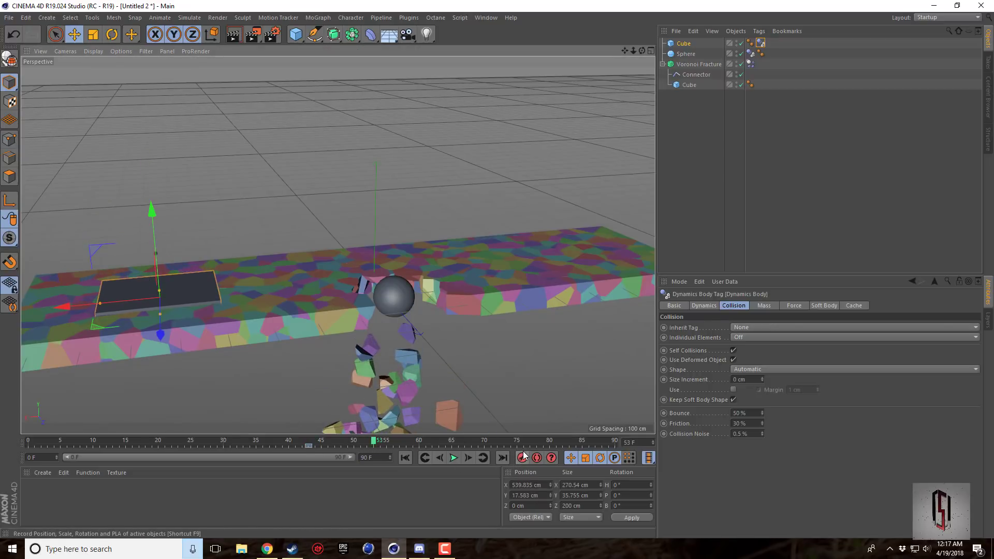
Record the cube's lowered position at frame 53 and play the simulation to test the collider.
click(454, 458)
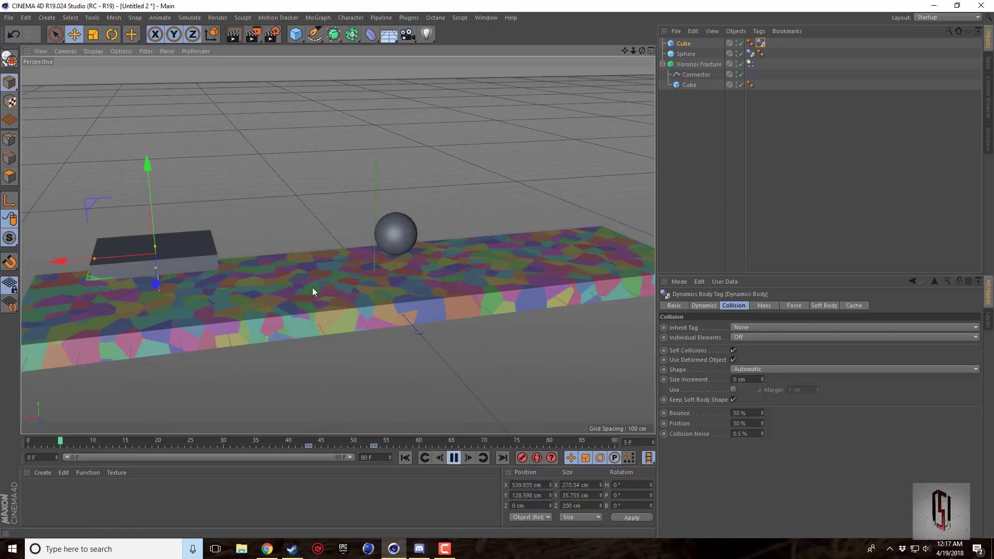
click(454, 458)
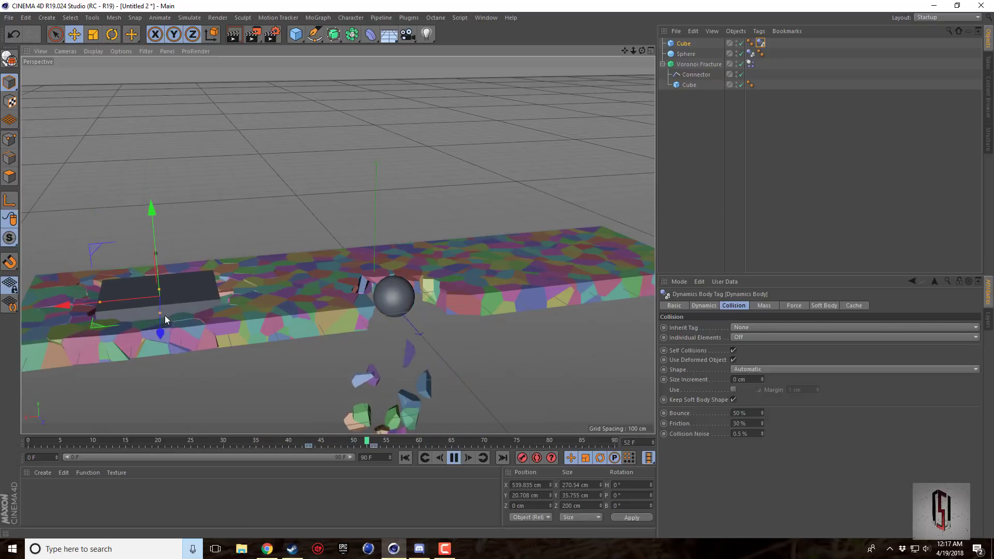
click(454, 458)
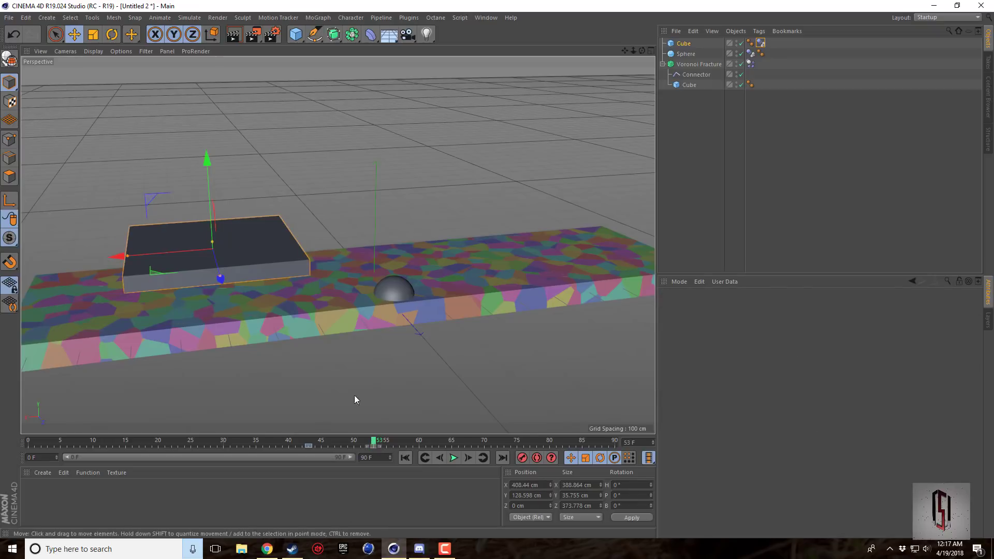
Lower the enlarged cube onto the deck, key its position at frame 53 and replay the crush.
drag(207, 157, 210, 202)
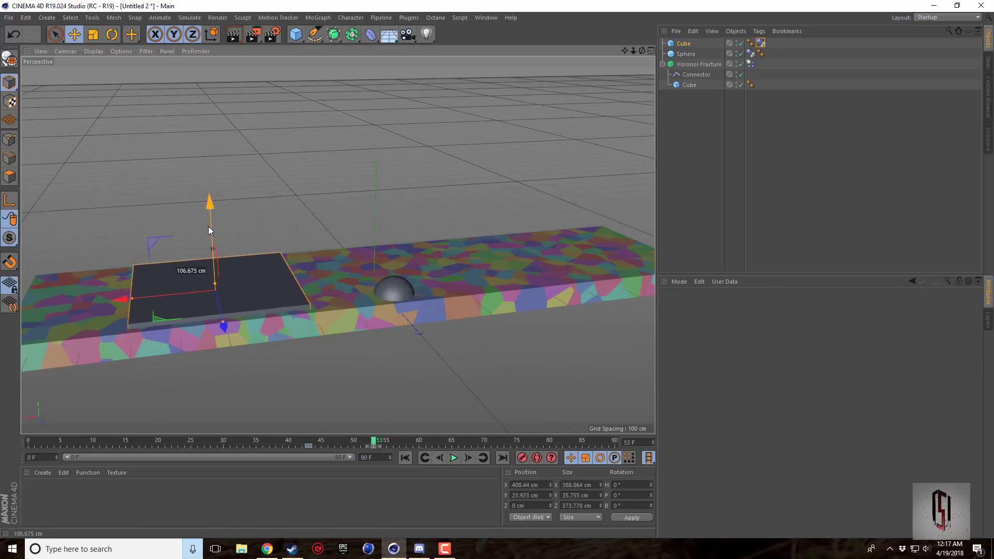
click(454, 457)
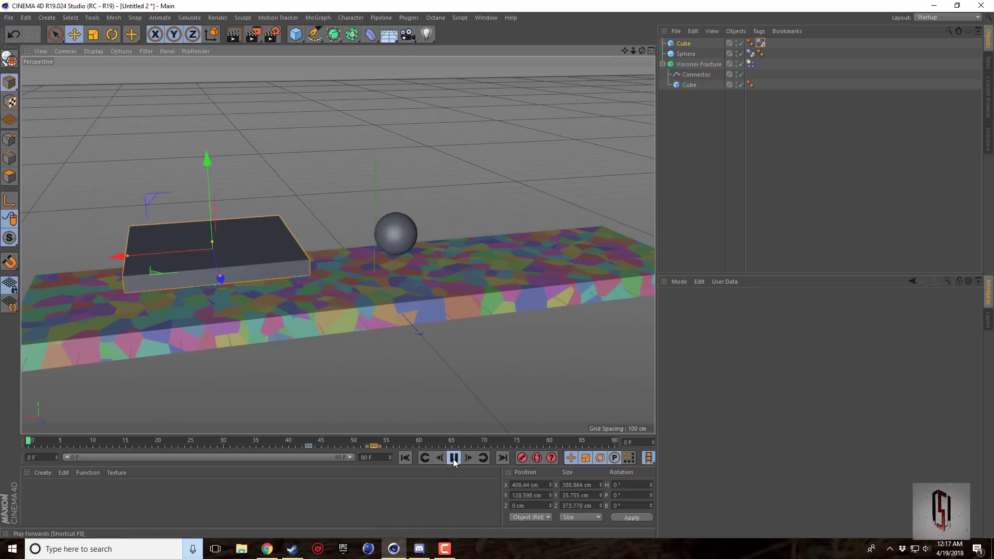
click(453, 458)
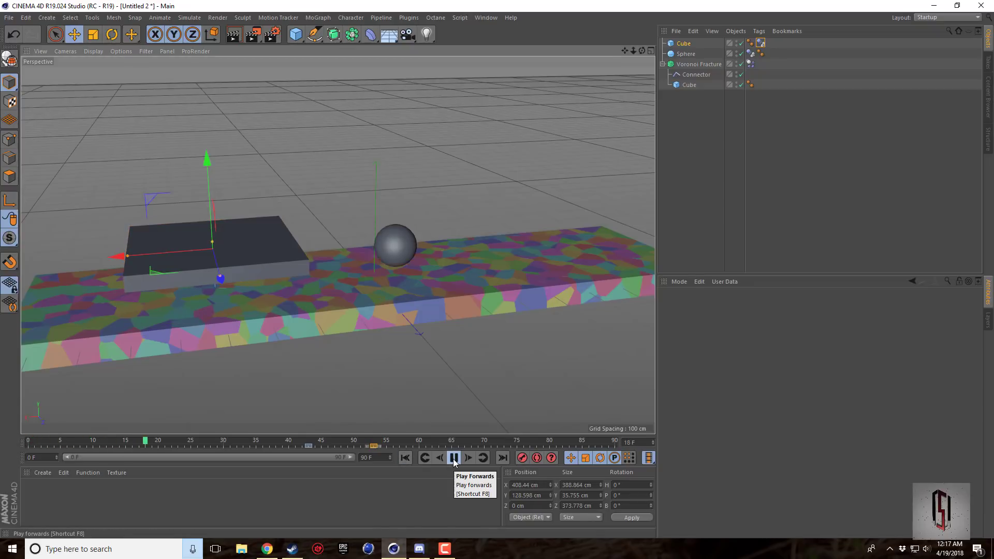
click(454, 457)
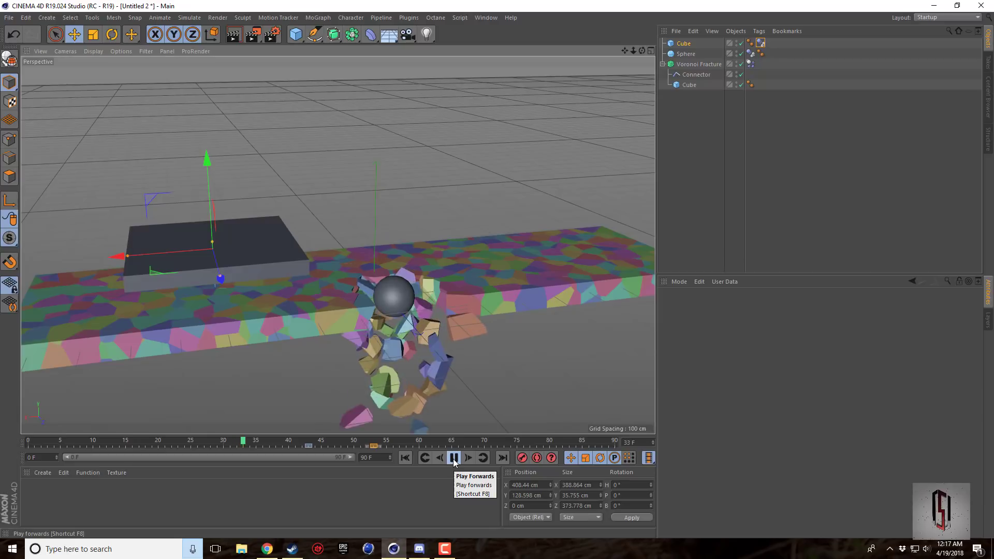
click(454, 458)
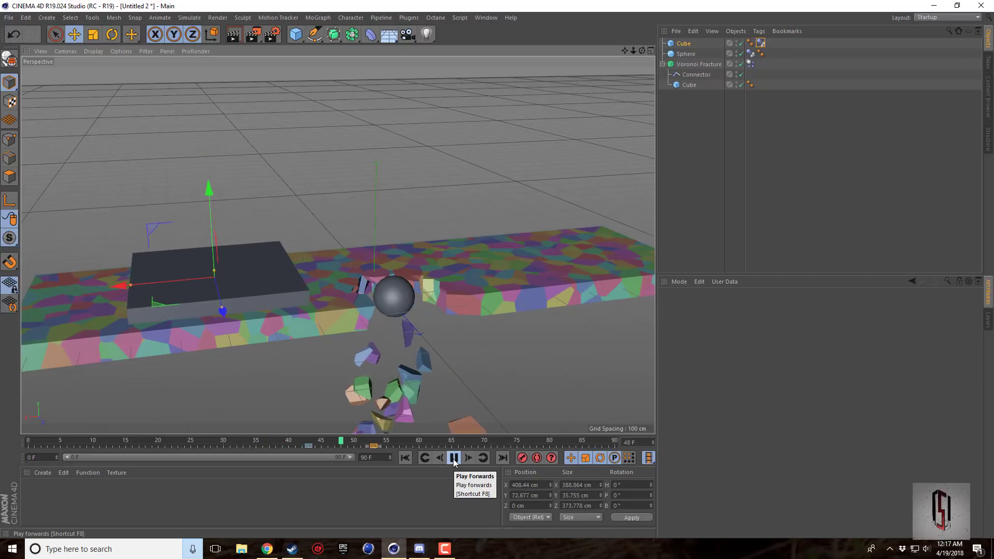
click(454, 458)
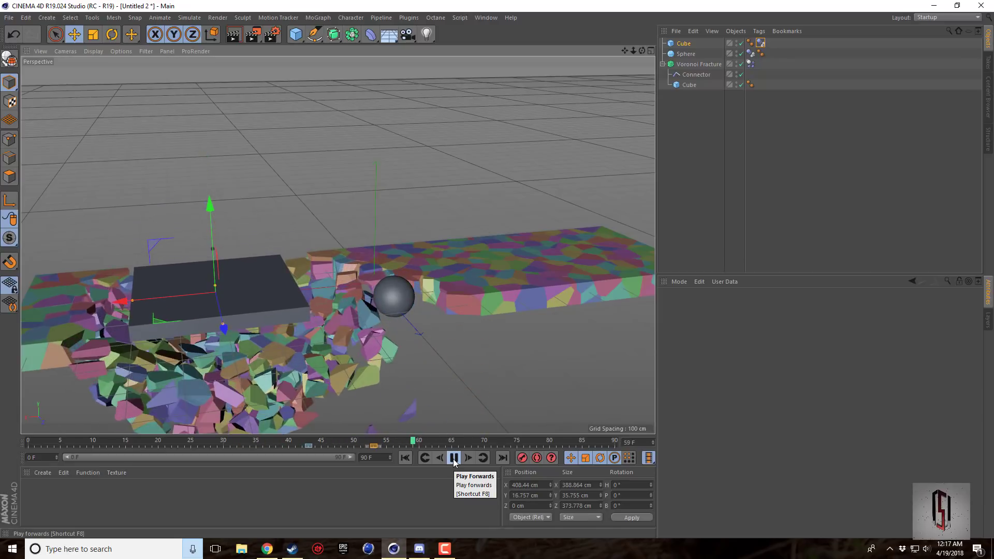
click(453, 458)
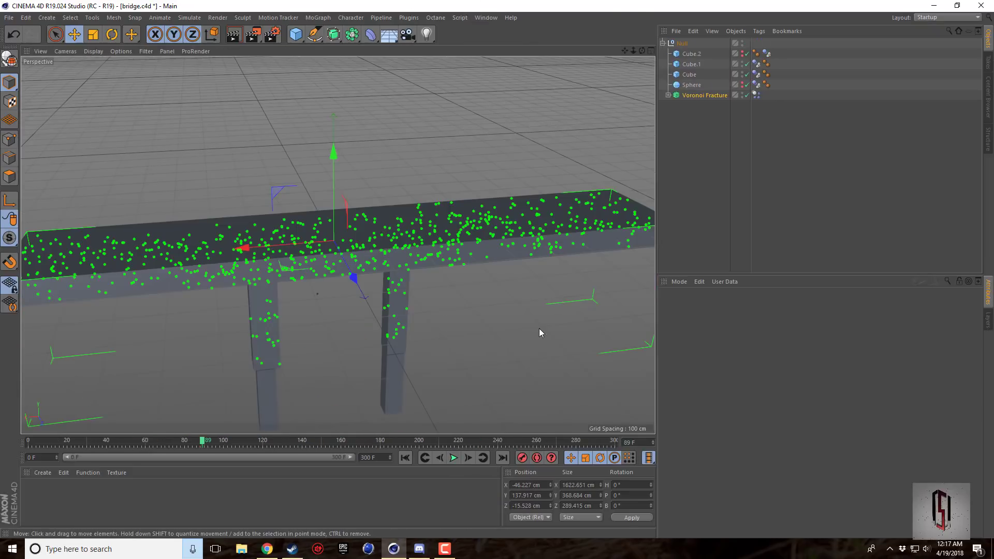
click(453, 457)
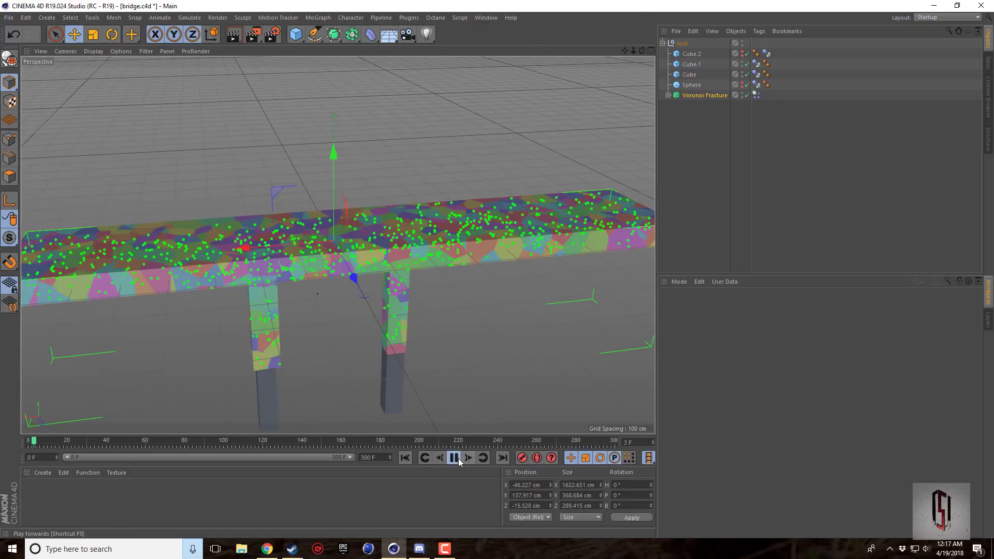
click(453, 458)
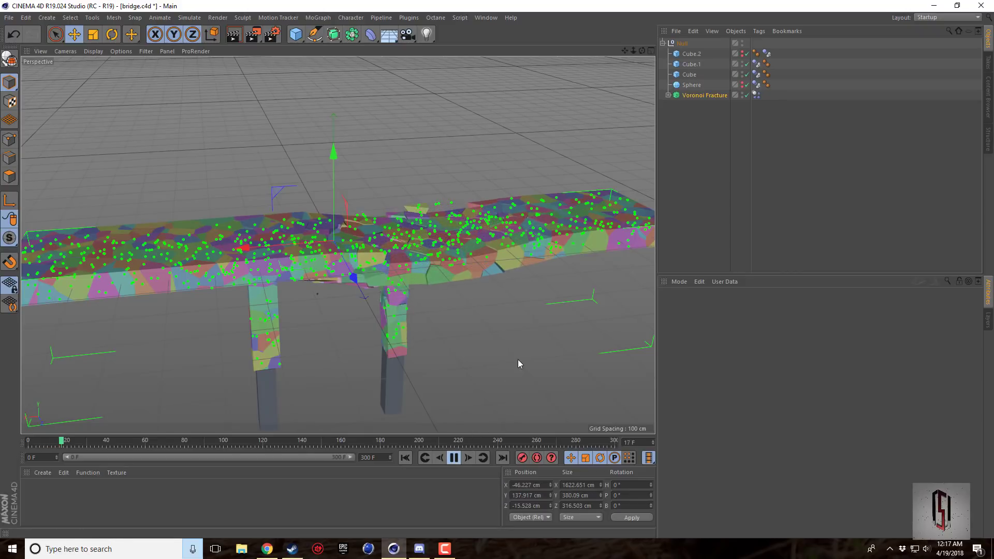
click(453, 458)
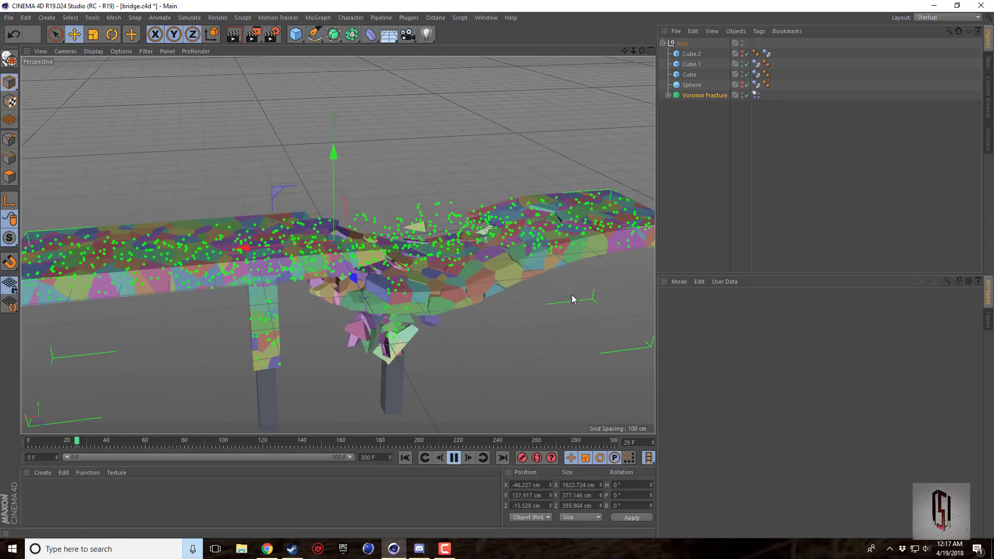
click(468, 458)
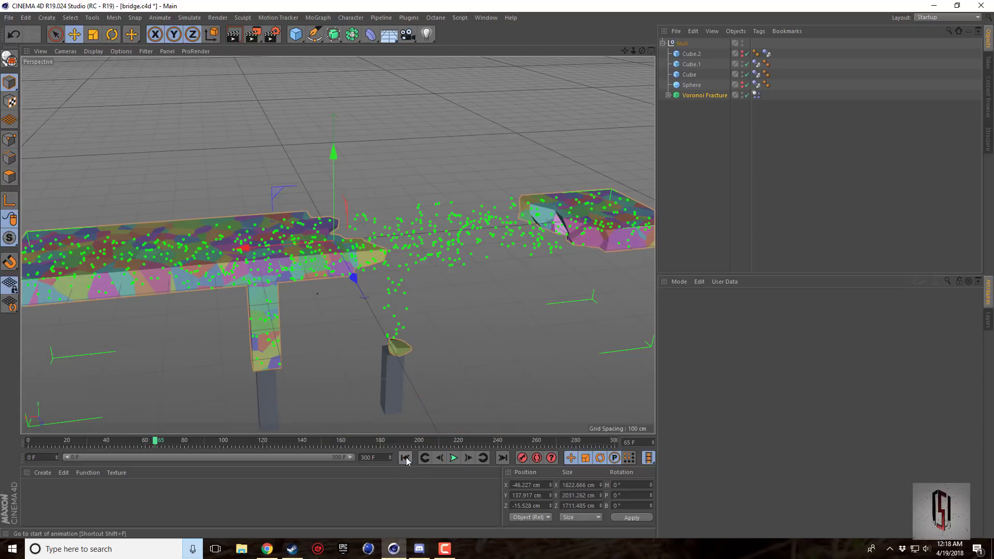
click(404, 458)
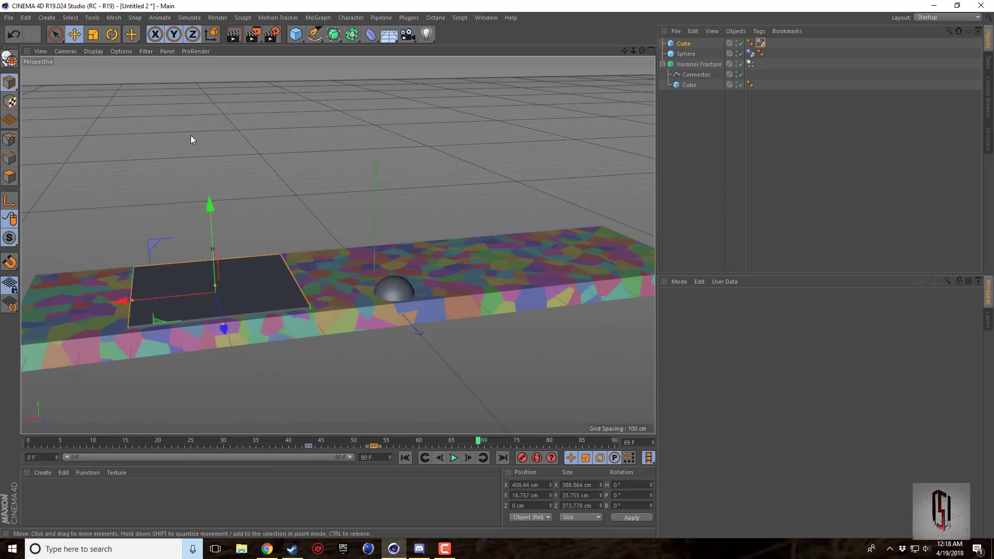
mouse_move(431, 501)
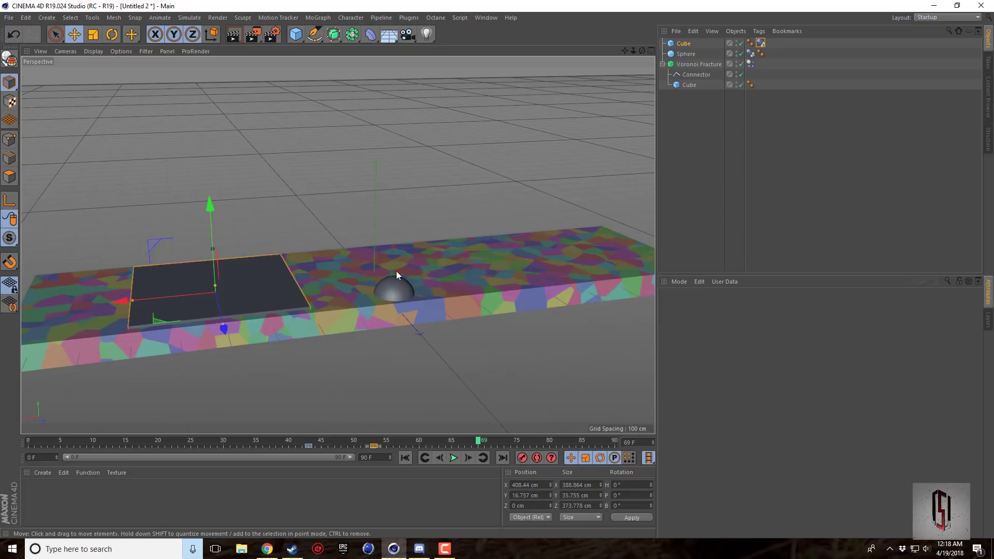
mouse_move(346, 369)
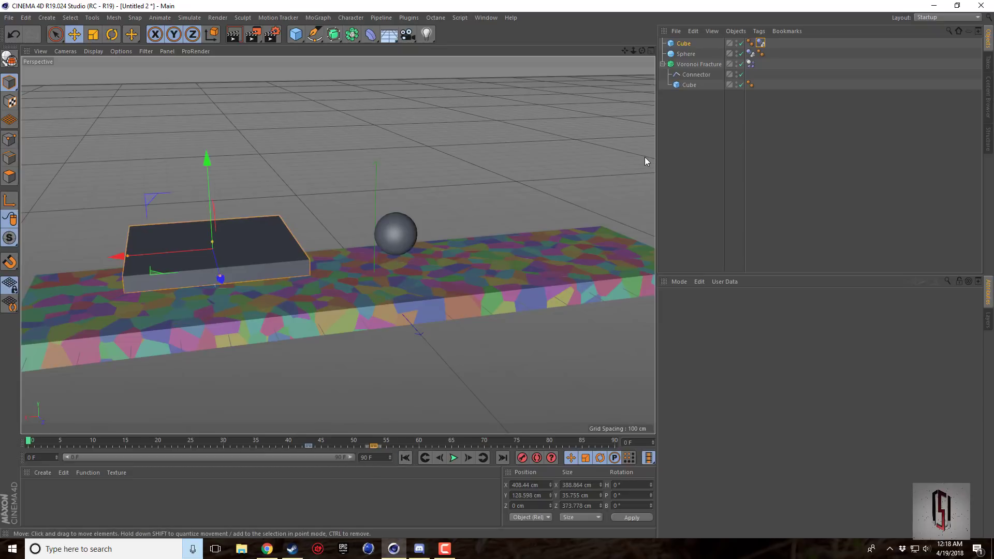
mouse_move(520, 85)
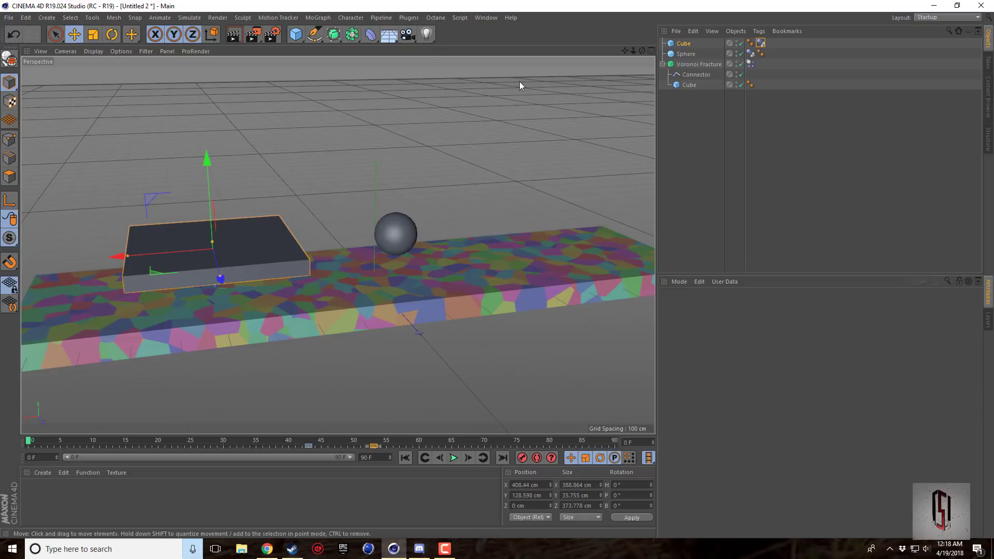
mouse_move(331, 330)
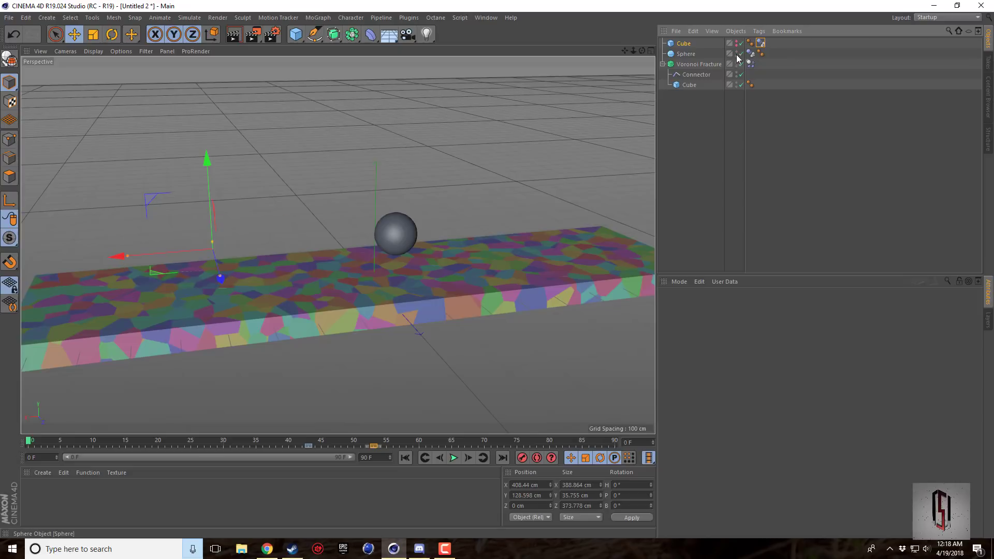
Hide the sphere in the viewport and play the simulation so the deck cracks and falls away.
click(735, 57)
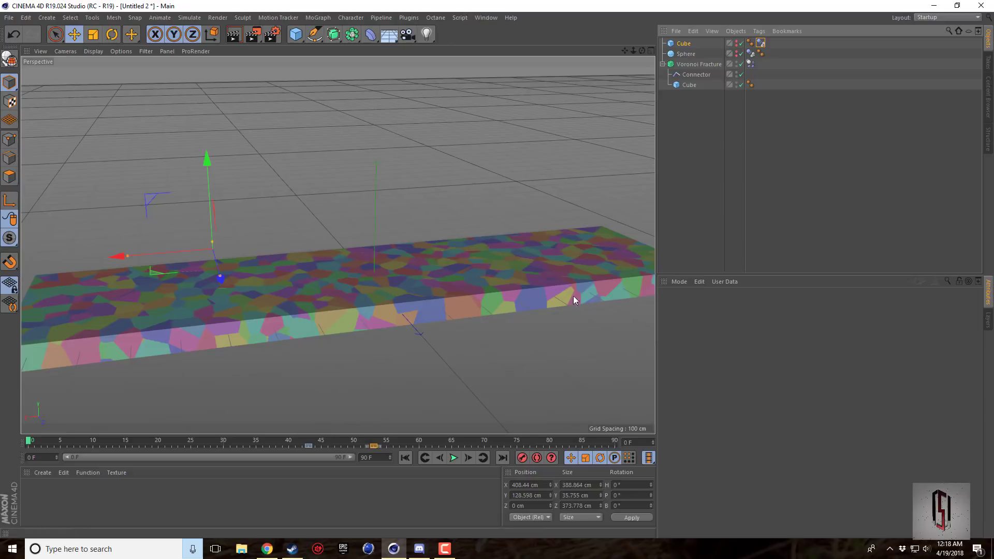
click(454, 457)
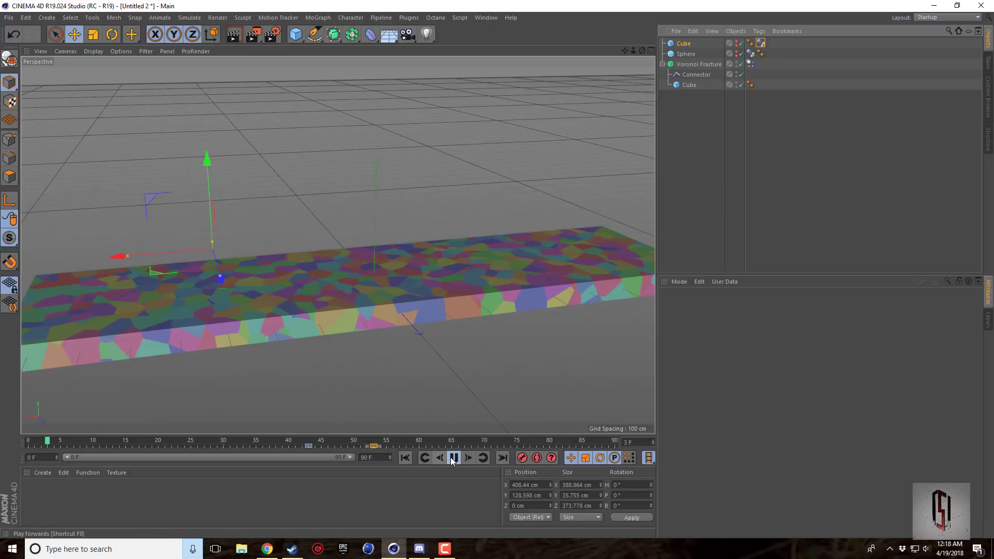
click(452, 458)
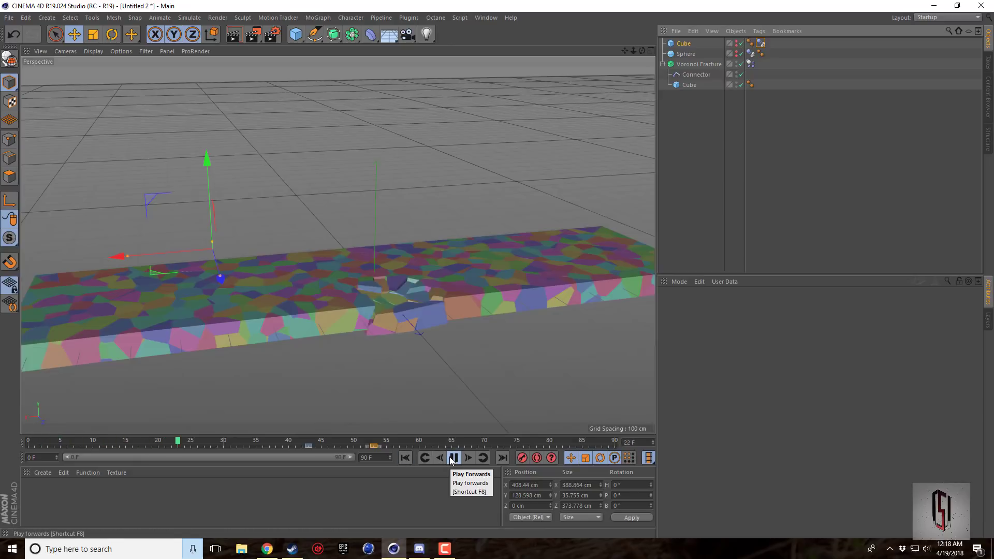
click(454, 458)
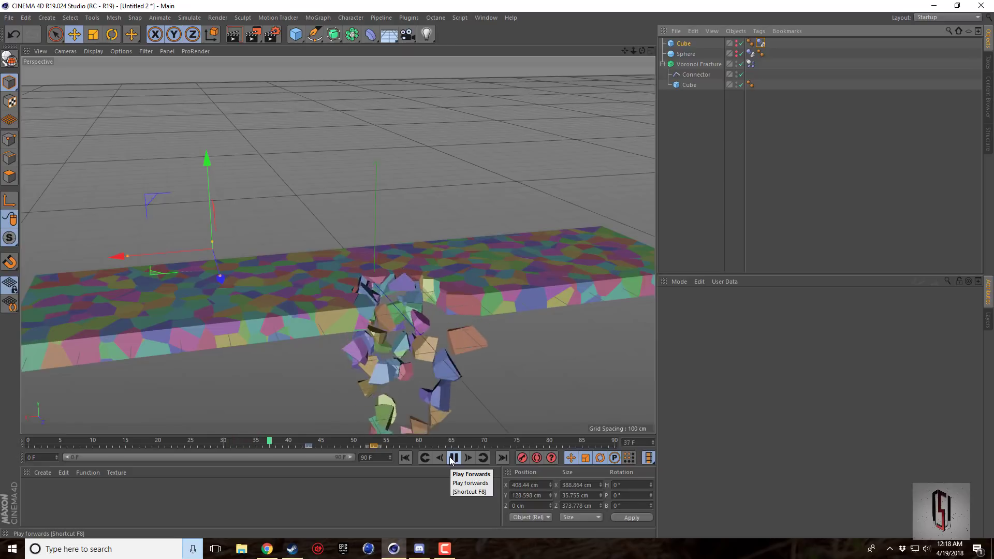
click(454, 458)
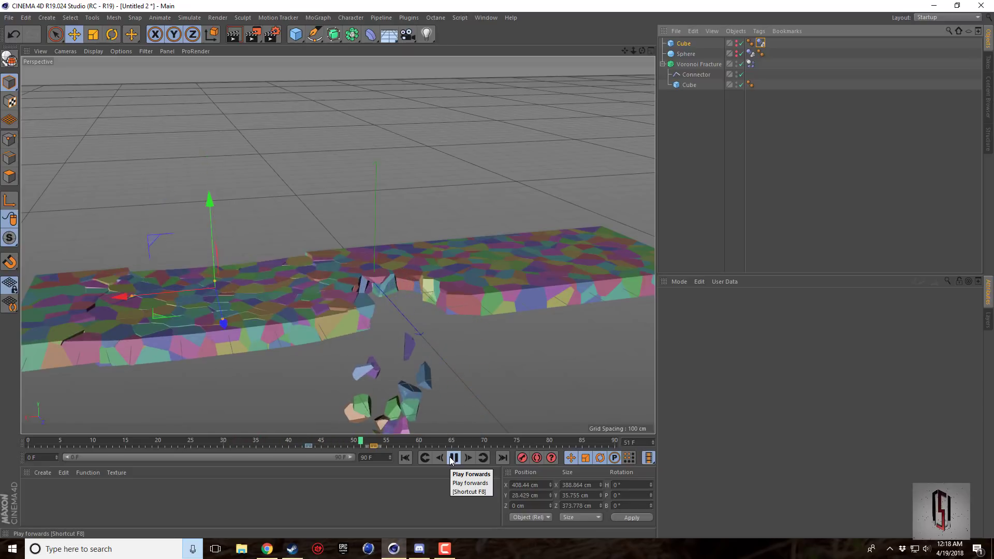
click(453, 458)
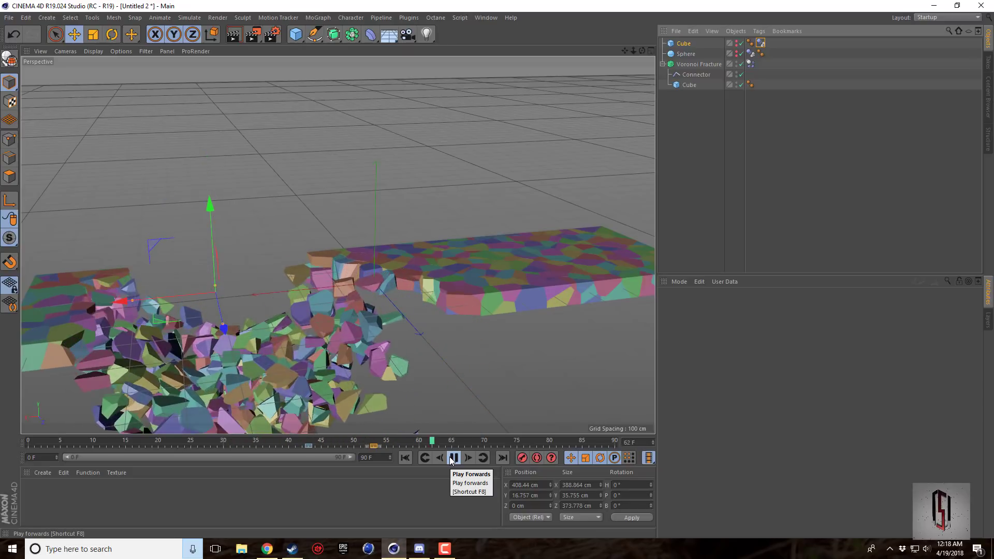
click(453, 457)
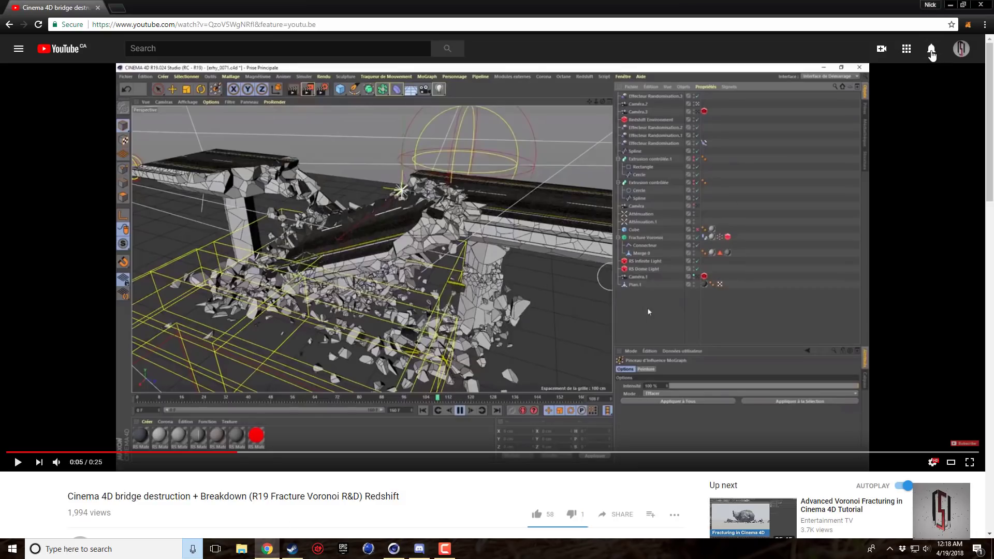
click(929, 49)
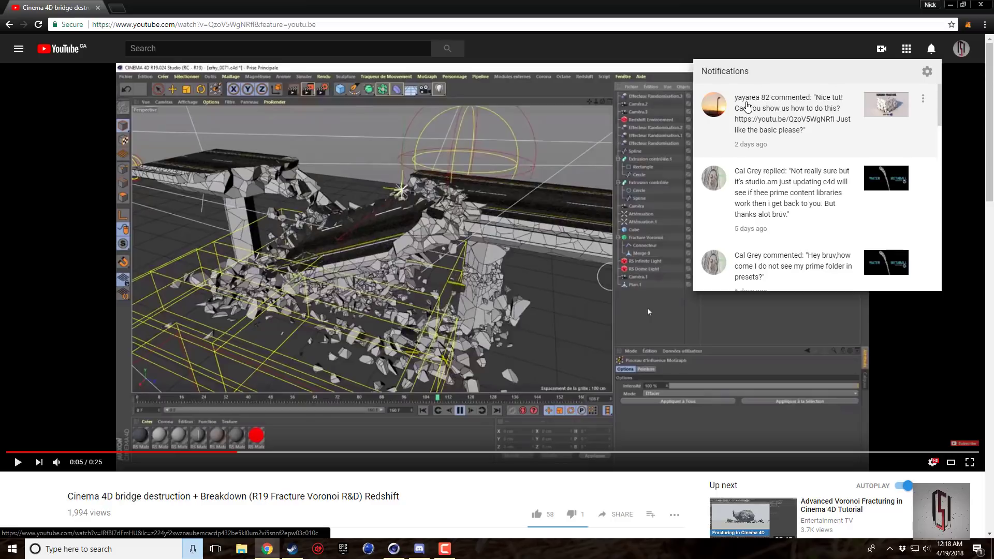
mouse_move(753, 103)
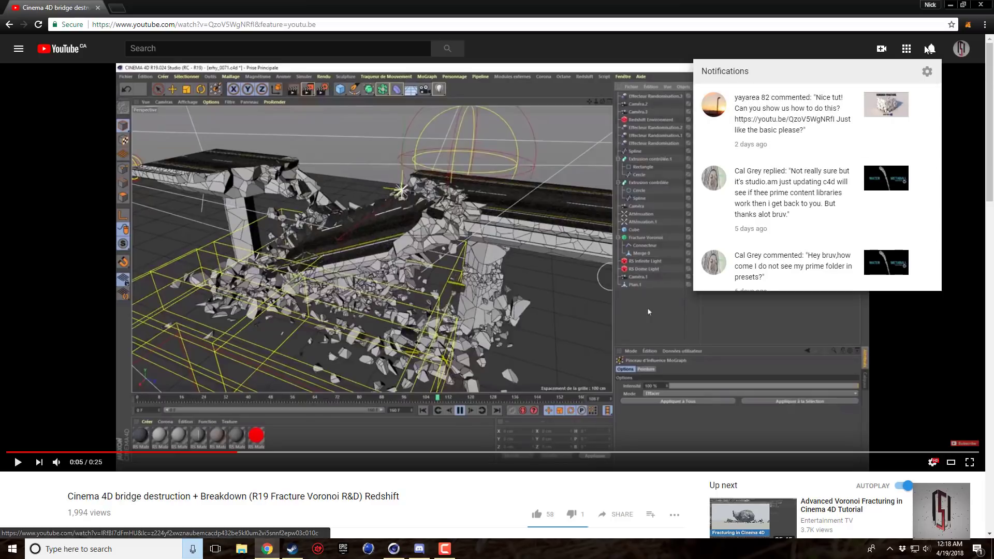
mouse_move(865, 44)
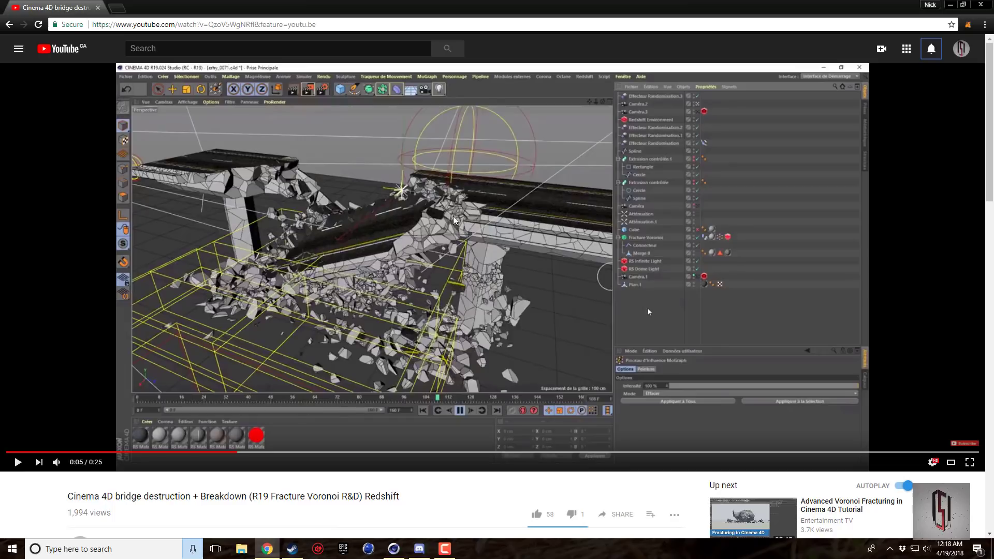
mouse_move(412, 390)
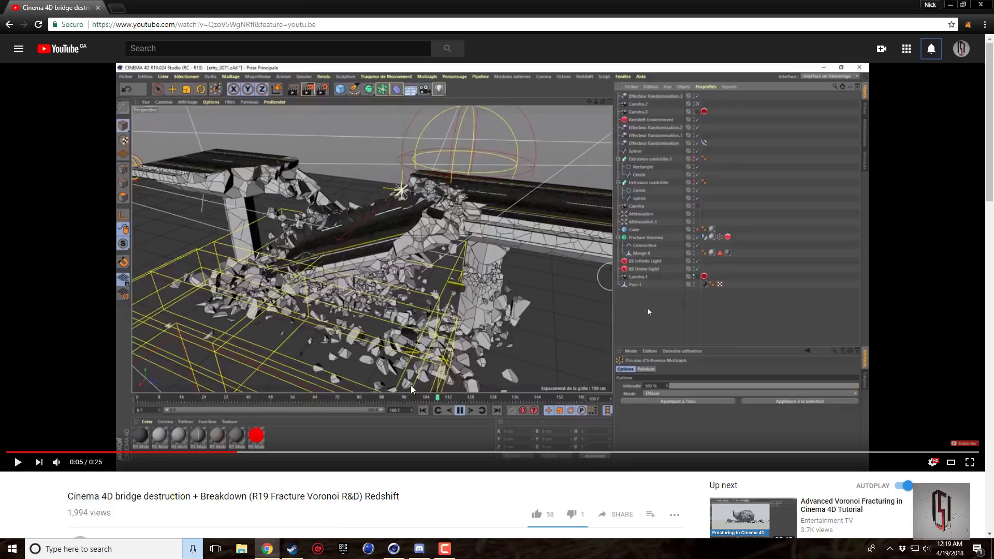
mouse_move(398, 551)
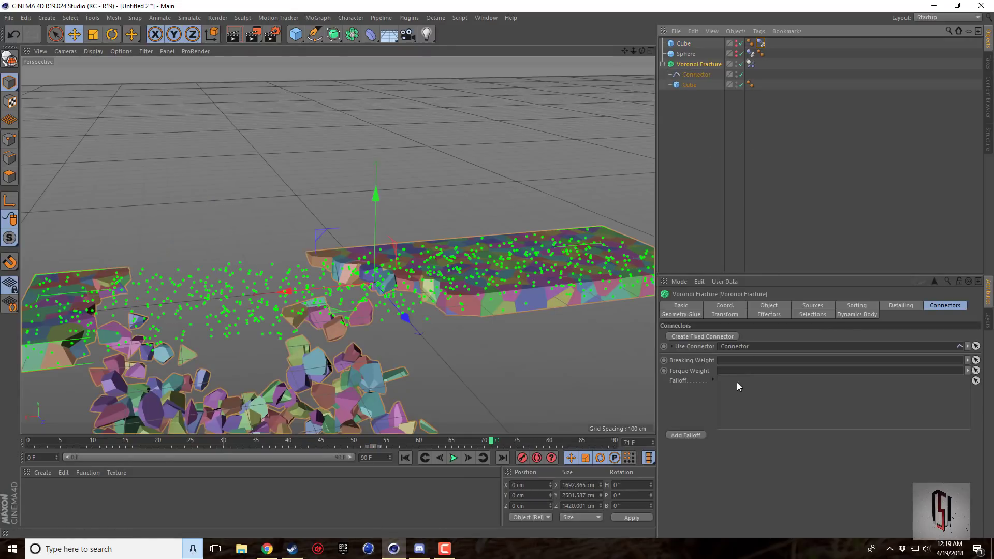
Add a trial Random effector to the fracture's Effectors list, then select its Dynamics Body tag.
click(768, 314)
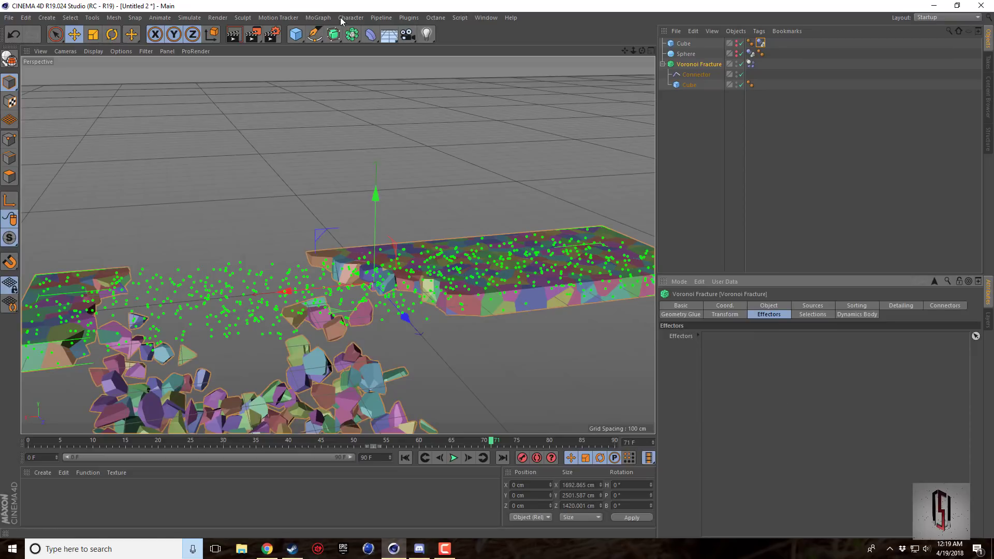
click(316, 17)
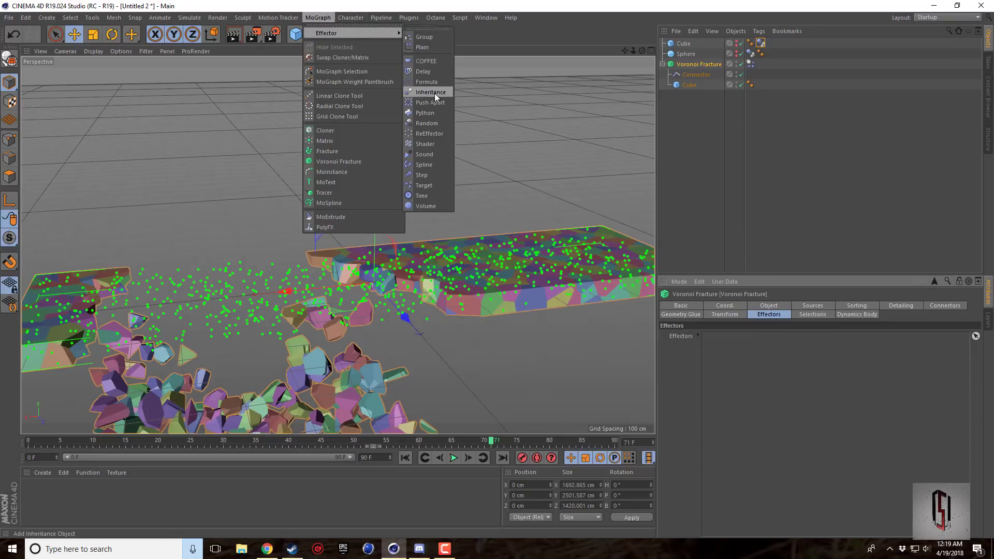
click(426, 122)
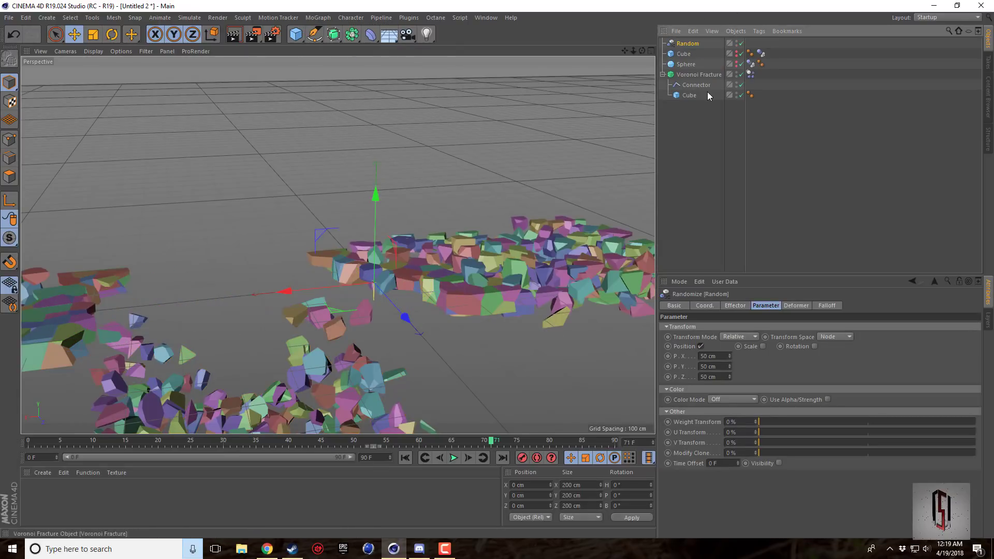
click(699, 75)
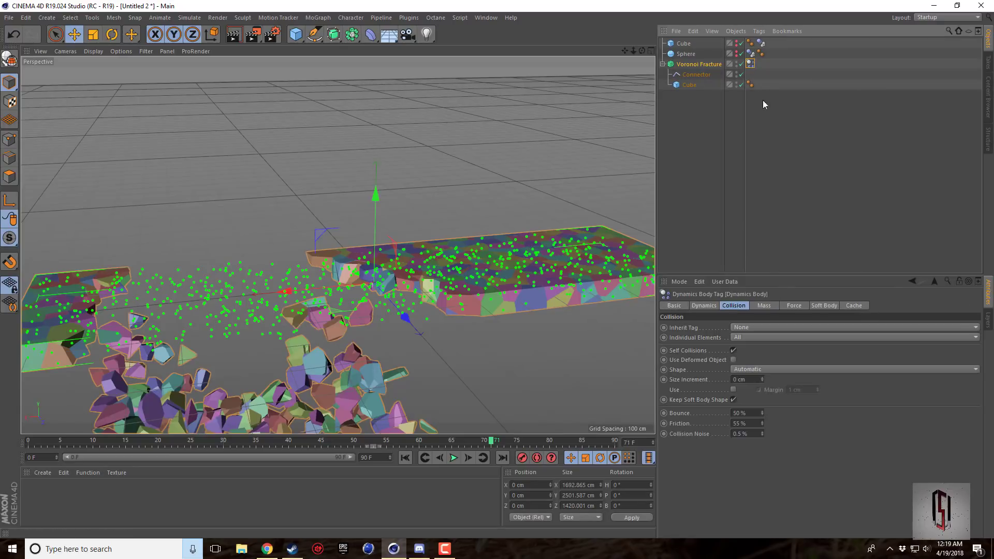
Select the fracture's Dynamics Body tag and review its rigid body dynamics settings.
click(748, 64)
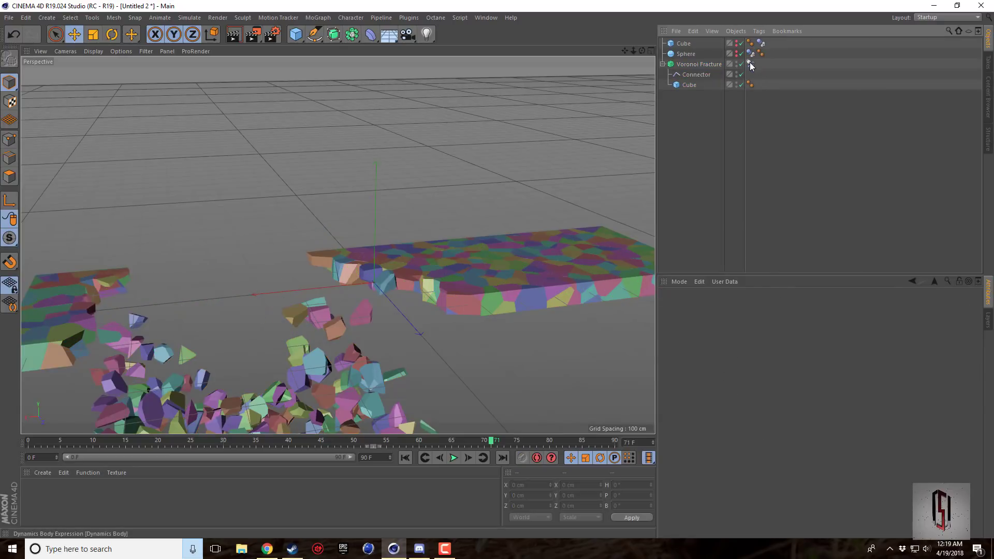
click(752, 65)
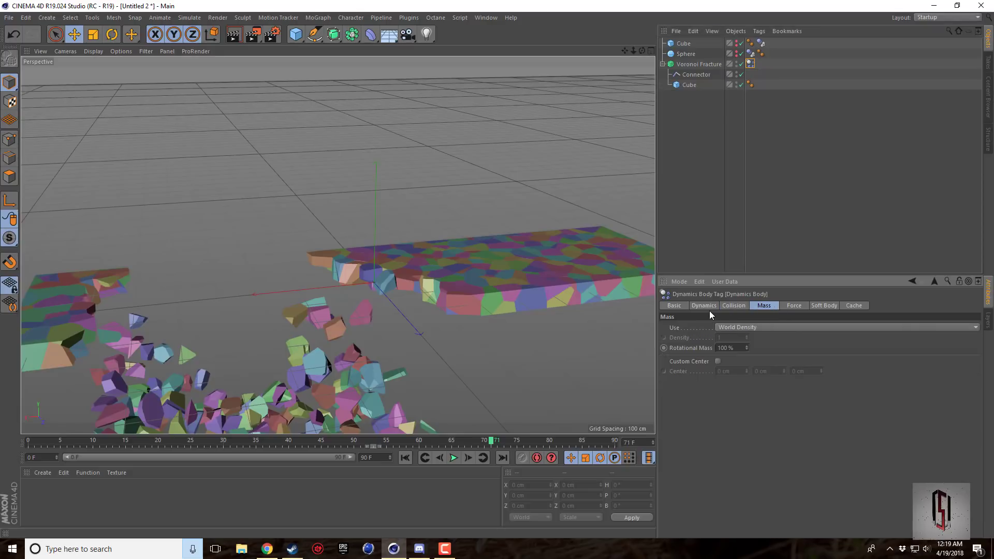
click(704, 305)
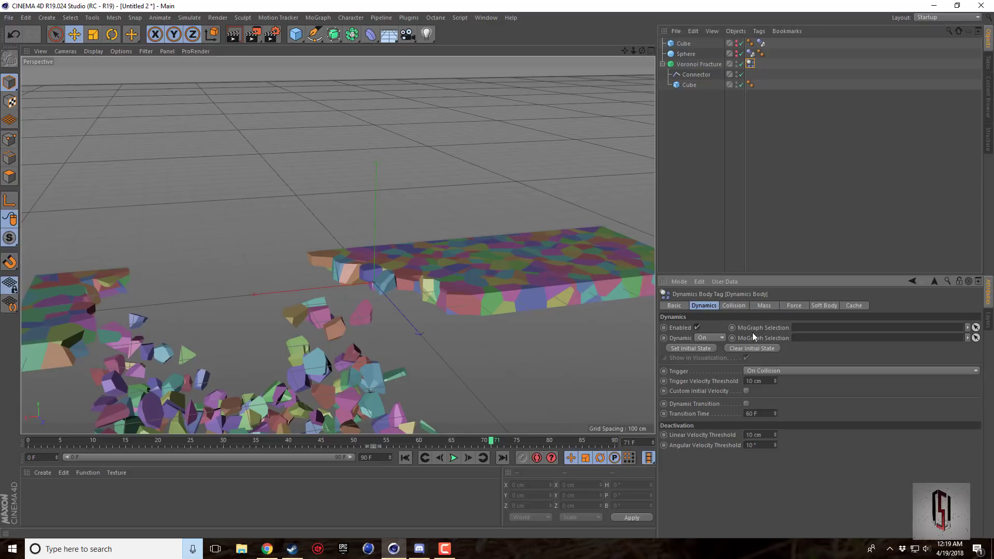
mouse_move(908, 338)
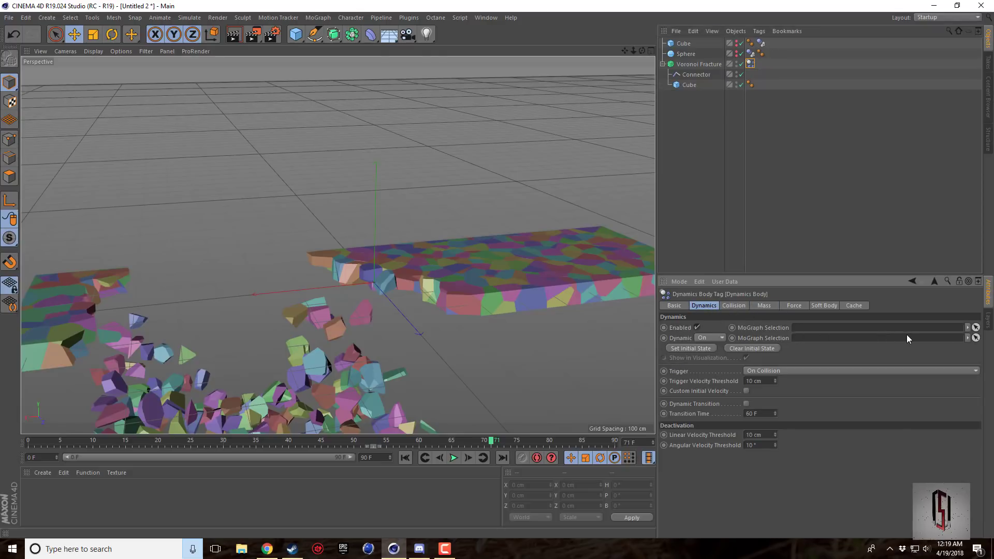
mouse_move(395, 479)
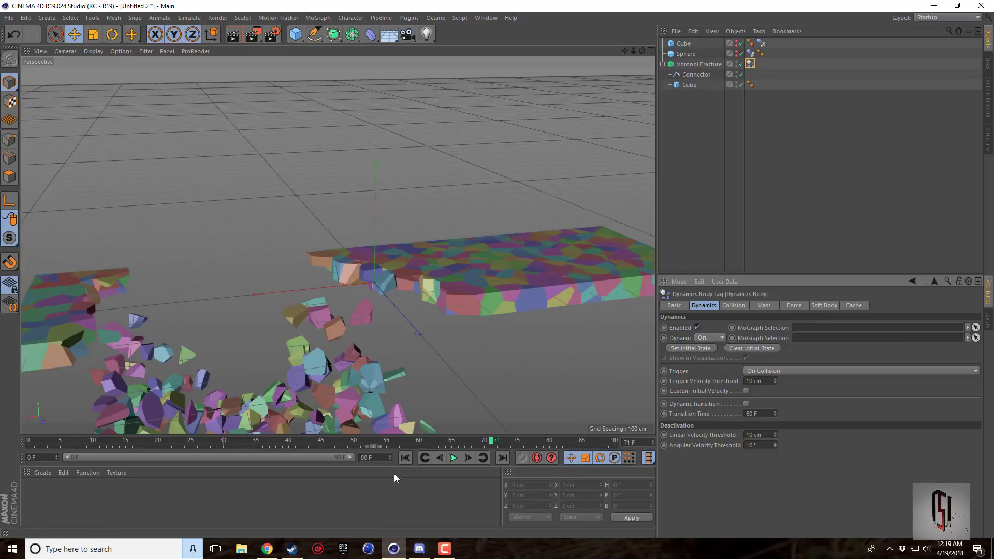
Rewind and replay the simulation so fragments drop through the deck's hole.
click(454, 457)
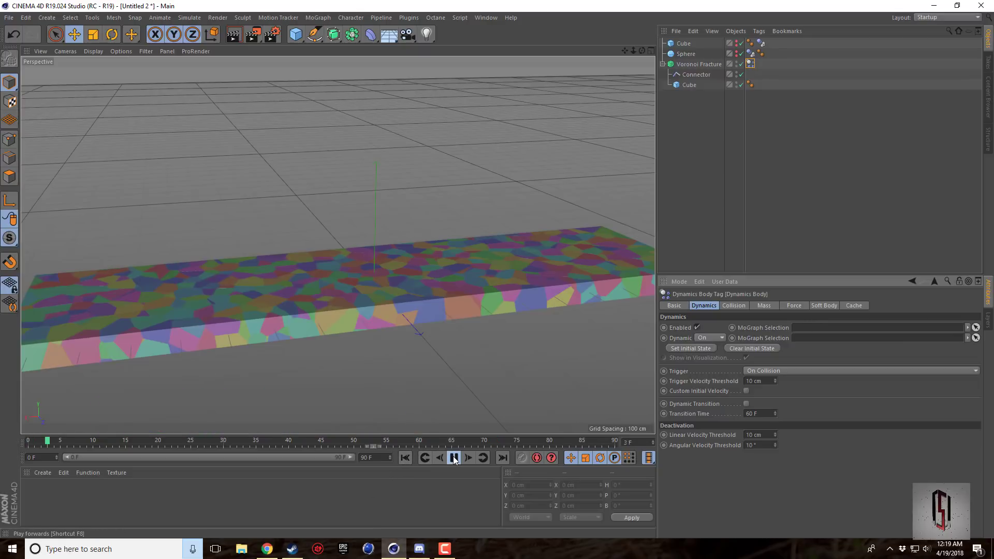
click(454, 458)
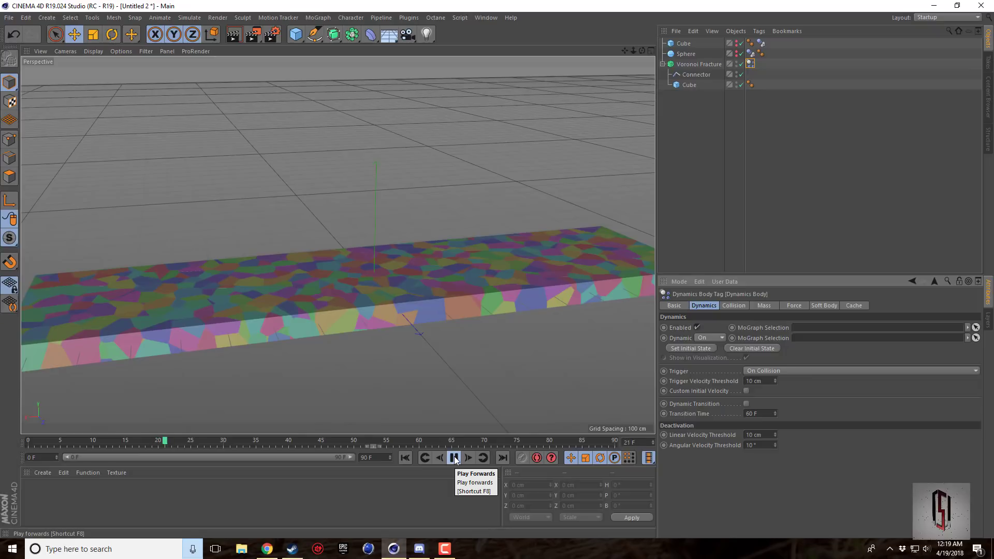
click(454, 457)
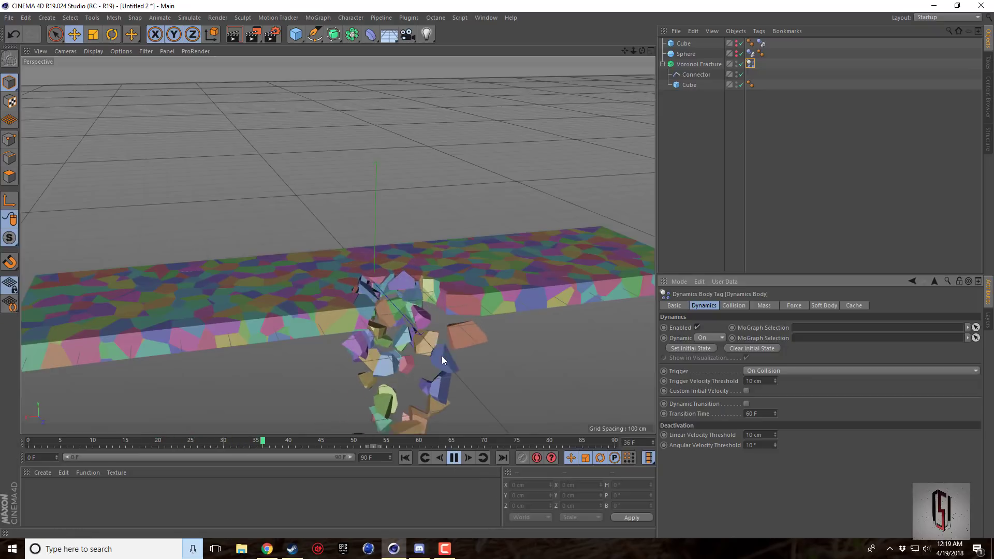
click(453, 458)
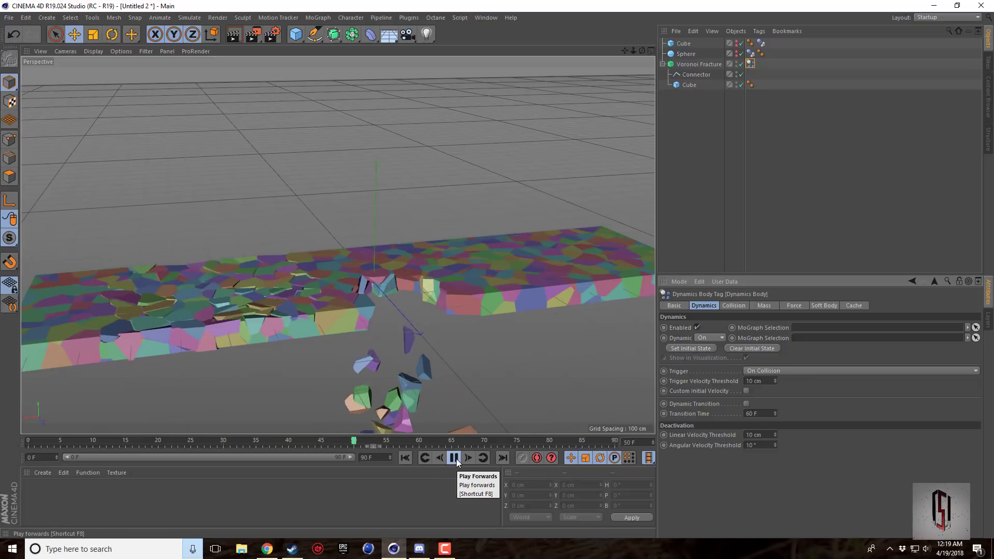